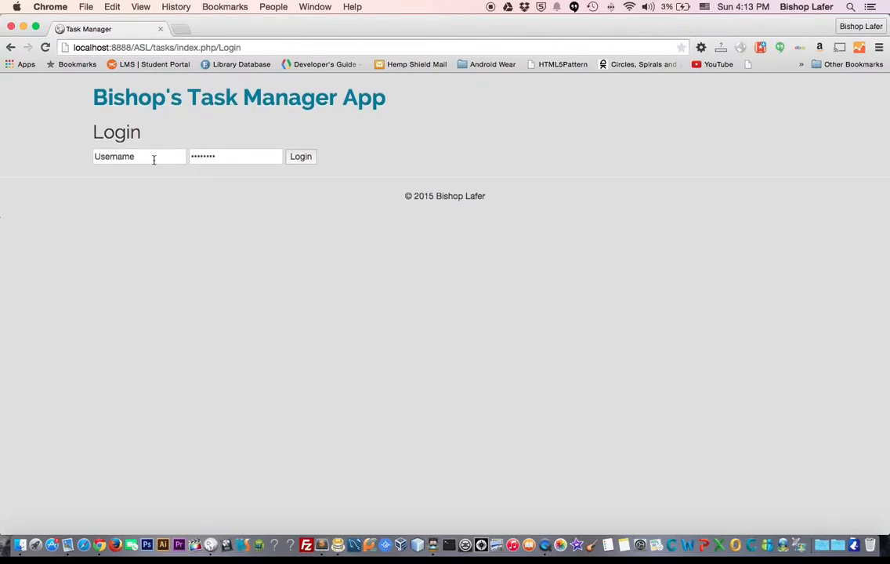
Enter the regular user's username and password in the login form.
click(138, 156)
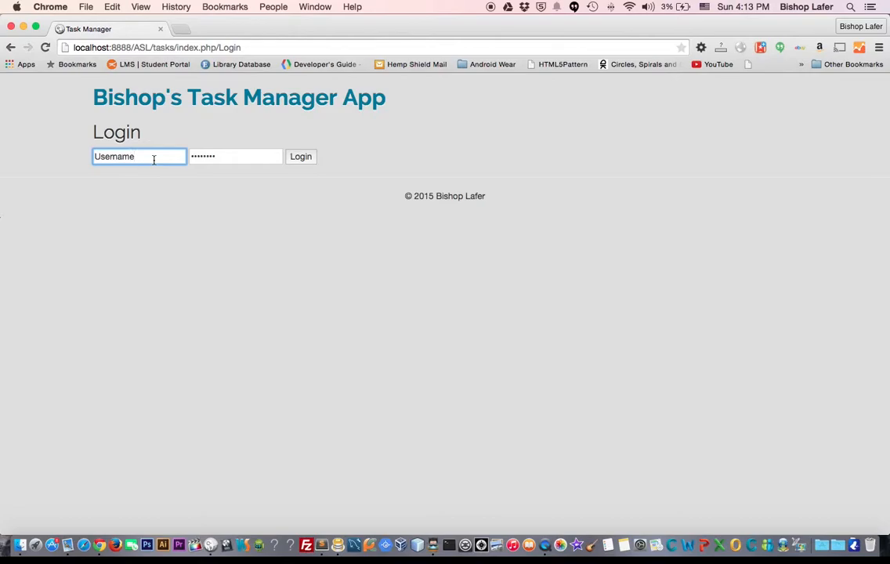
text(Wendy)
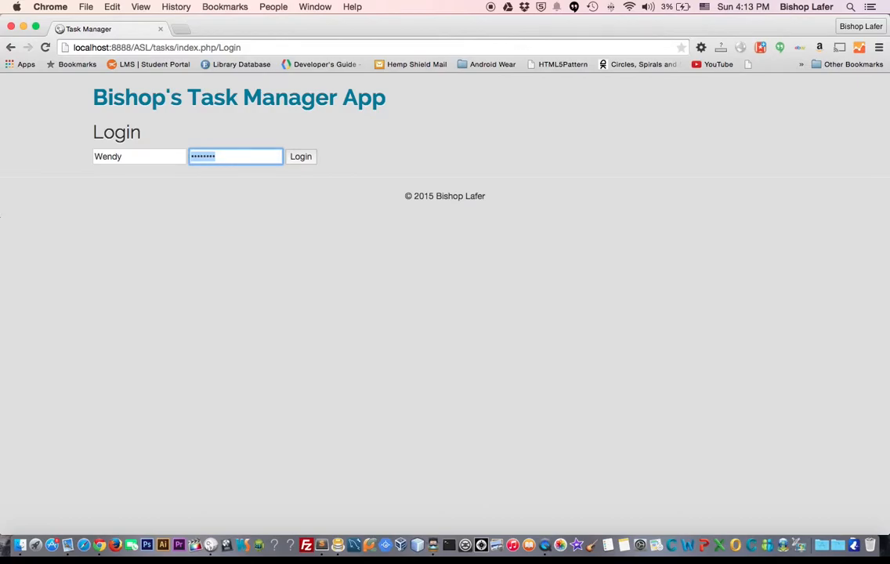
key(Backspace)
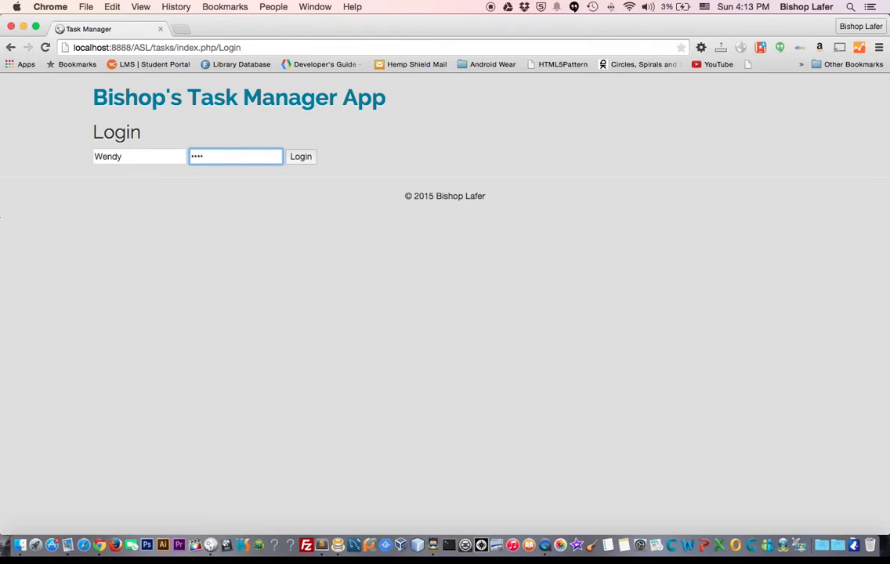
Log in as the regular user and review the four tasks with Complete Task buttons.
click(301, 156)
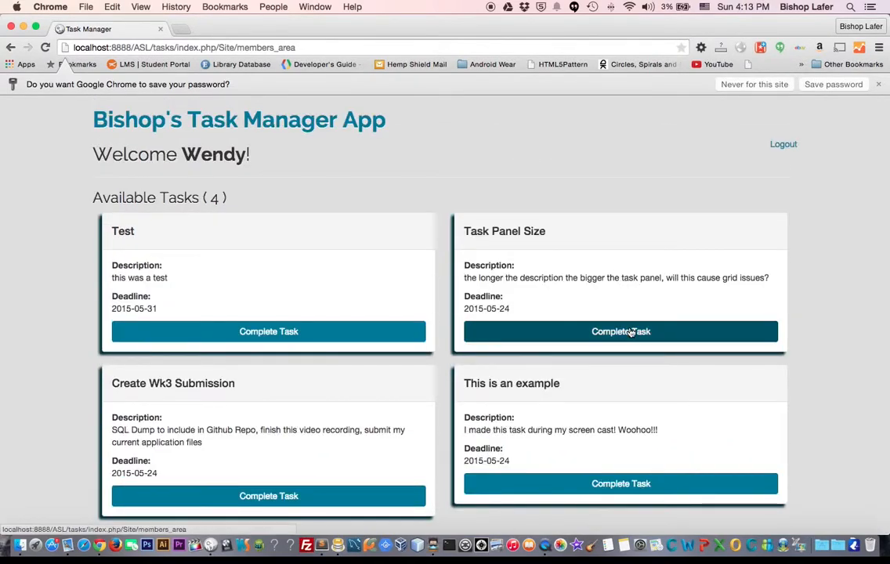
mouse_move(767, 158)
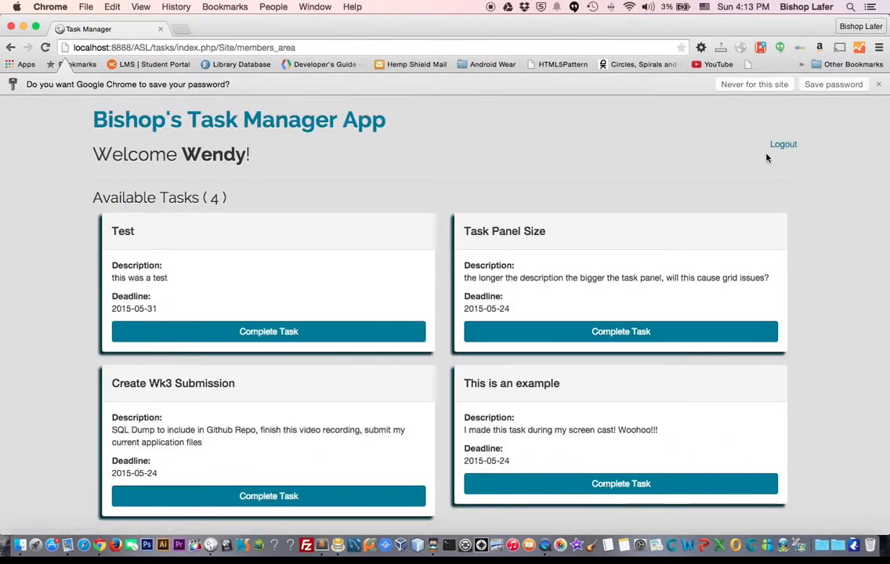
mouse_move(783, 144)
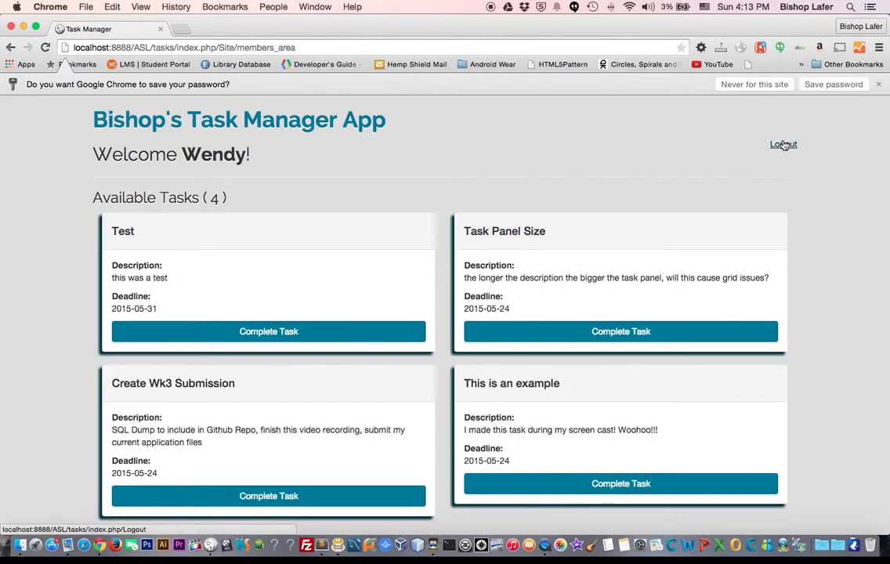
mouse_move(621, 332)
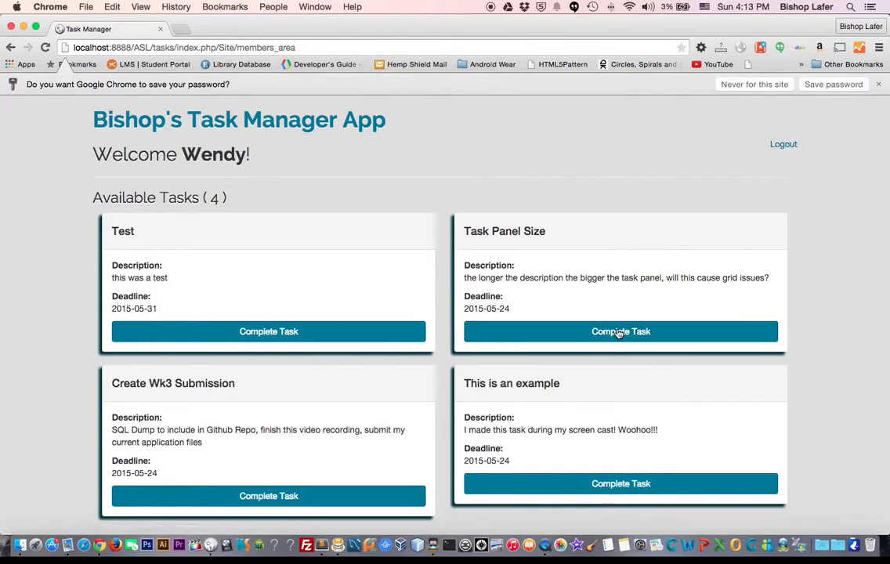
mouse_move(341, 297)
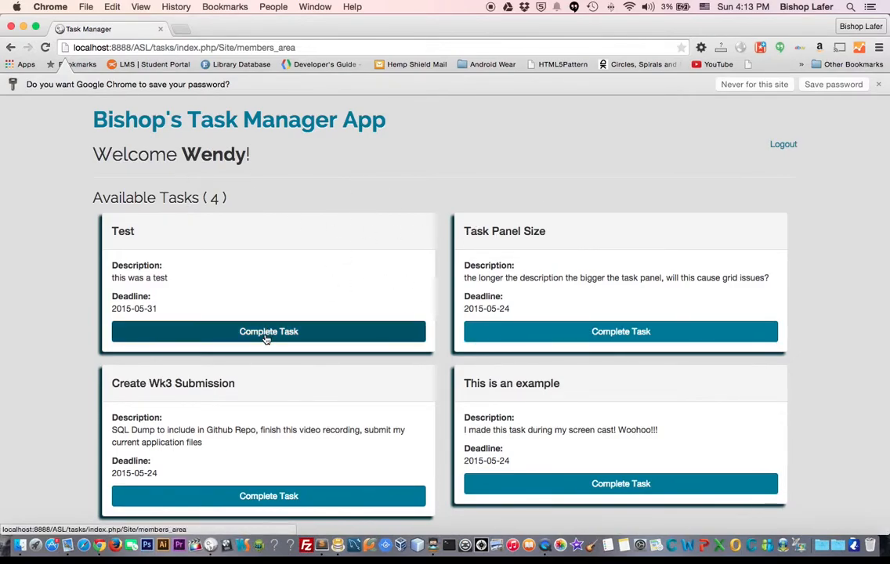
mouse_move(812, 151)
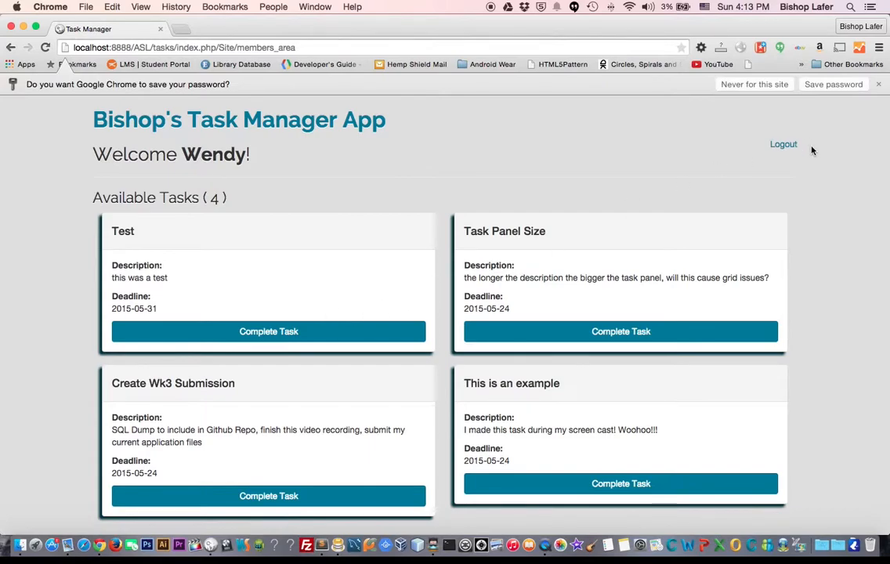
mouse_move(783, 144)
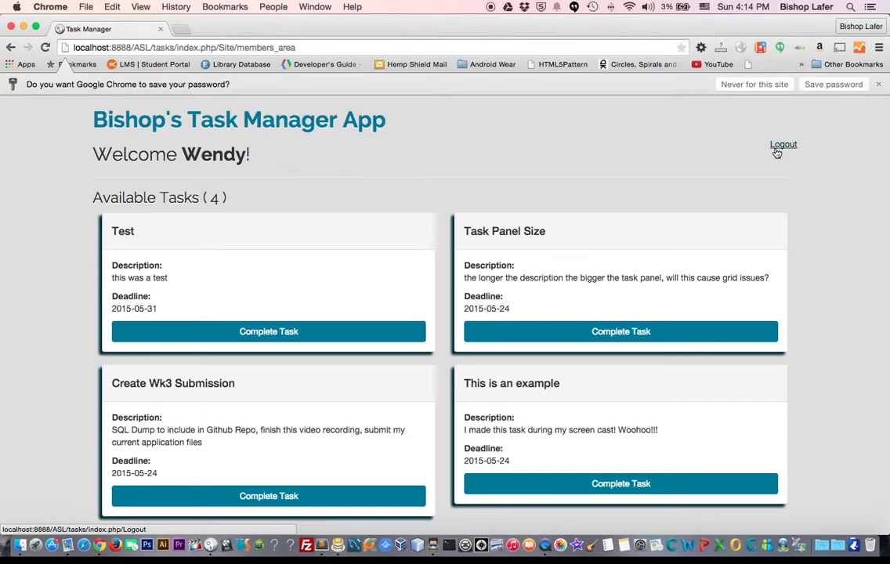
Log out, sign in as admin user Stan, and open the Create a New Task form.
click(783, 144)
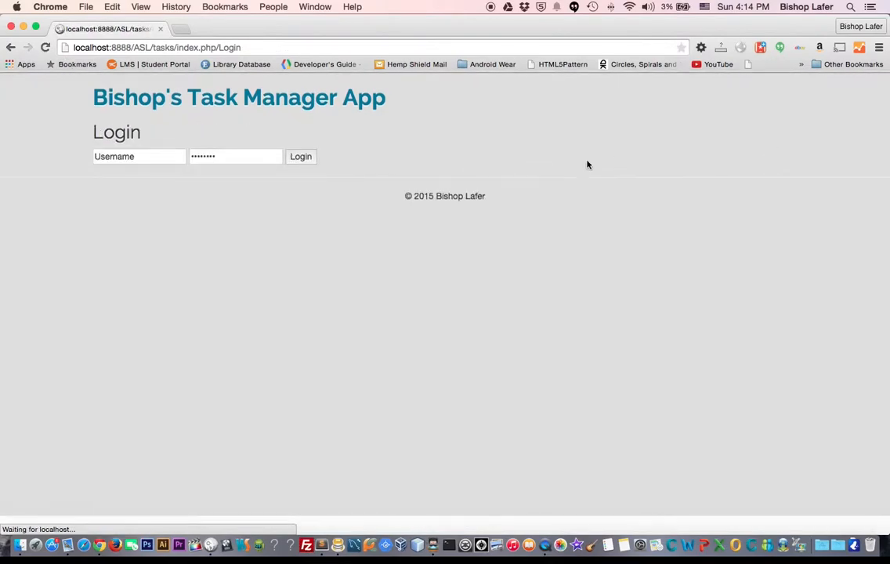
click(139, 156)
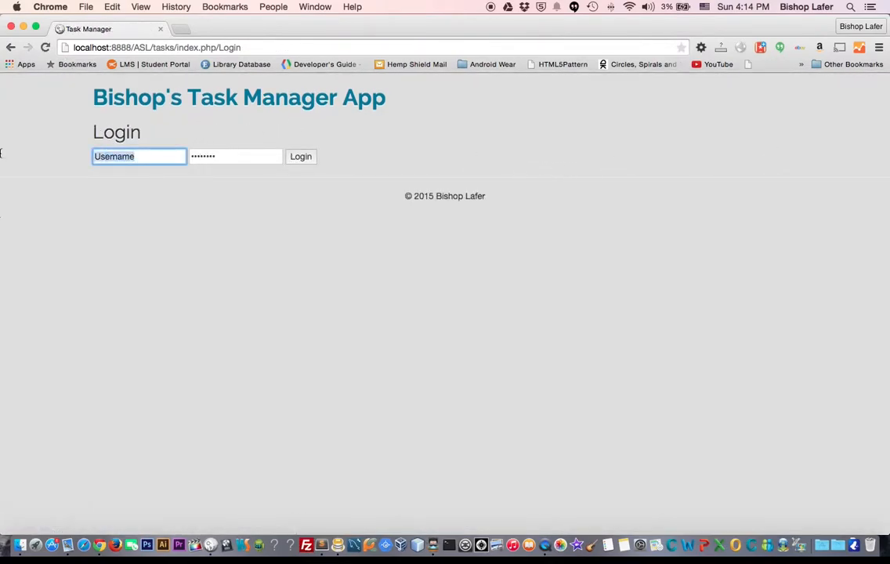
text(Stan)
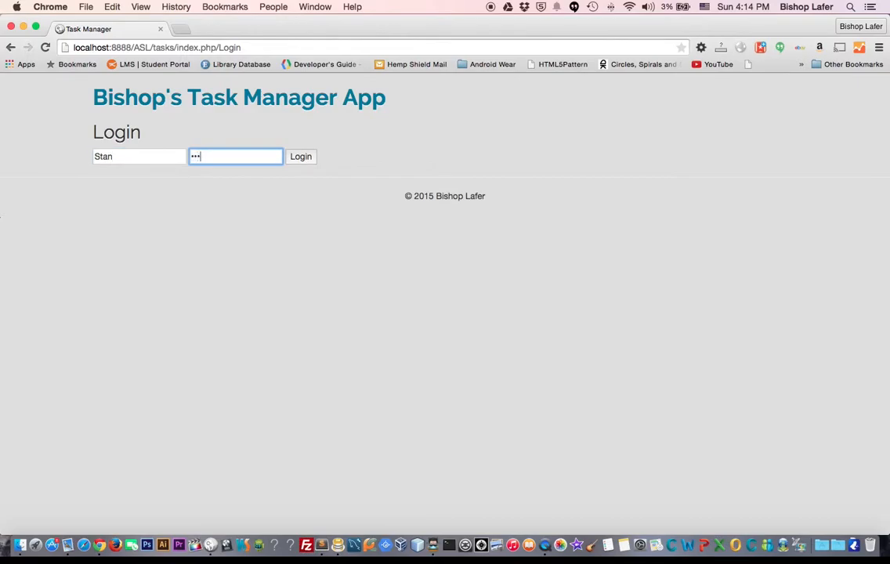
click(301, 156)
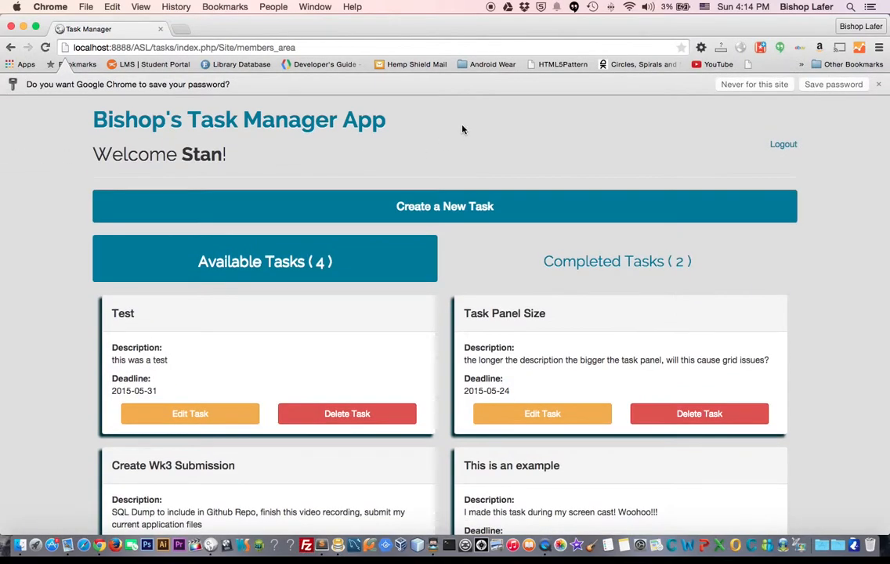
scroll(down, 3)
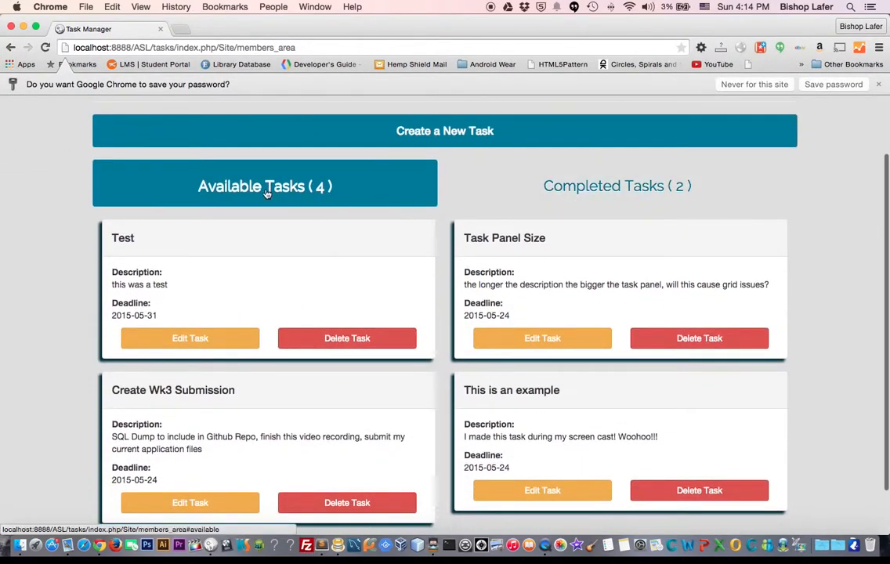
click(444, 130)
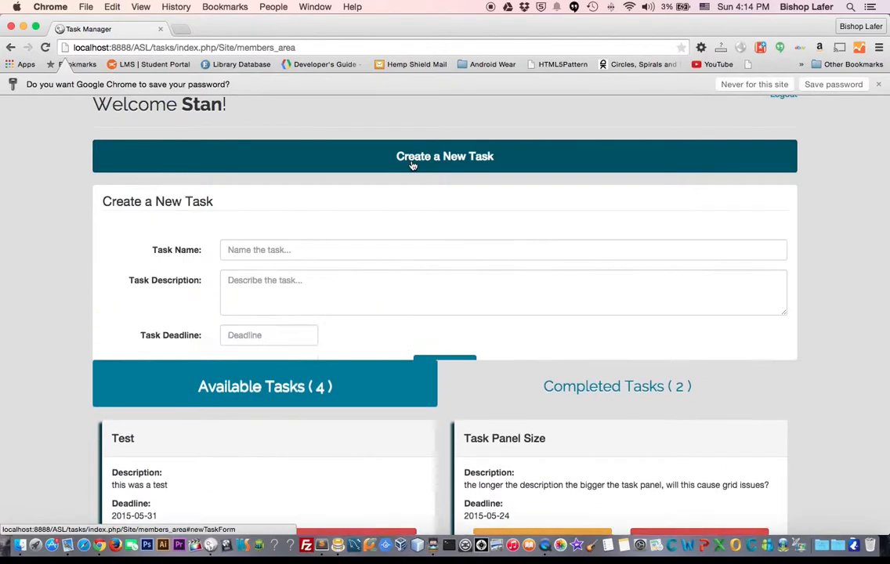
Create the 'Demonstration' task with its description and a 2015-05-24 deadline.
text(Demons)
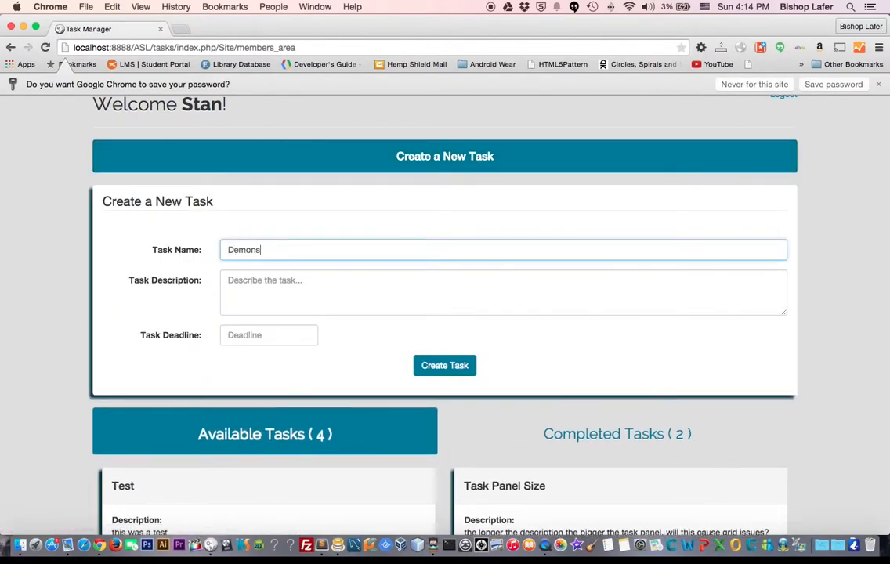
text(This is the task we)
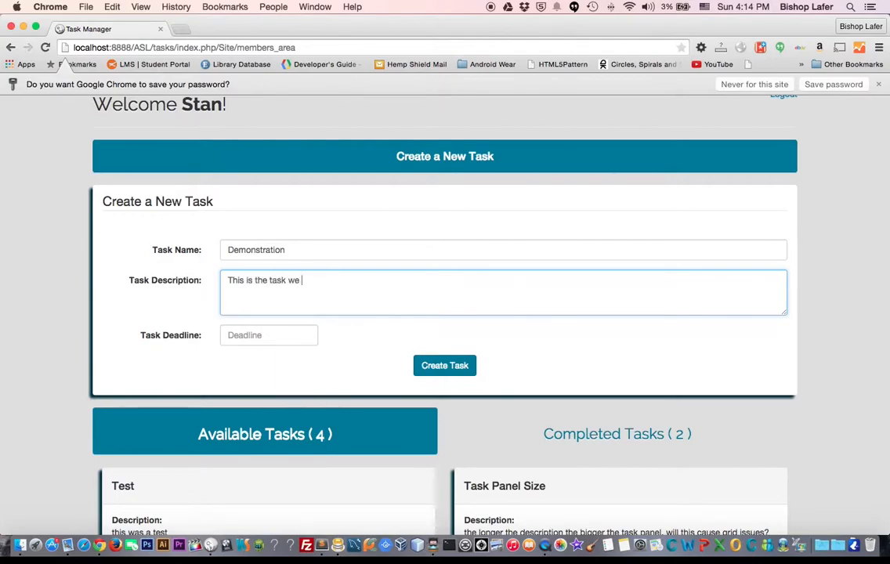
text(just created!)
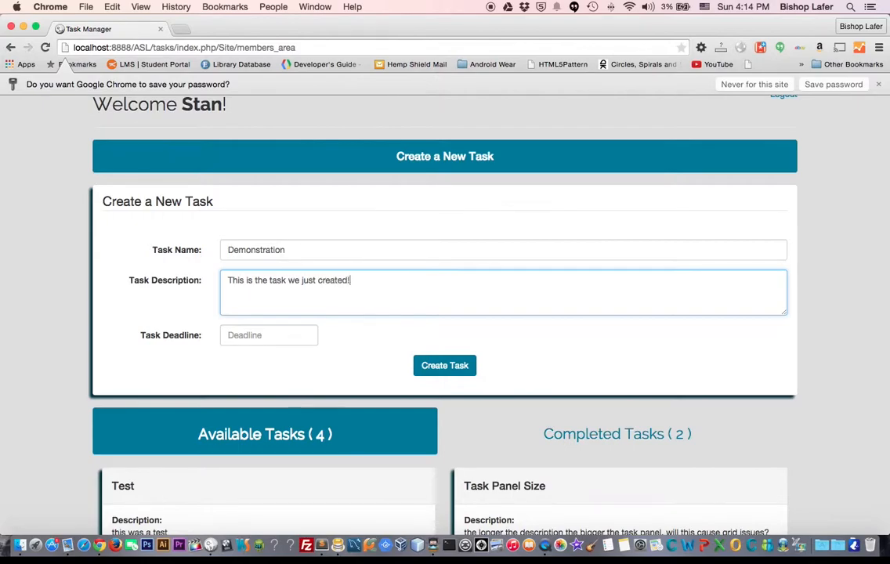
text(!!!!!!!)
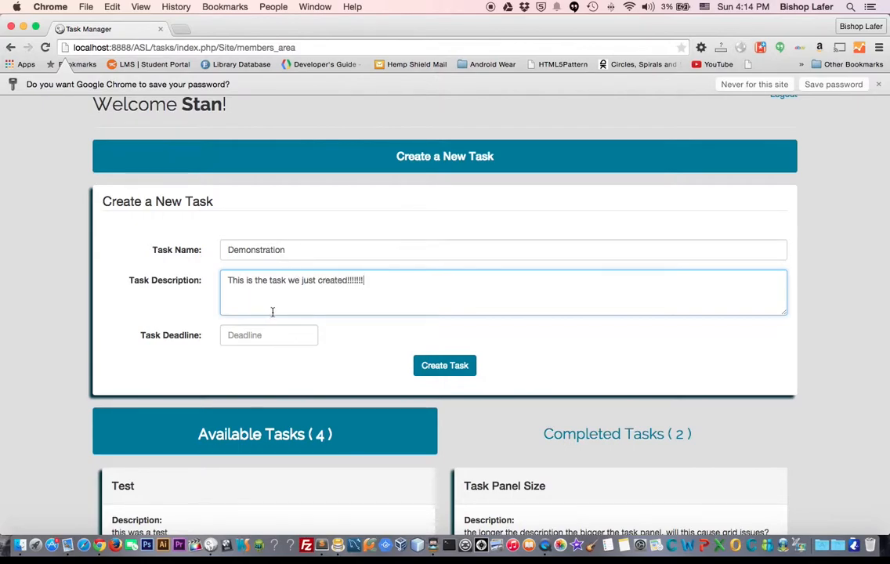
click(268, 335)
text(2015-05-24)
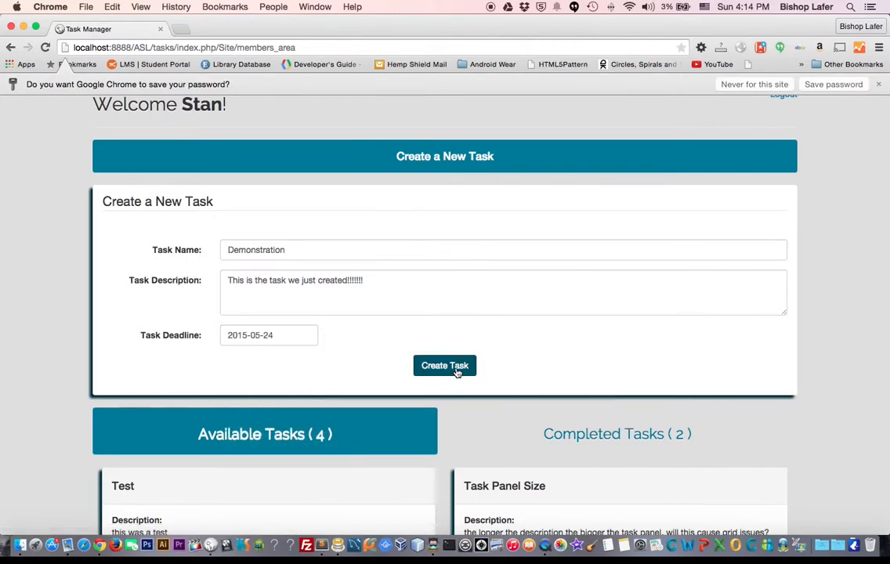
click(444, 364)
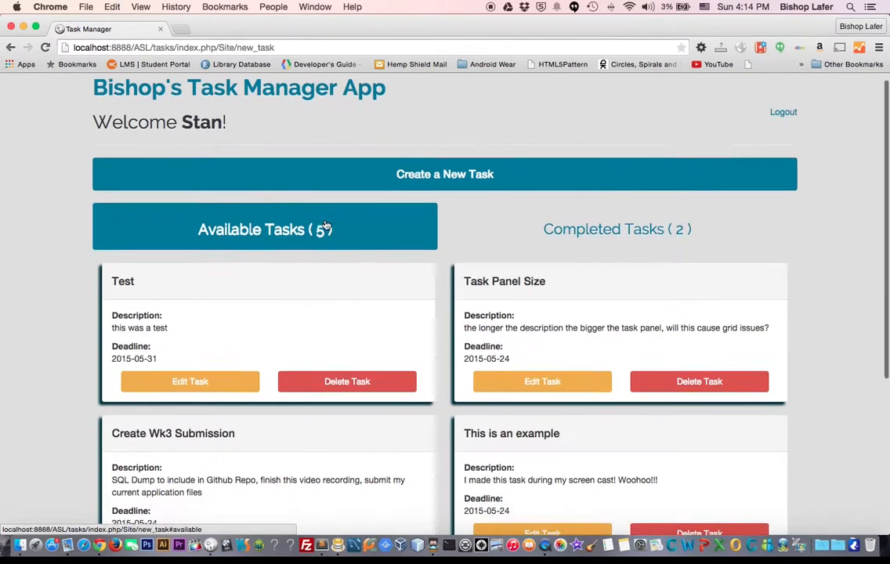
Select the Demonstration task's description, then view the two completed tasks.
scroll(down, 3)
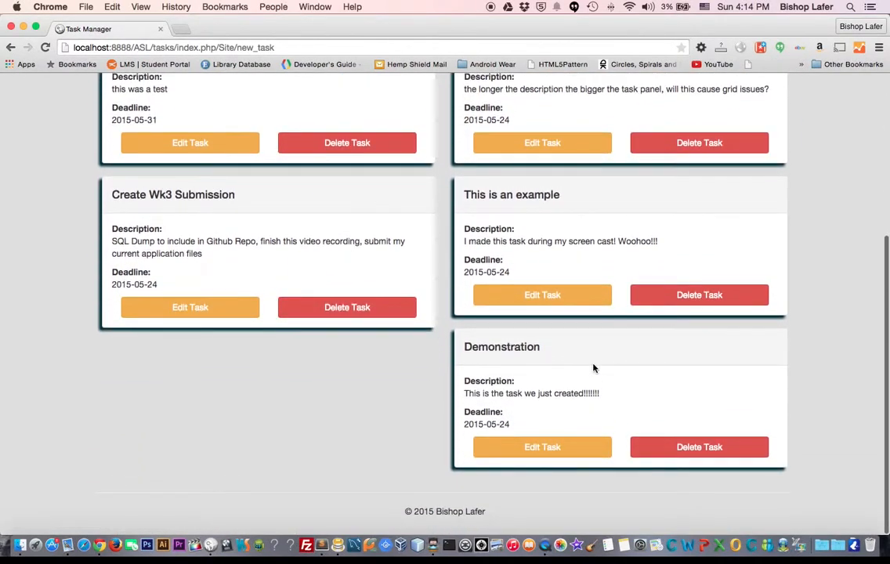
mouse_move(507, 348)
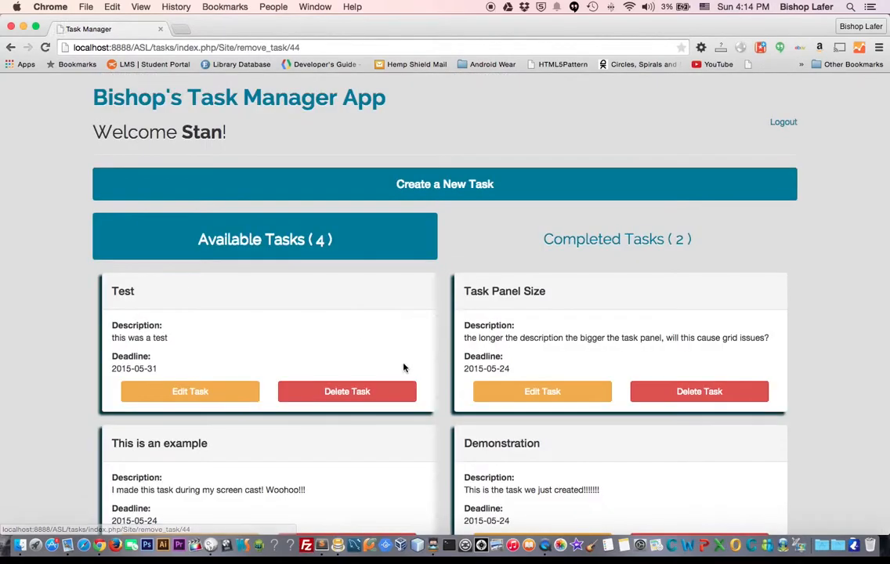
scroll(down, 3)
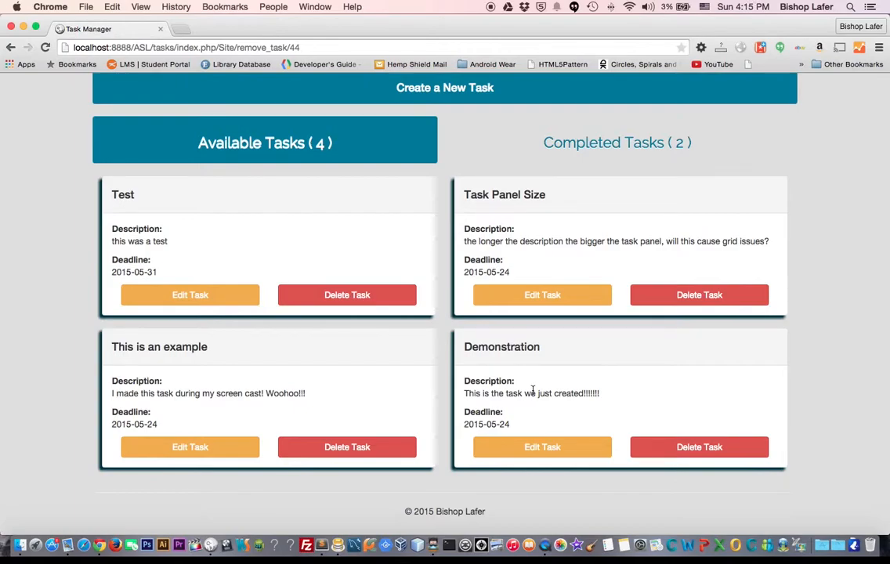
drag(506, 393, 599, 394)
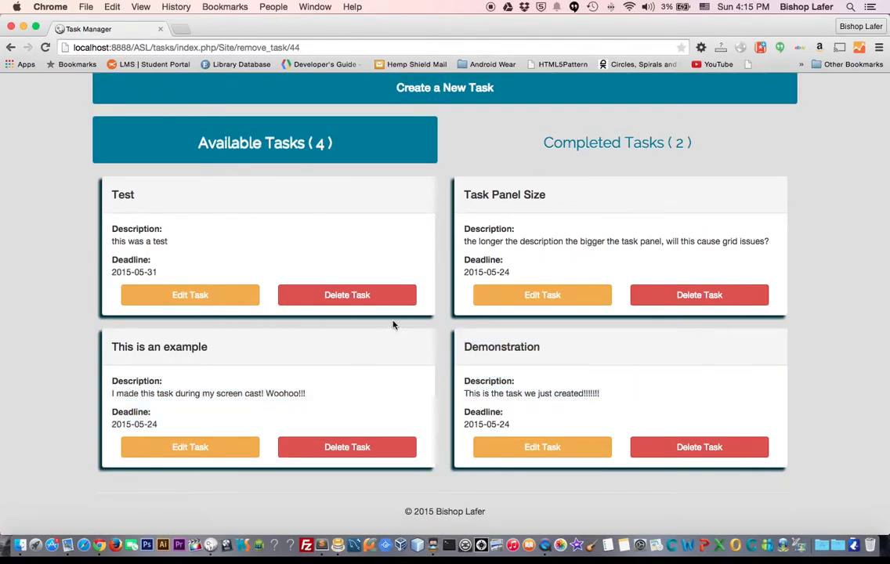
mouse_move(441, 353)
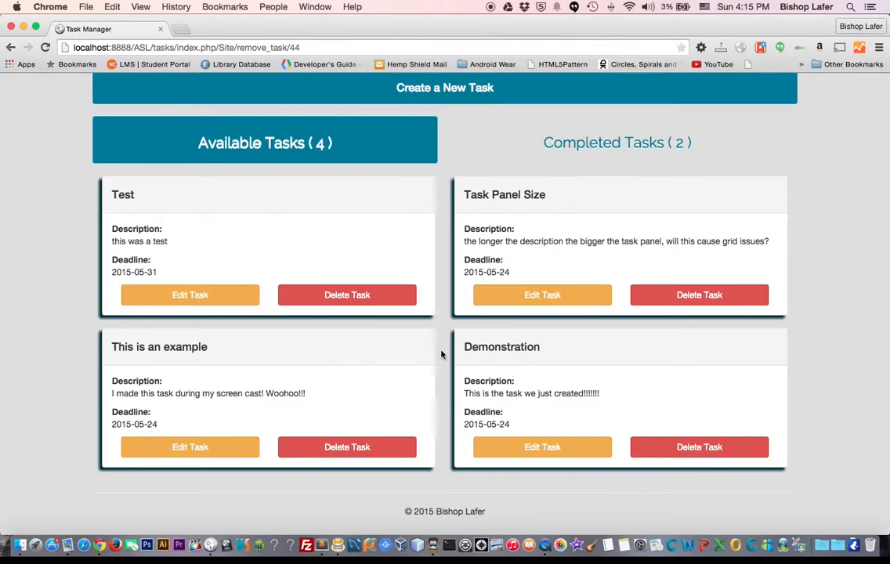
mouse_move(526, 404)
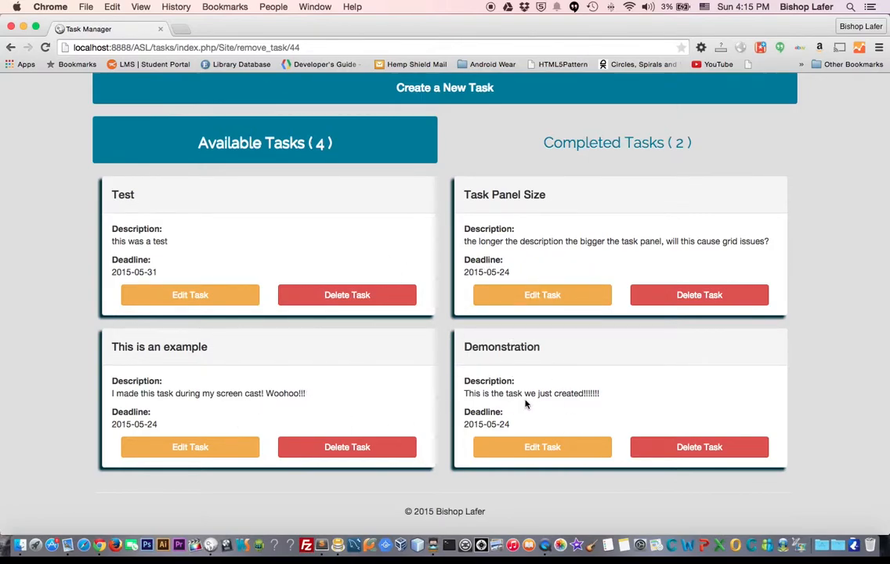
mouse_move(502, 401)
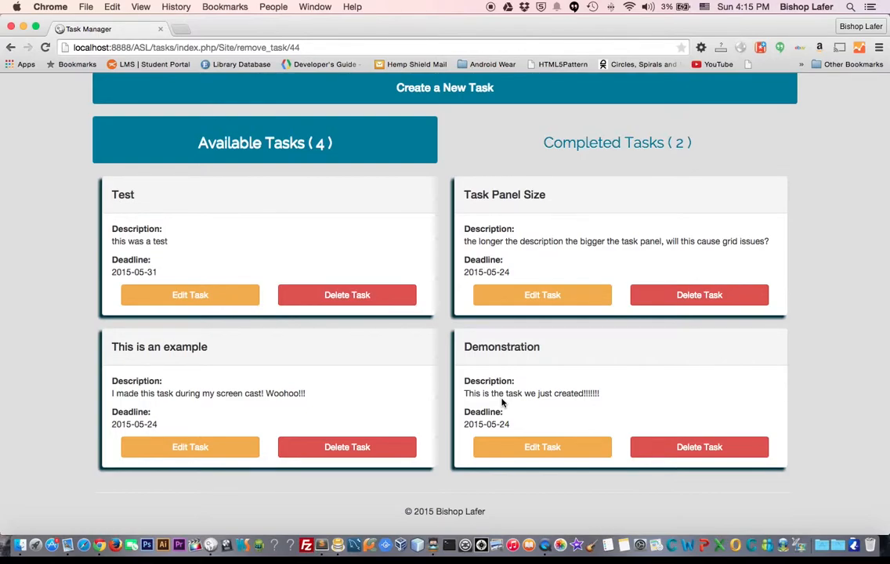
triple_click(531, 392)
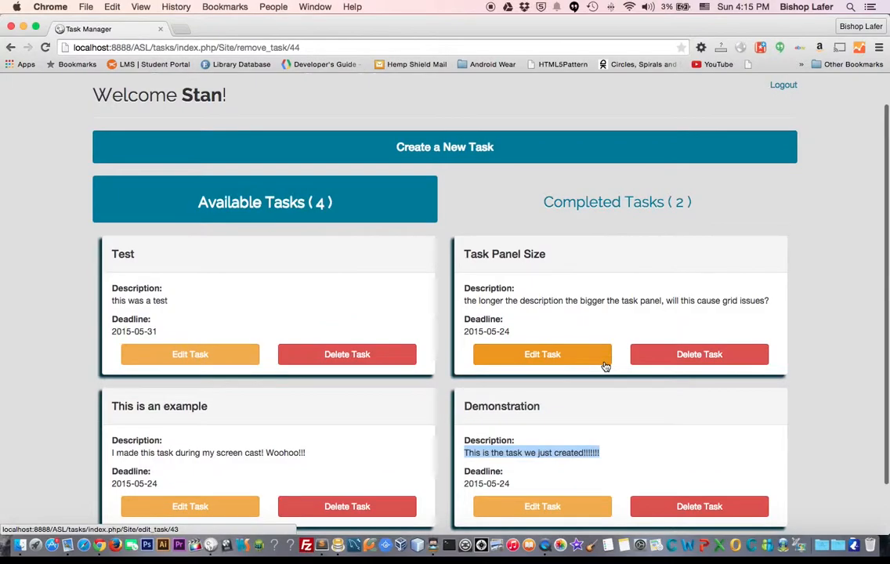
mouse_move(614, 245)
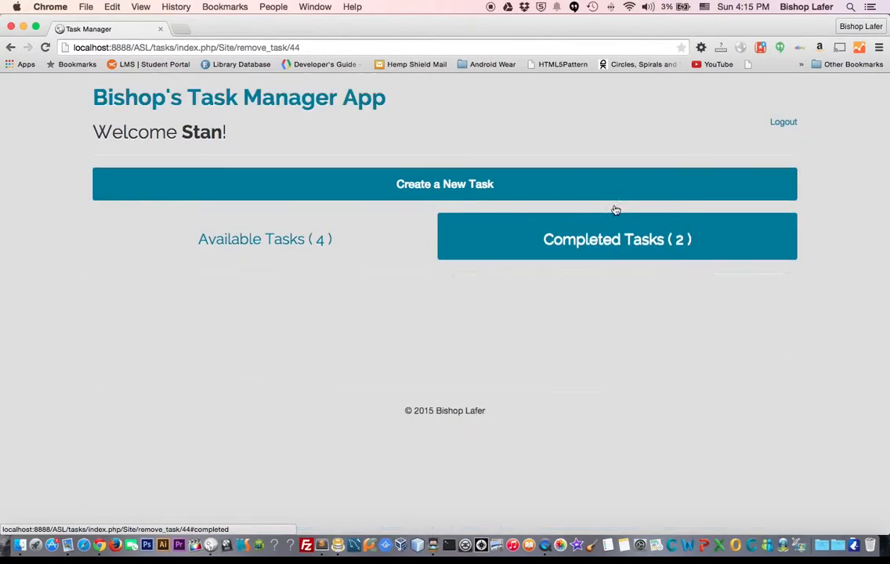
click(616, 239)
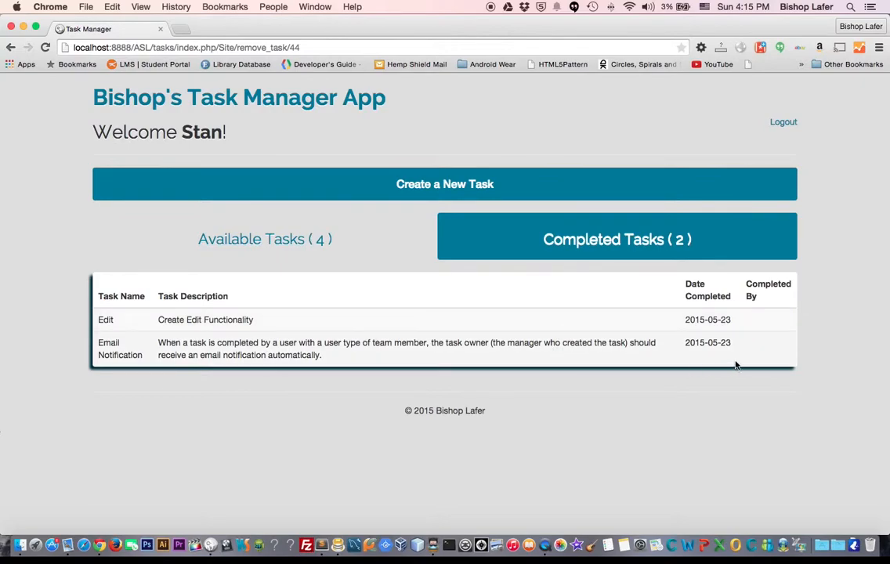
mouse_move(750, 342)
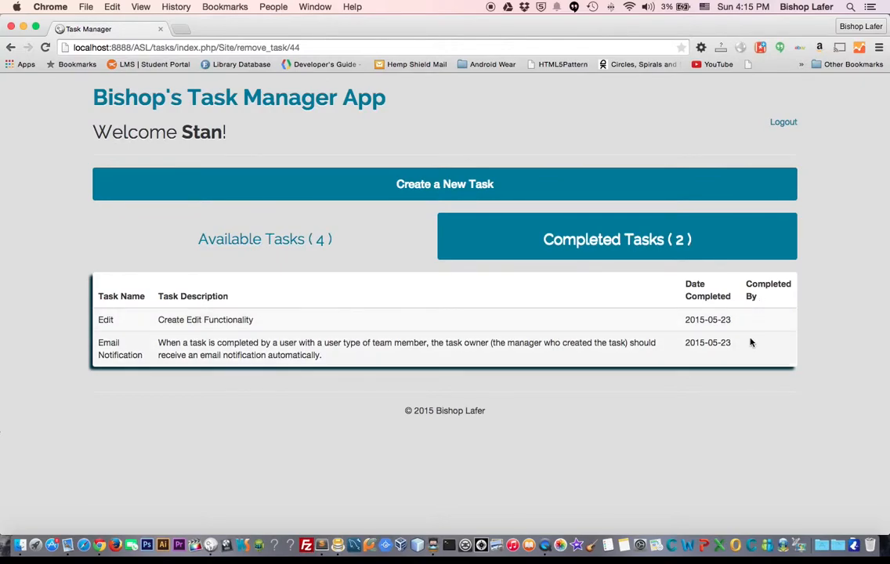
mouse_move(327, 513)
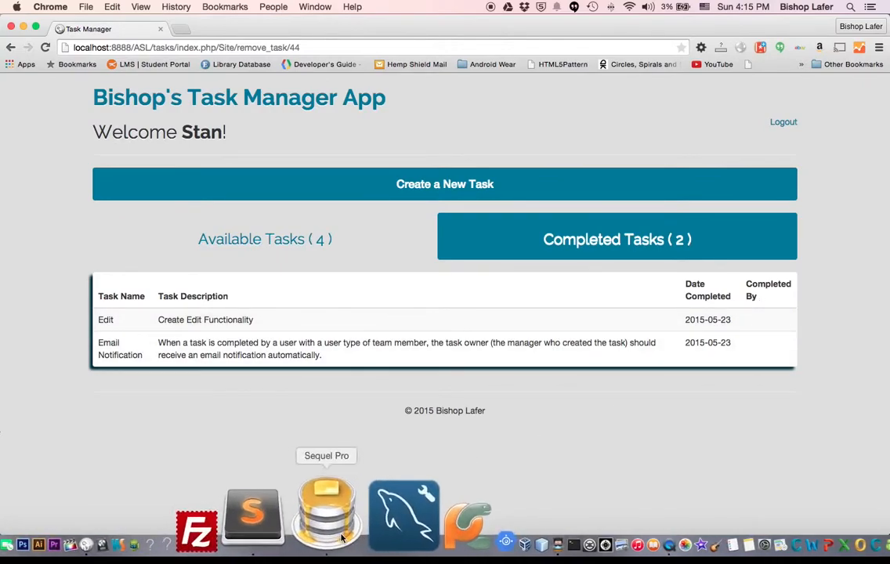
Connect Sequel Pro to the local server and view the asl database's tasks table.
click(327, 513)
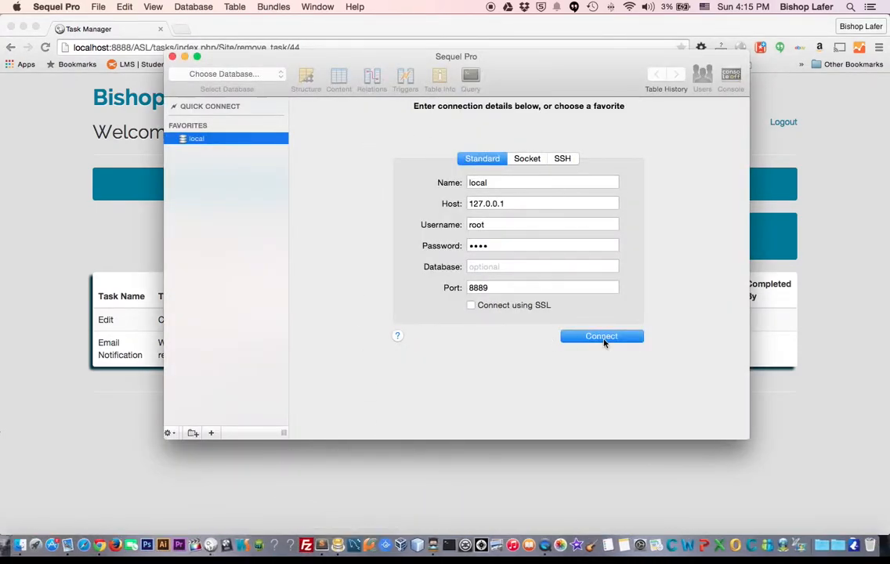
click(601, 336)
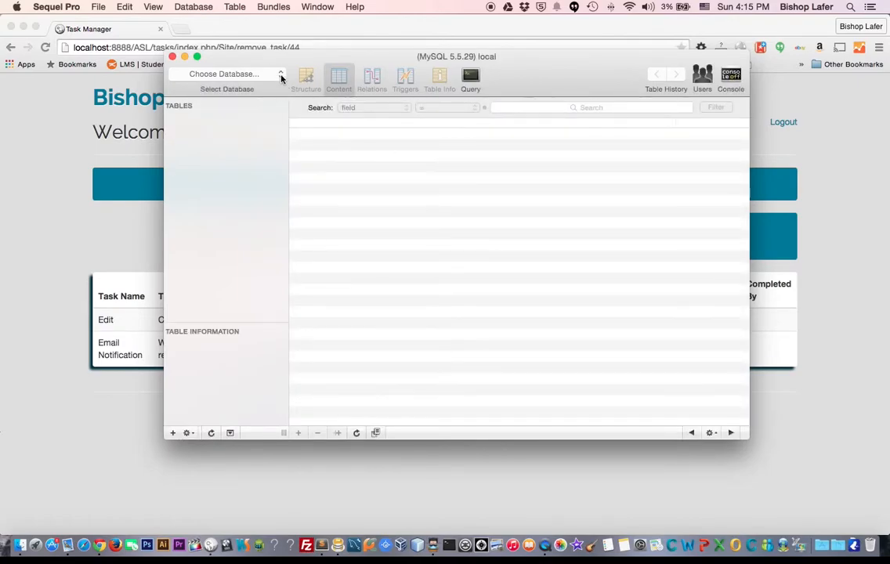
click(227, 73)
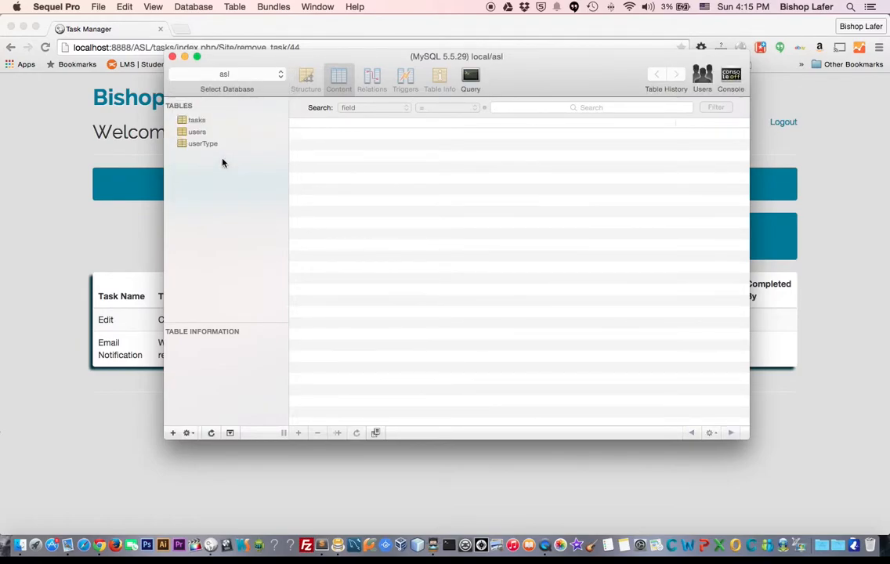
click(197, 120)
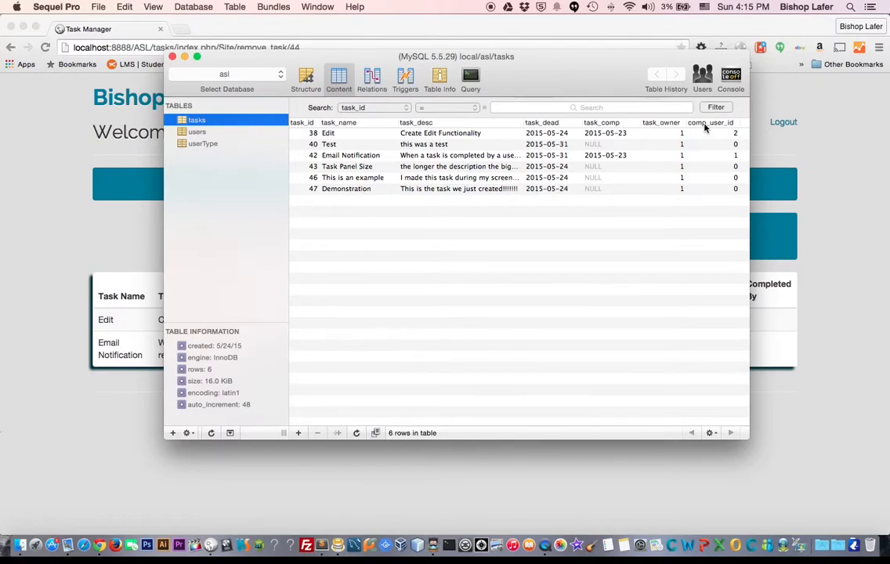
mouse_move(728, 143)
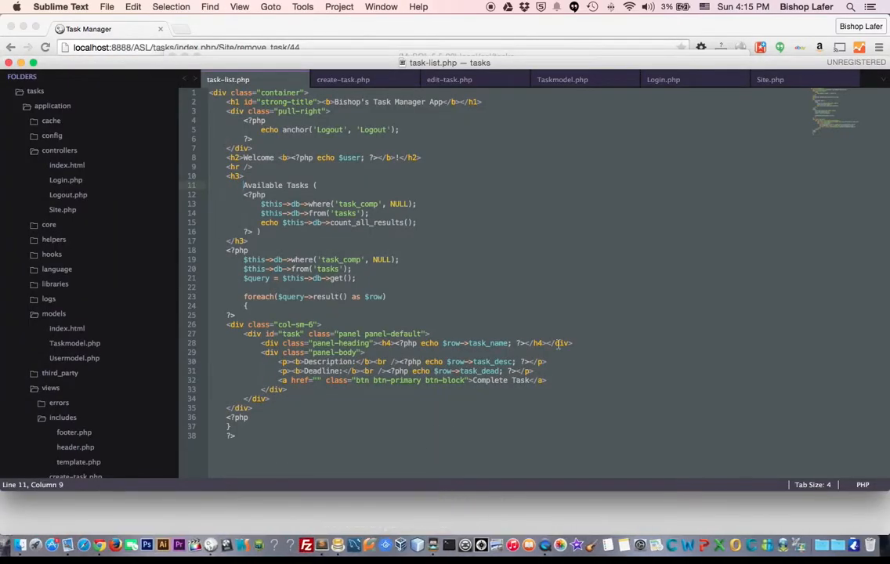
On line 125 of create-task.php, add <?php echo $row->comp_user_id; to the Completed By cell.
click(343, 79)
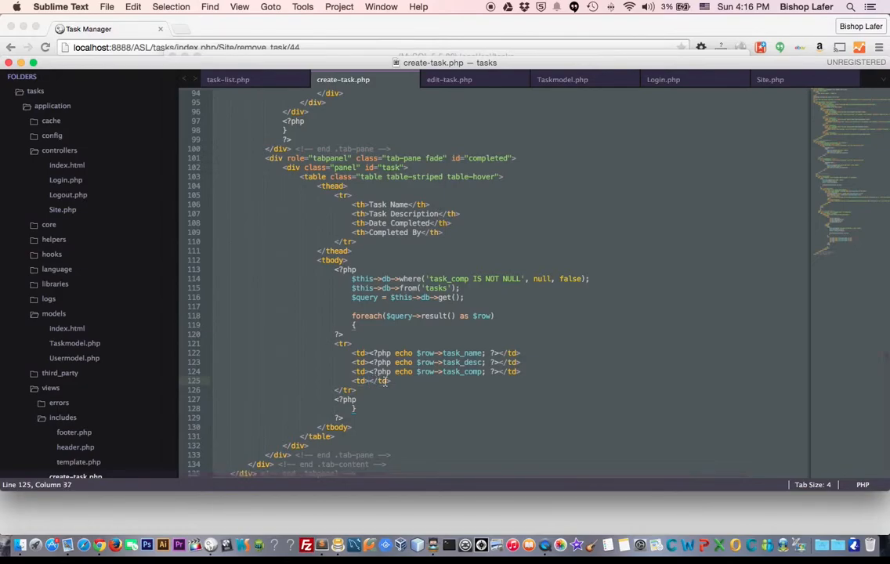
text(p<)
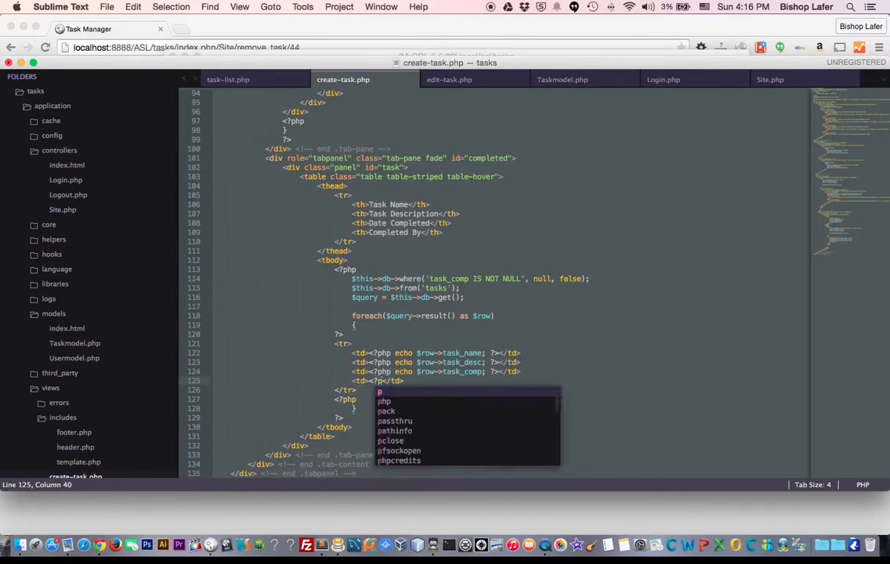
text(echo)
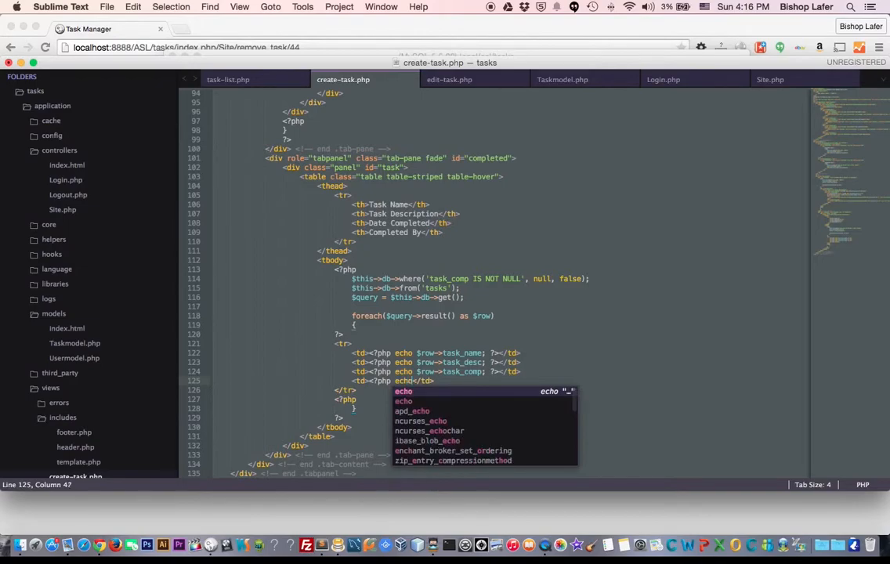
text(req)
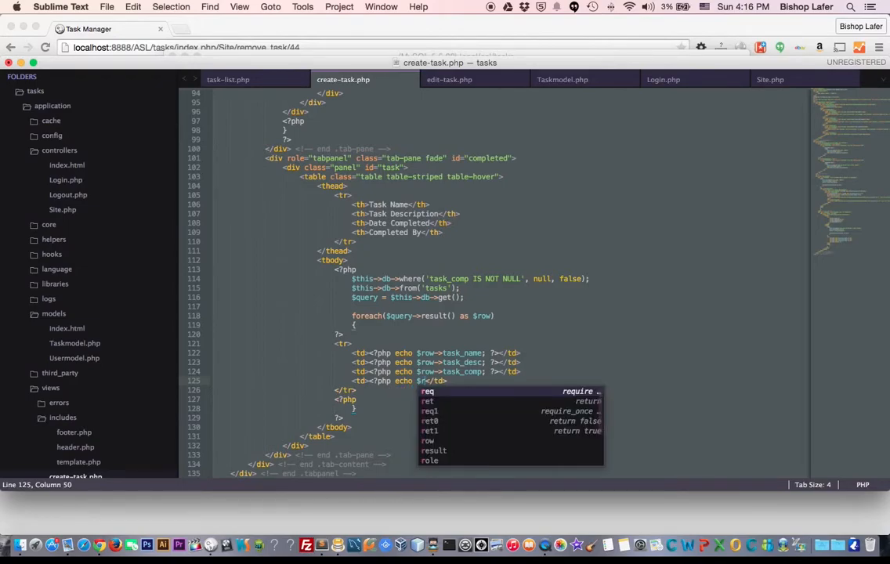
text(tab)
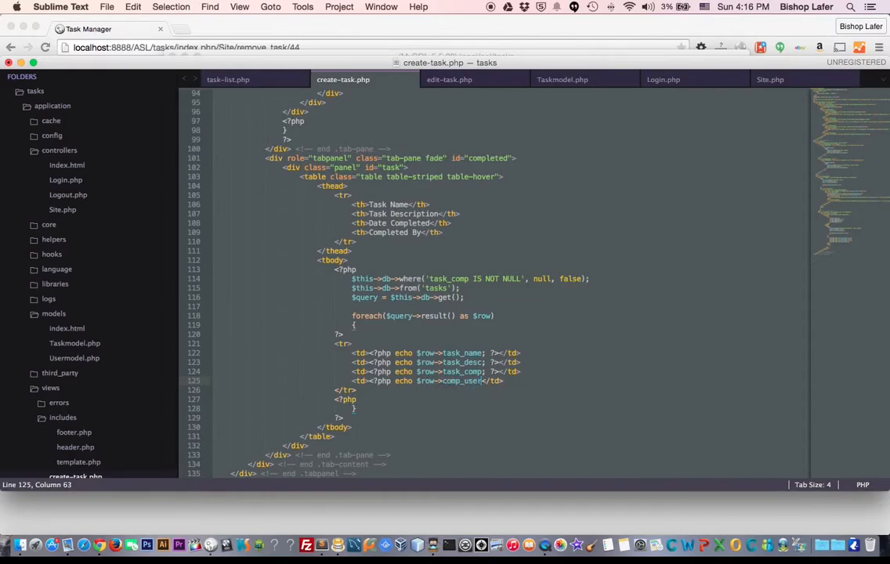
text(_id;)
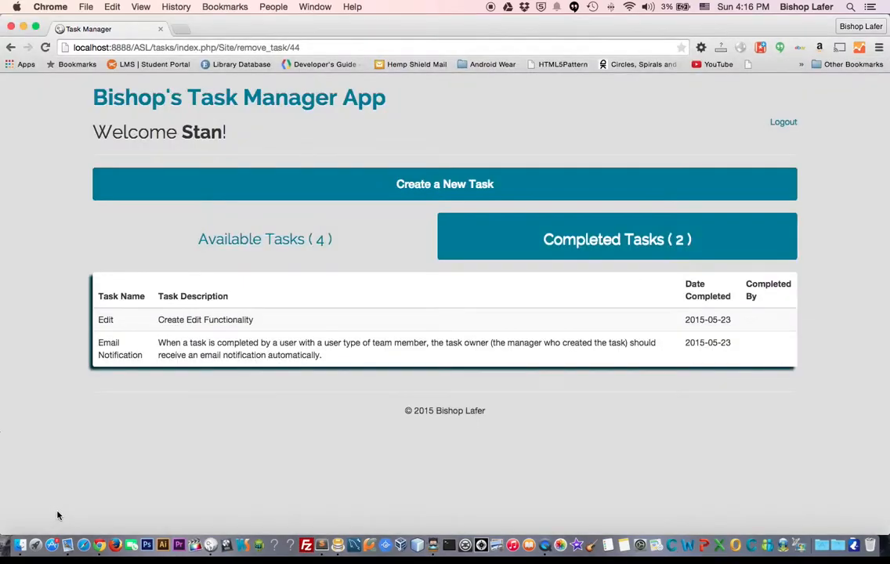
Reload the app and confirm Completed By now shows user IDs 2 and 1.
click(265, 239)
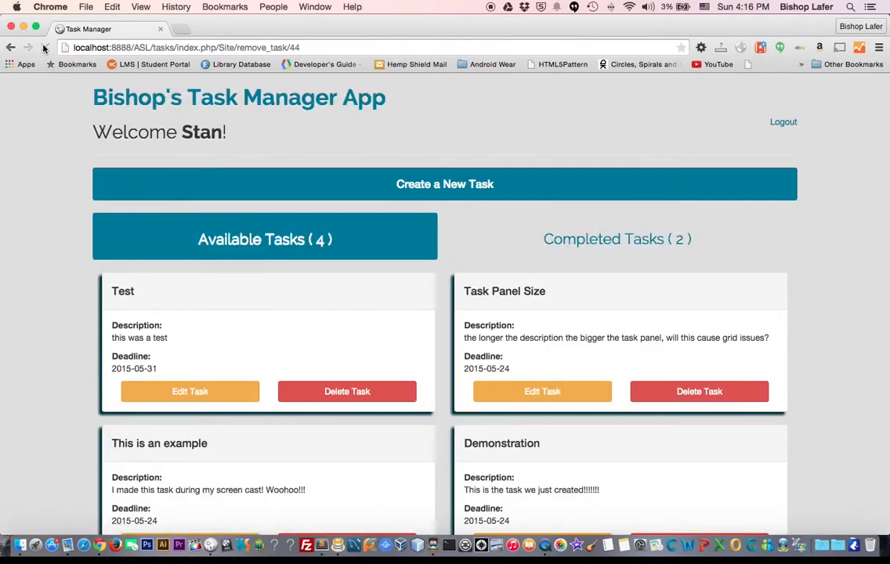
click(616, 239)
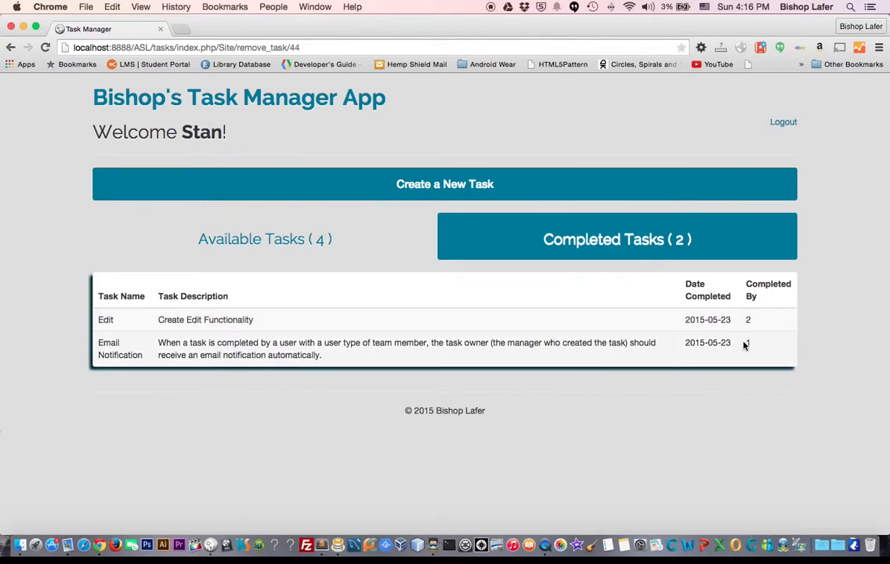
mouse_move(752, 347)
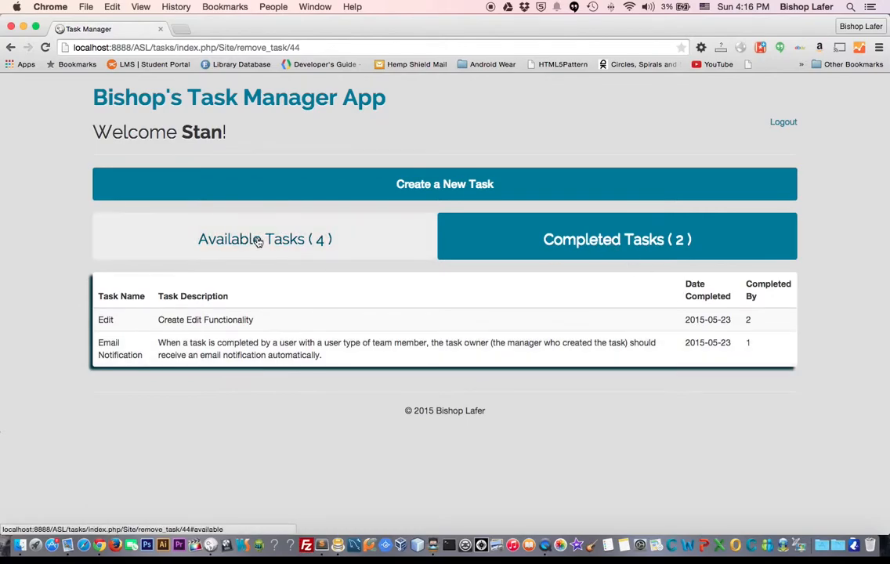
click(444, 184)
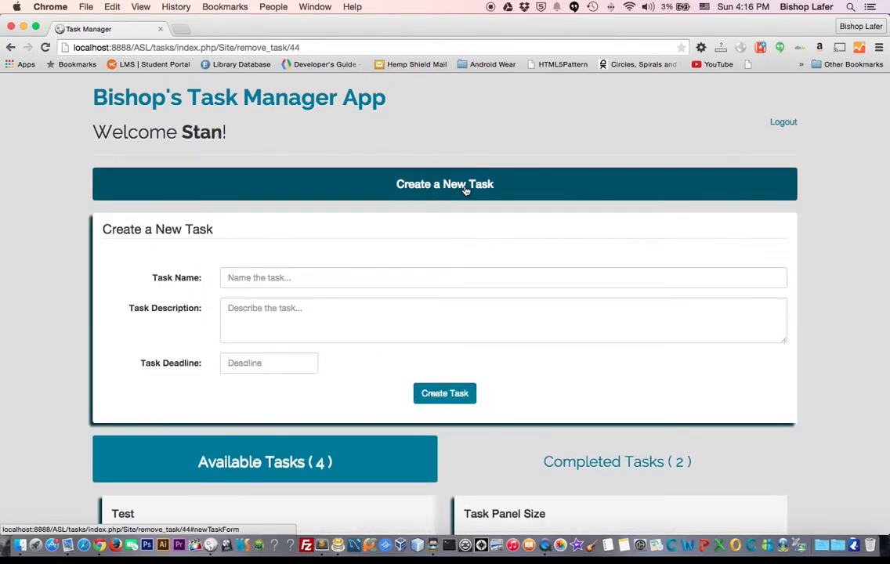
click(444, 184)
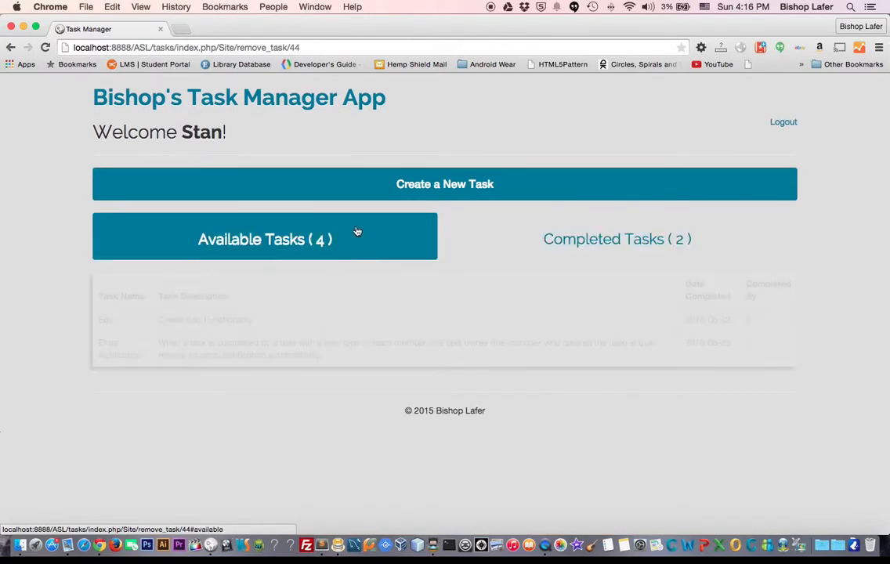
click(616, 239)
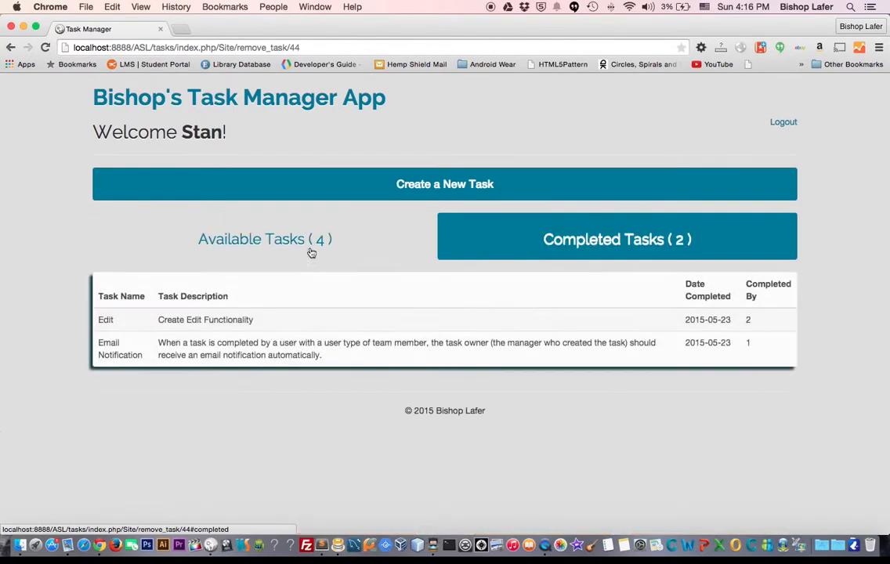
Toggle the task lists, try the new-task Deadline field, then log out.
click(263, 239)
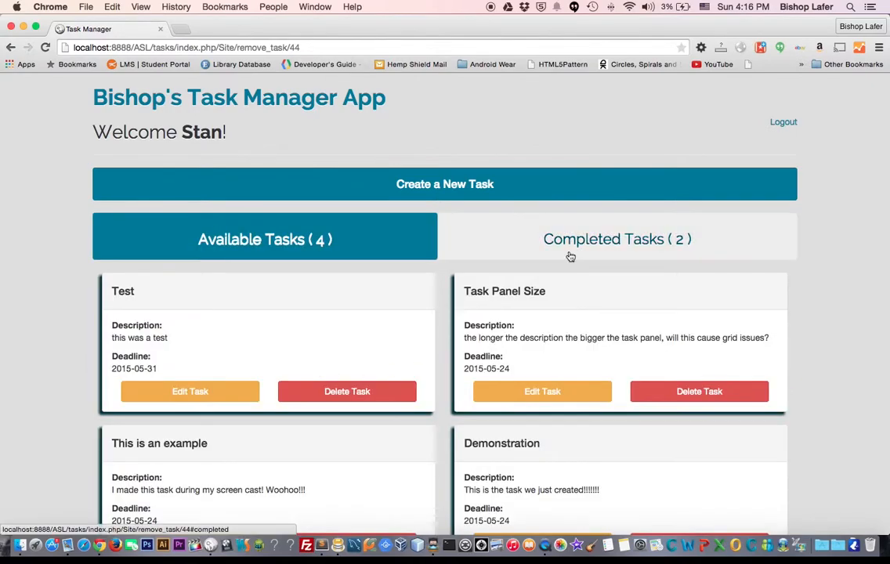
click(616, 239)
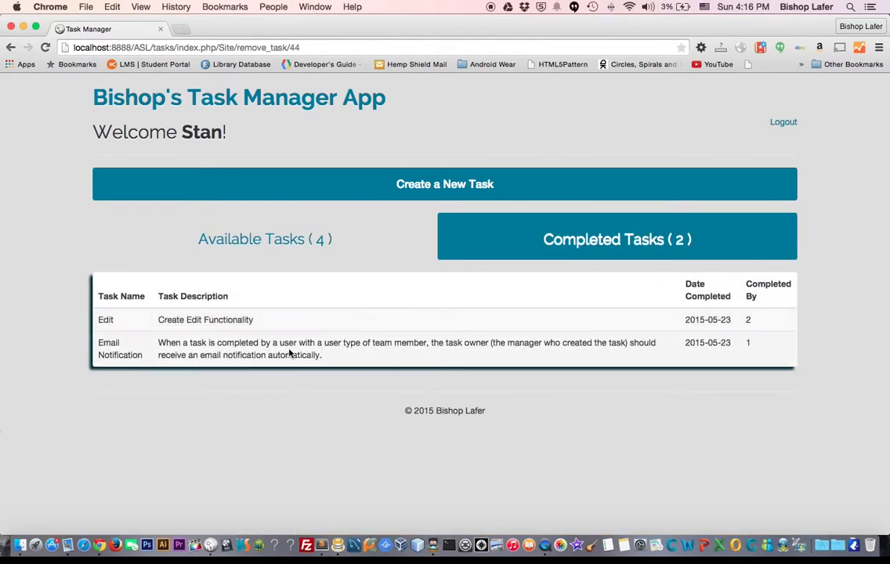
click(444, 184)
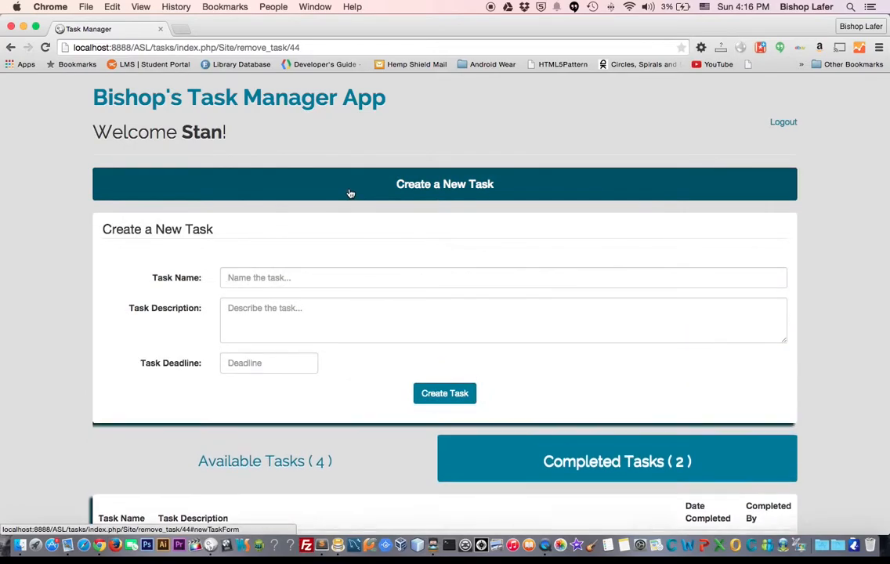
click(269, 362)
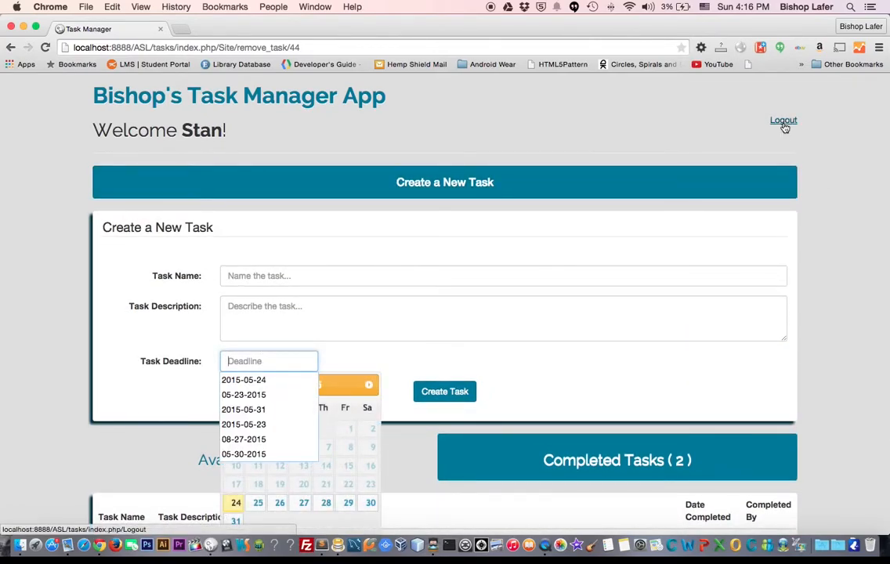
click(784, 121)
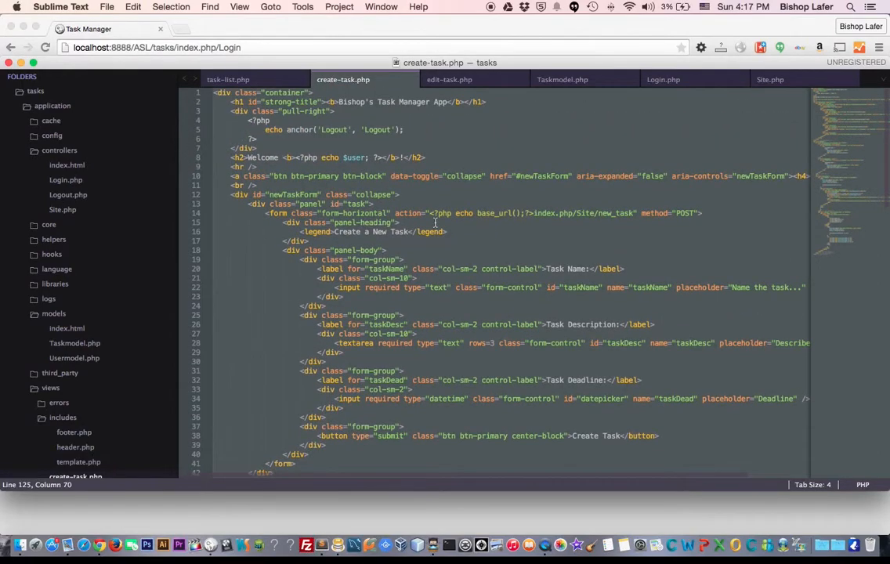
Look over edit-task.php, then display task-list.php's count query and task loop.
scroll(down, 3)
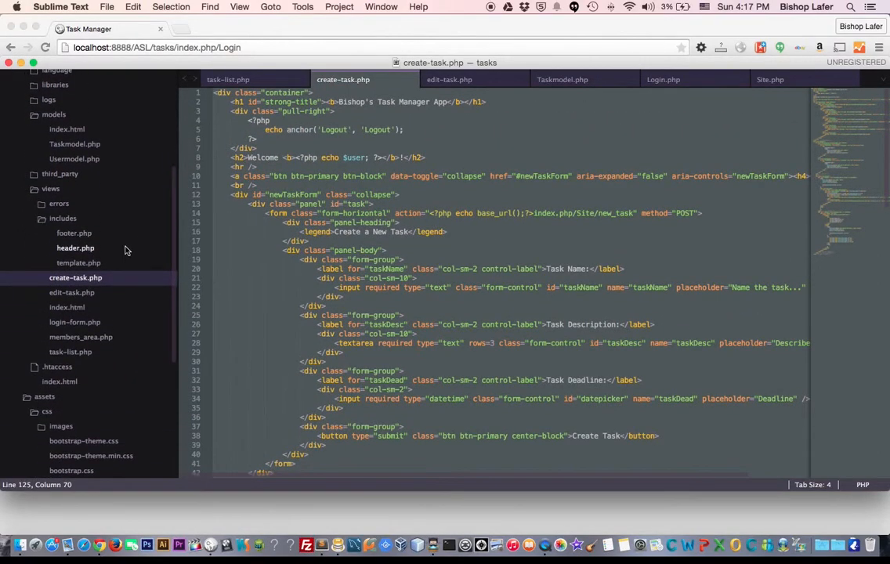
click(449, 79)
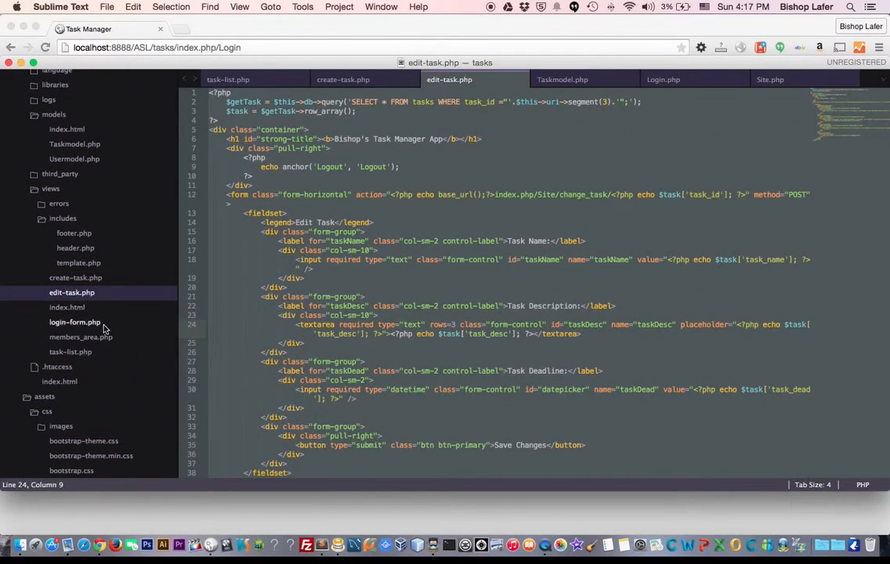
click(70, 351)
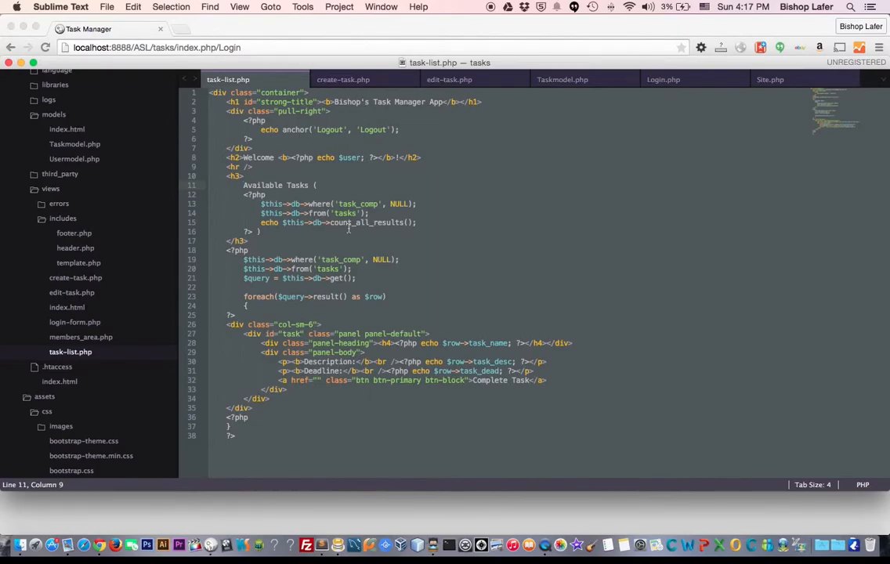
mouse_move(343, 79)
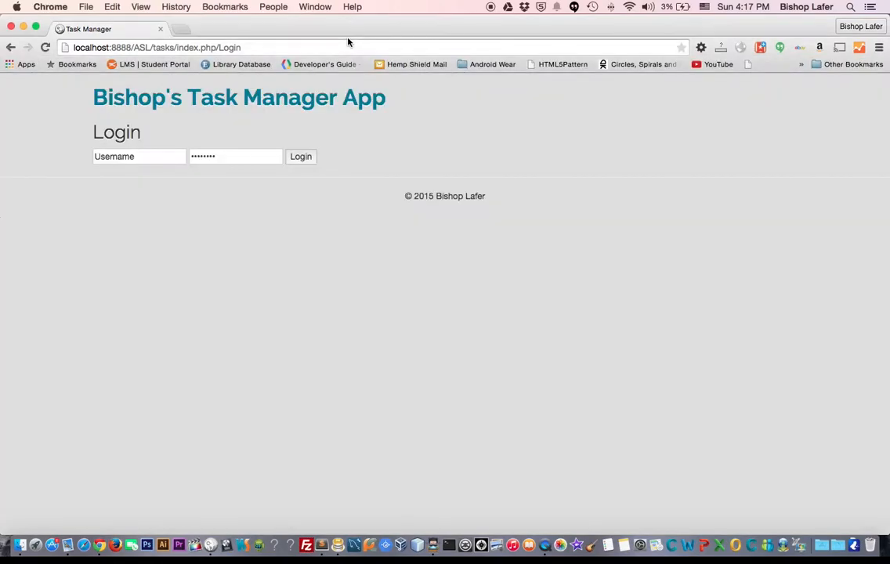
Log back in as Stan to reach the members area.
text(Stan)
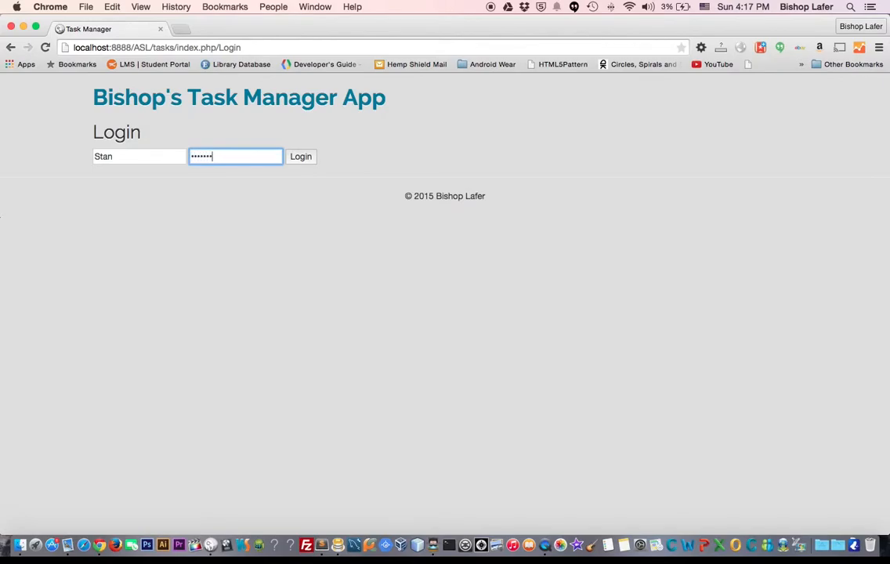
click(301, 156)
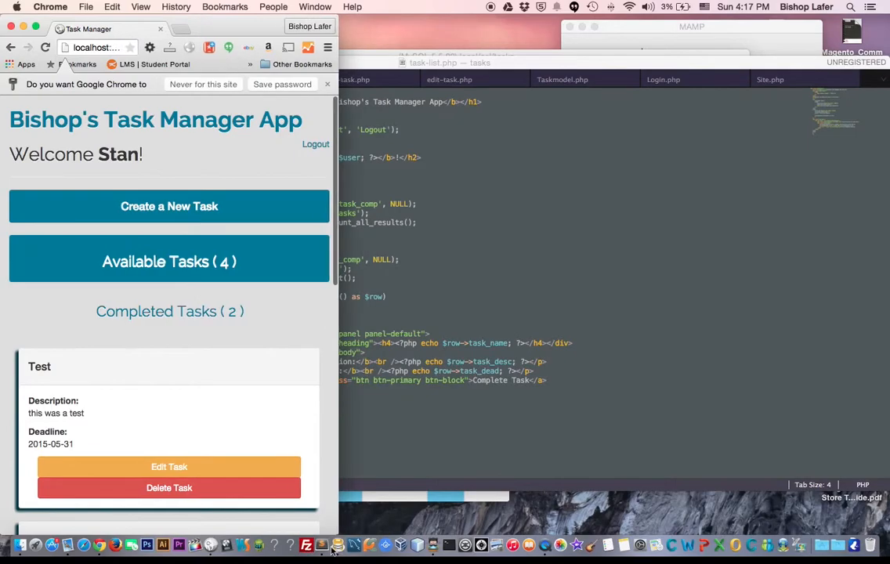
Browse the Completed and Available Tasks lists, collapse the new task form, and log out.
scroll(down, 3)
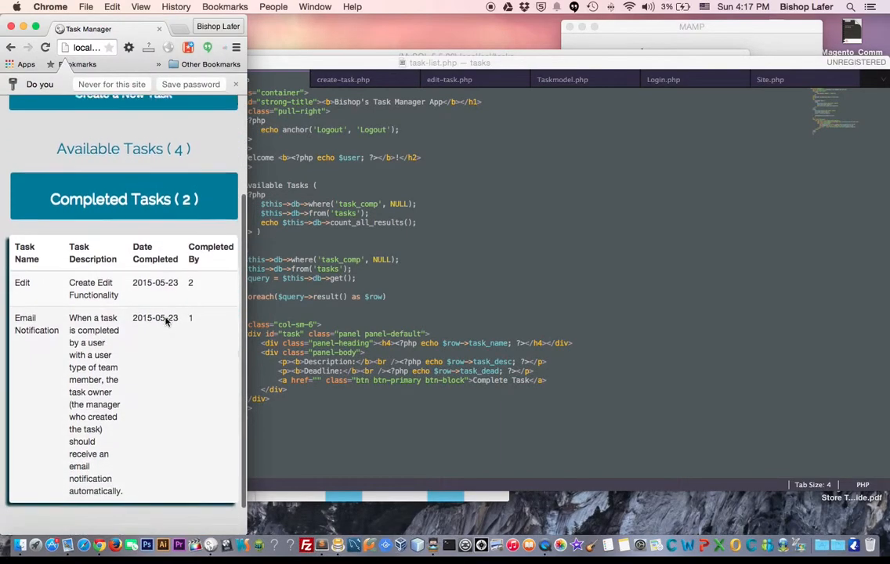
scroll(down, 3)
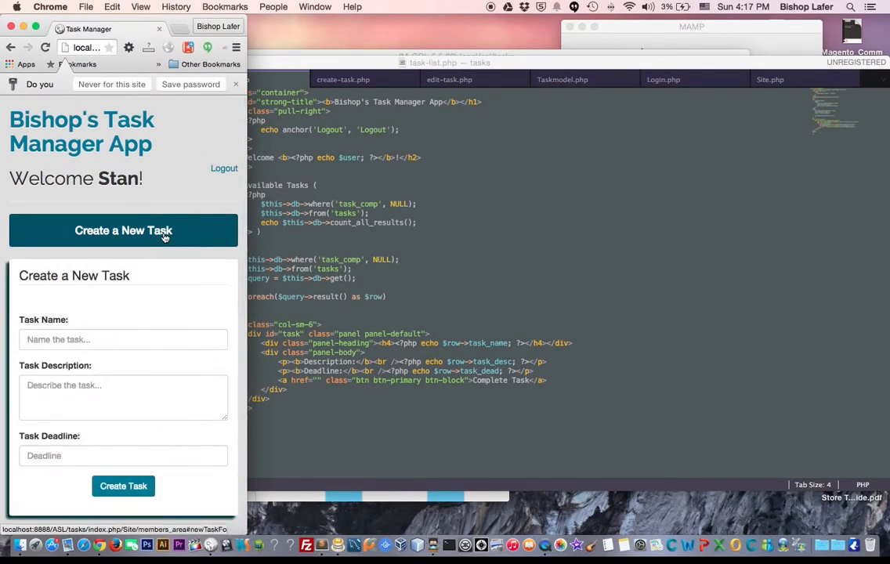
click(123, 231)
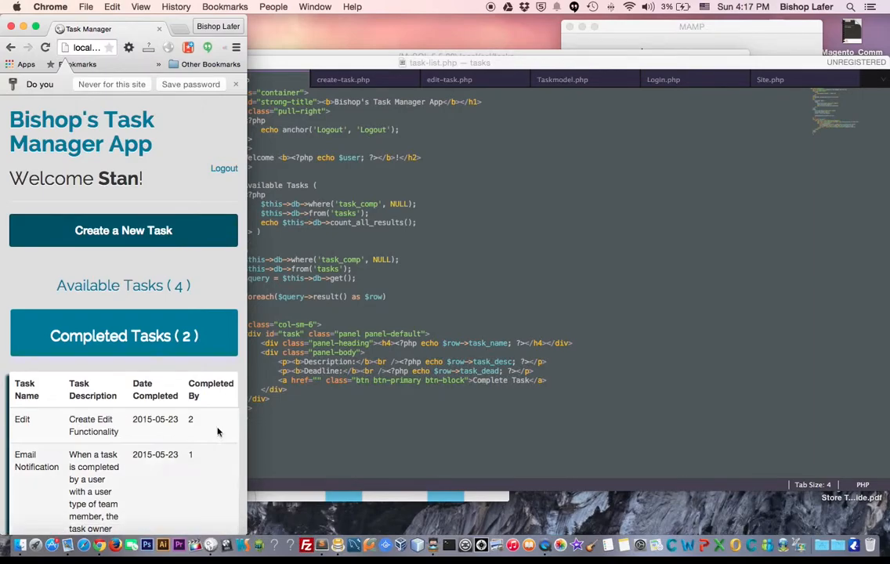
click(123, 229)
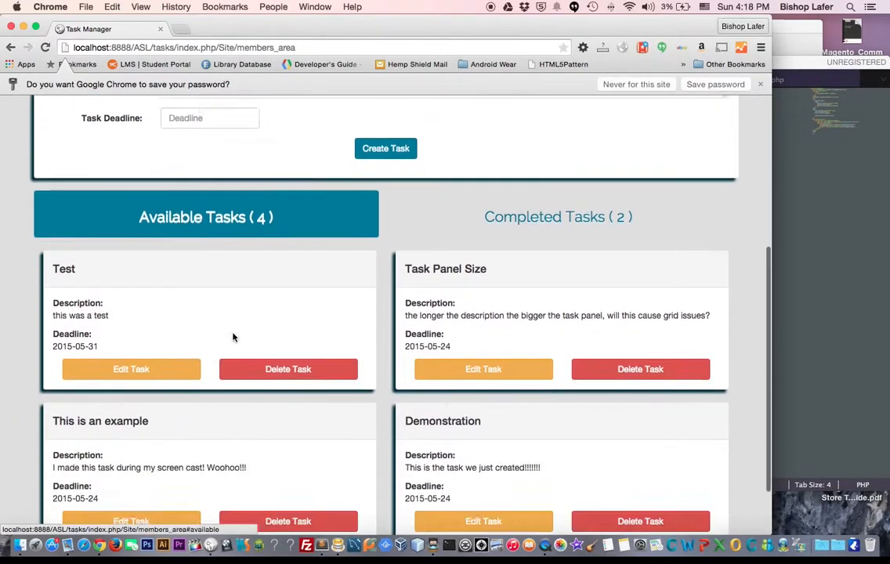
scroll(up, 3)
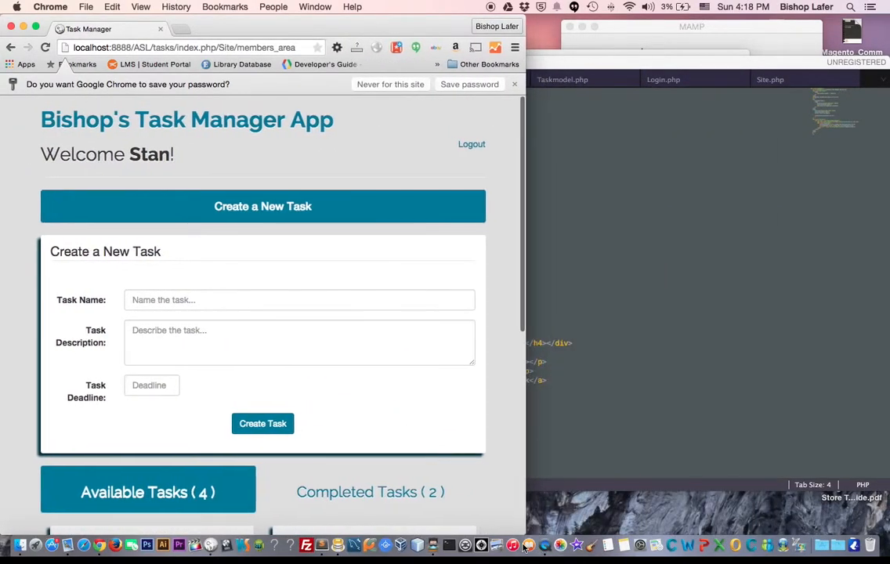
scroll(down, 3)
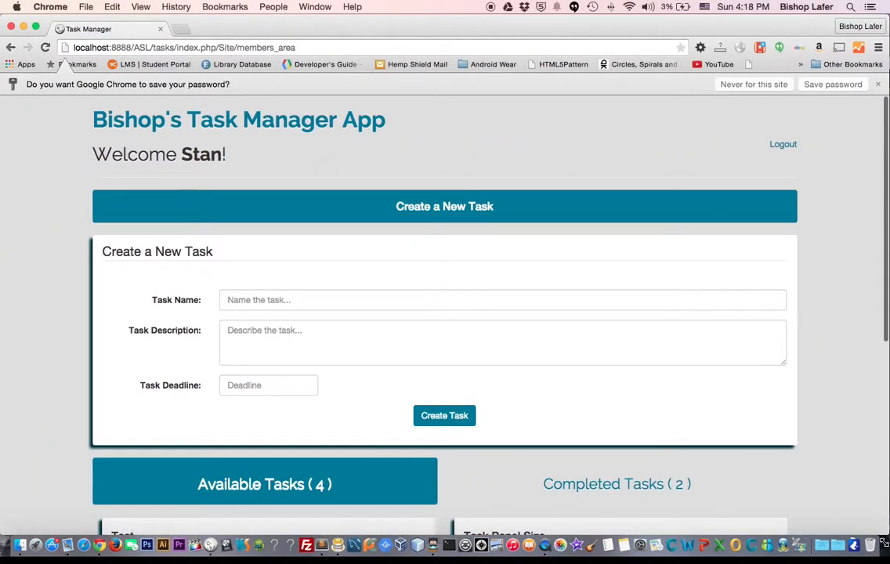
click(782, 144)
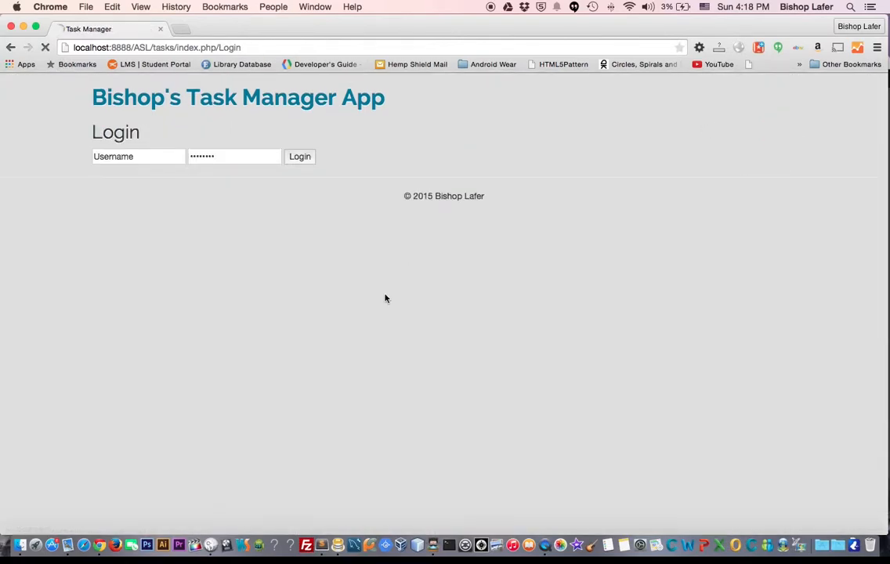
Bring Sublime Text back to the front, showing the task-list.php code.
click(309, 517)
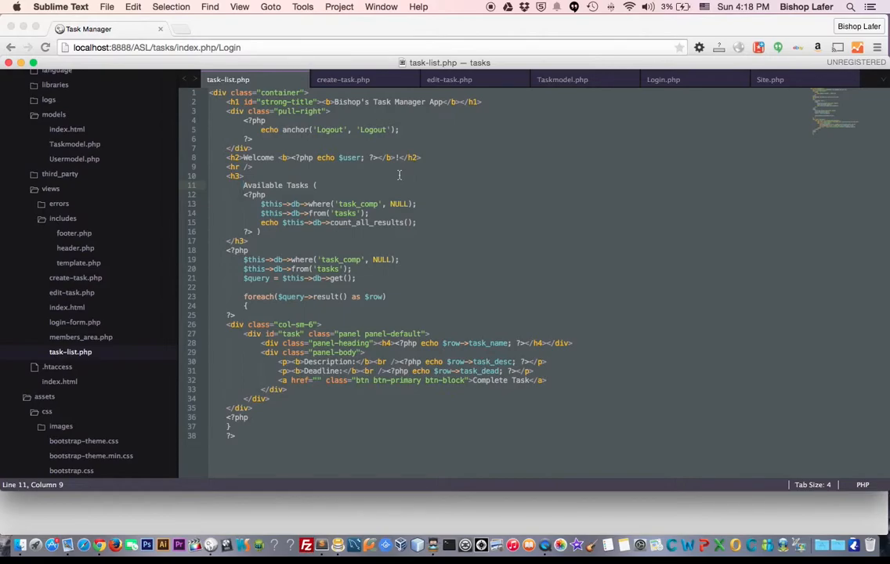
mouse_move(342, 79)
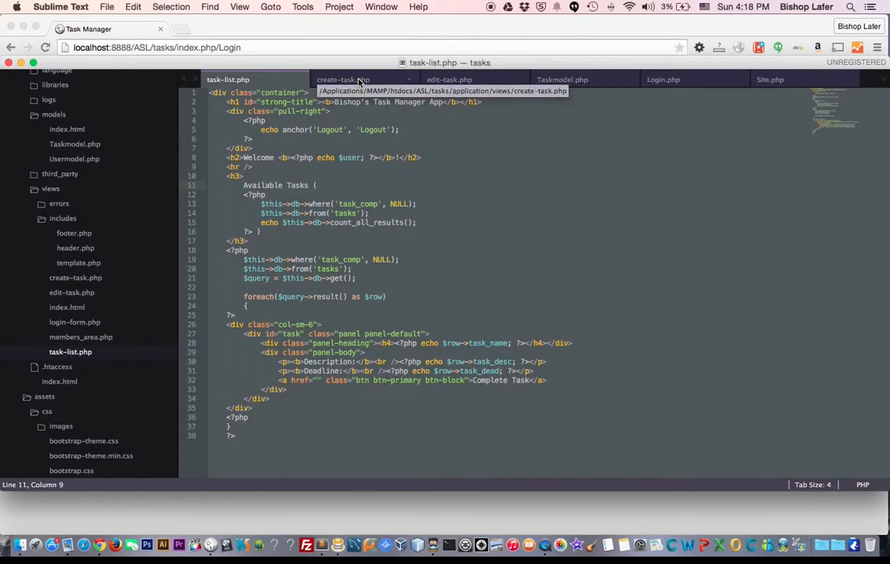
Highlight new_task in create-task.php's form action, then bring up the Login.php controller.
click(343, 79)
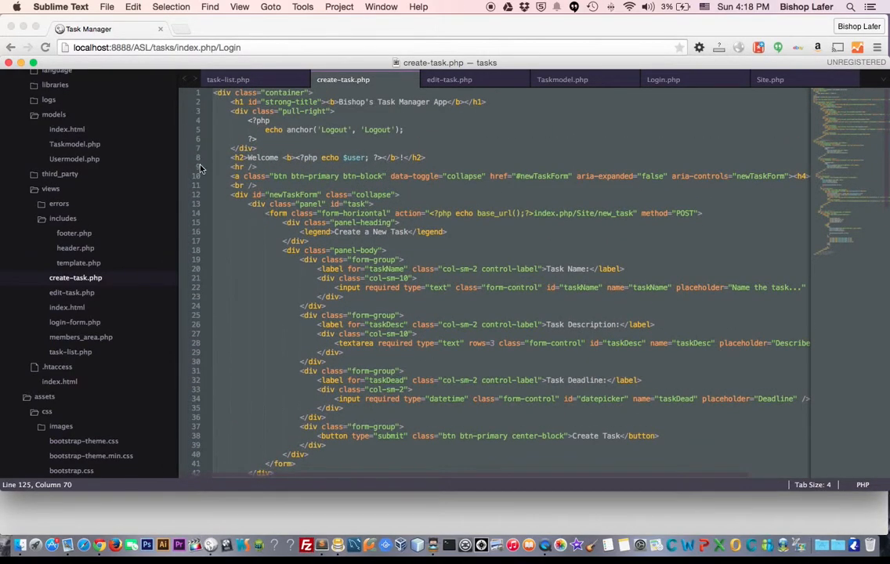
scroll(down, 3)
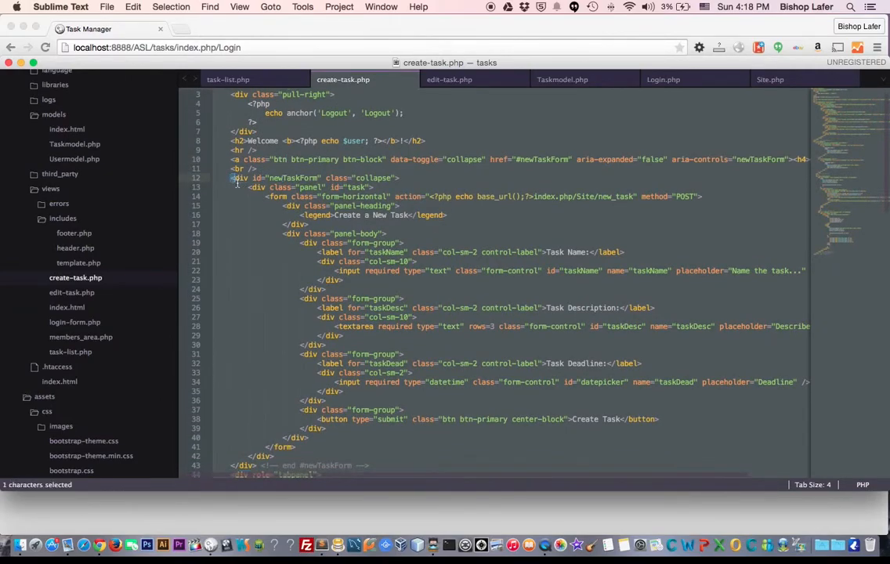
drag(231, 178, 360, 456)
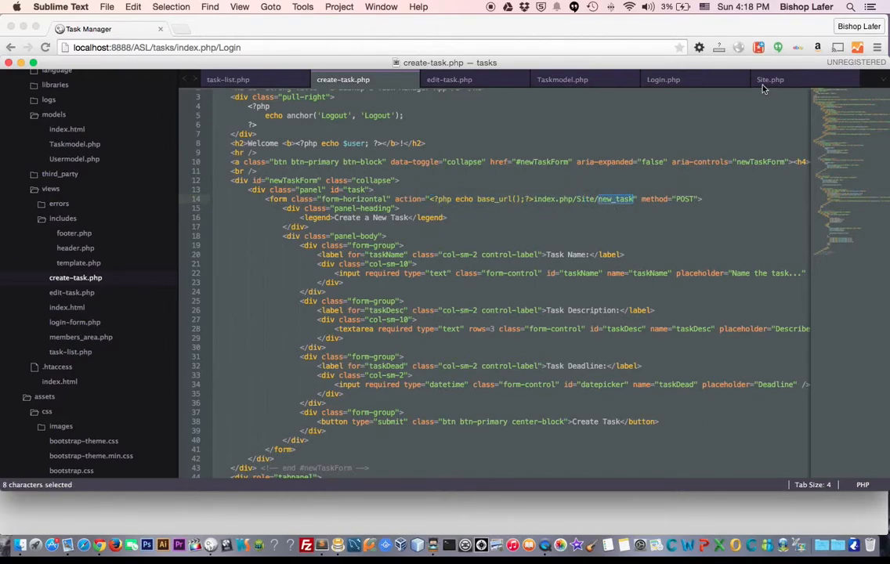
click(769, 79)
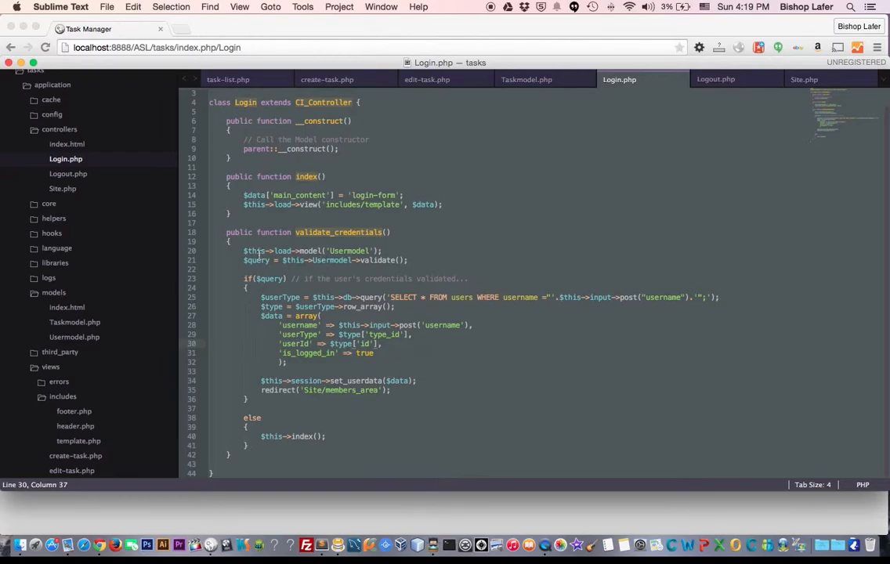
click(716, 79)
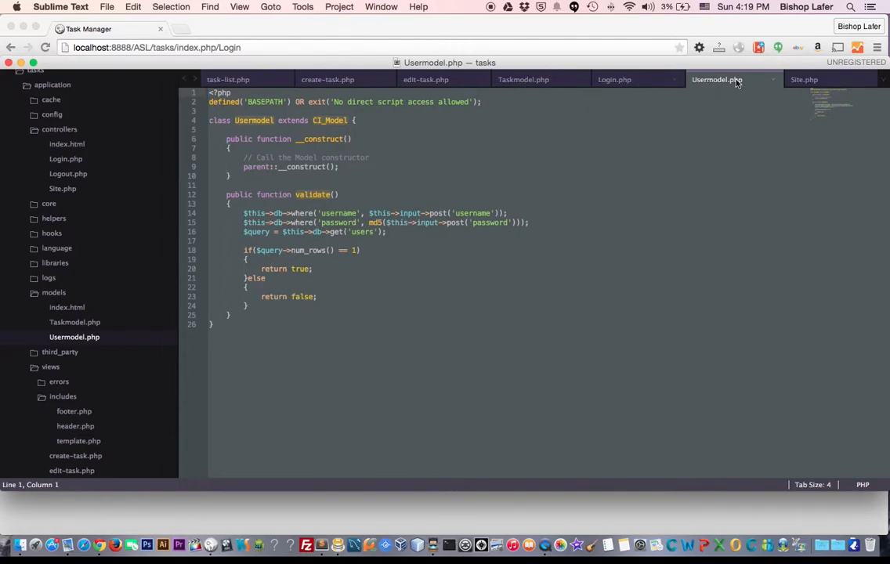
click(614, 79)
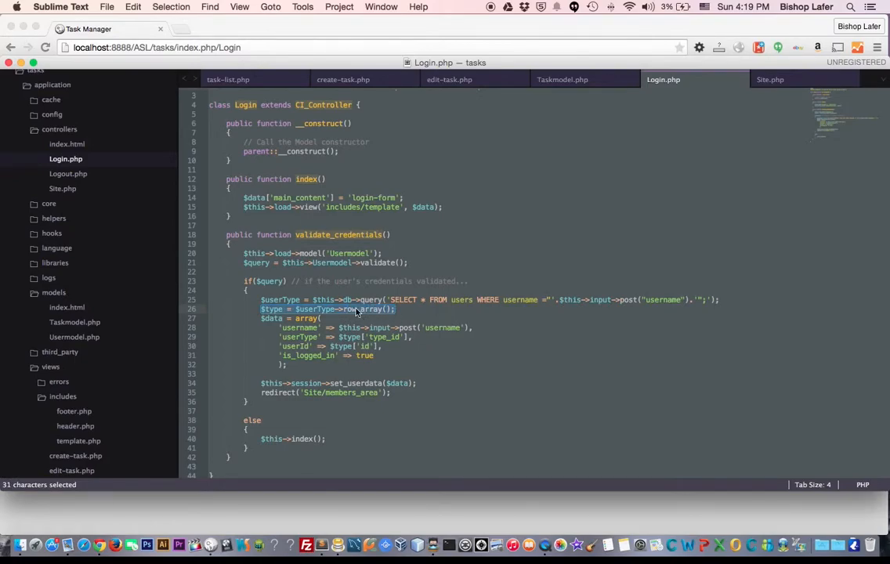
click(300, 328)
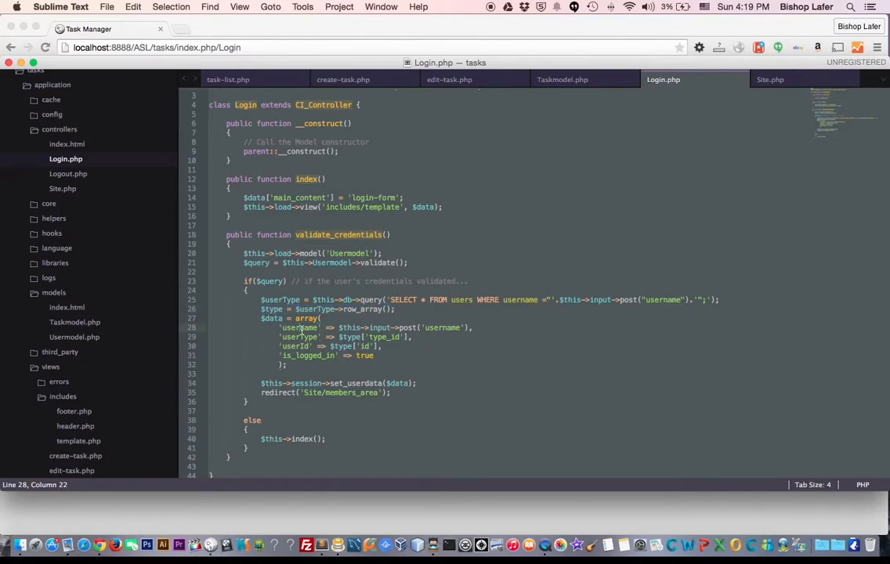
click(282, 327)
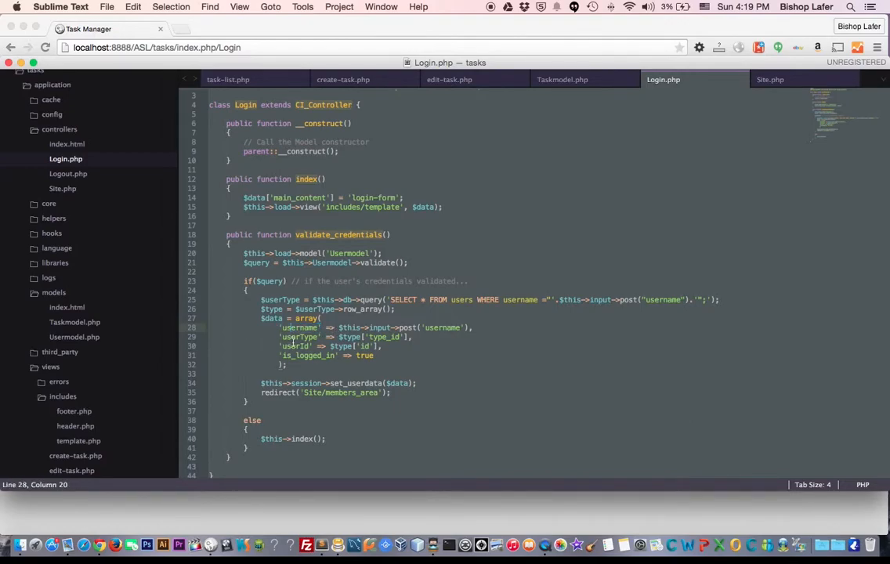
double_click(296, 328)
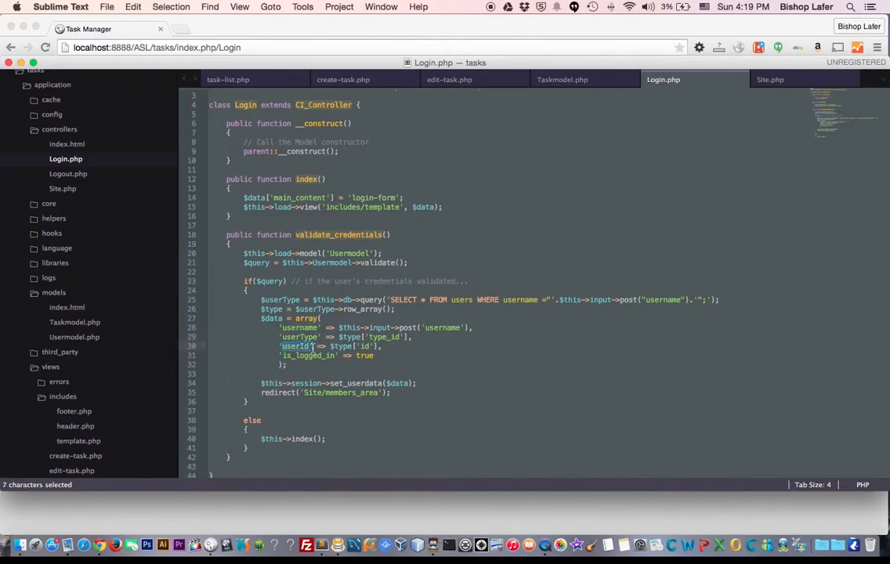
double_click(305, 354)
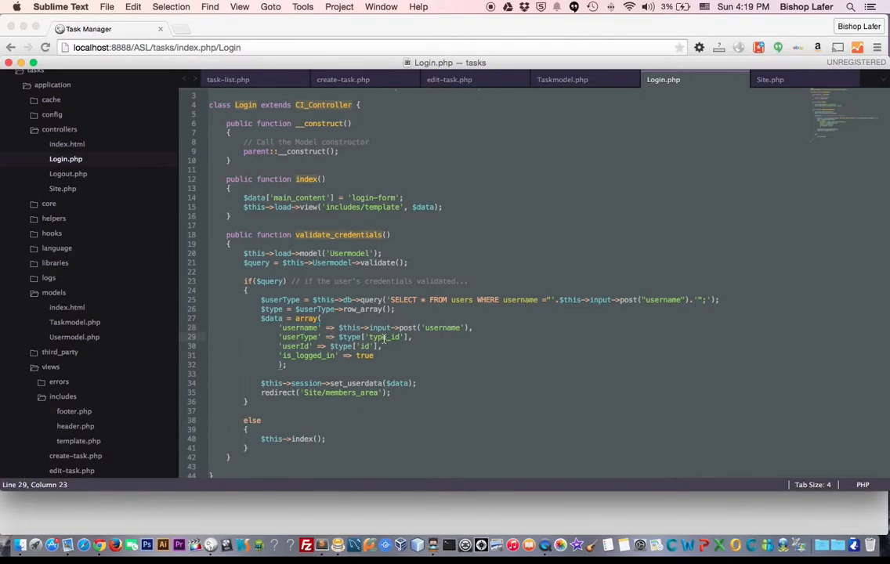
click(296, 346)
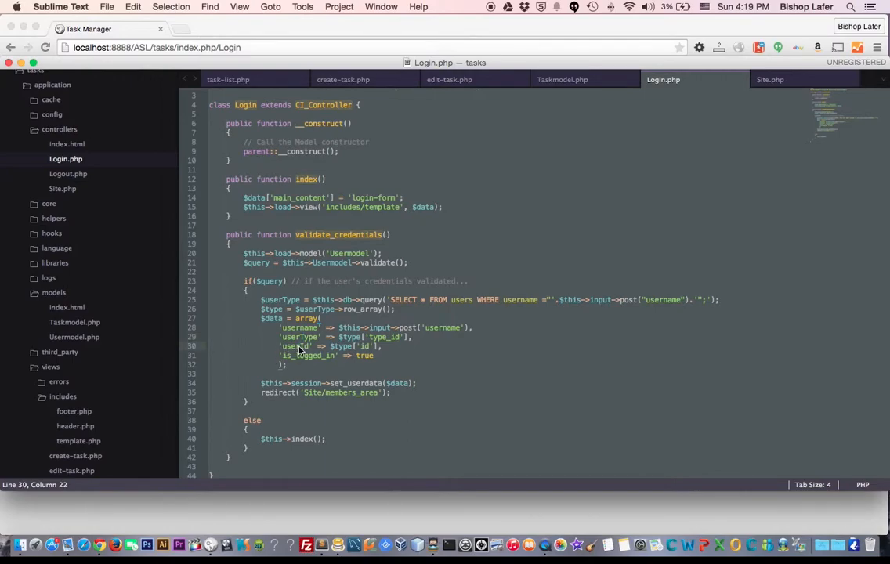
mouse_move(311, 359)
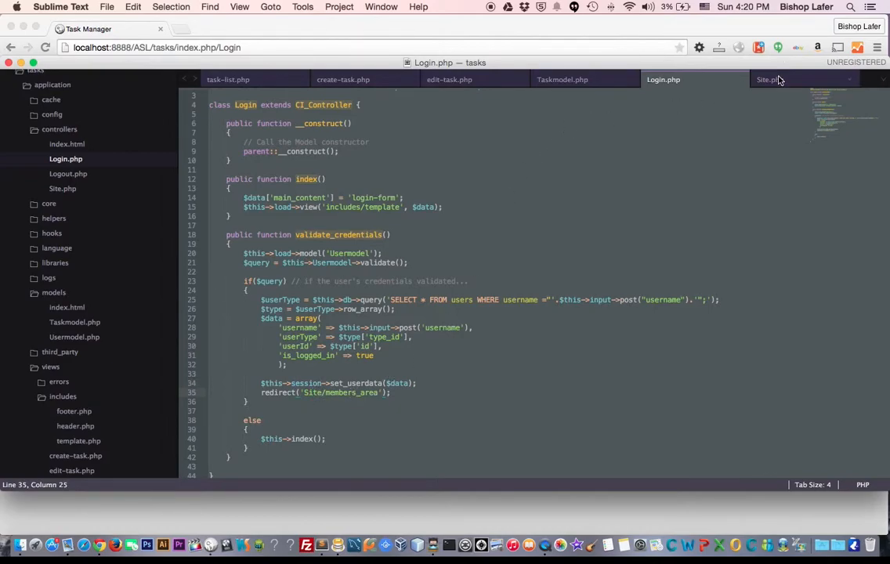
In Site.php, point out create-task view for admins and task-list view for others.
click(769, 79)
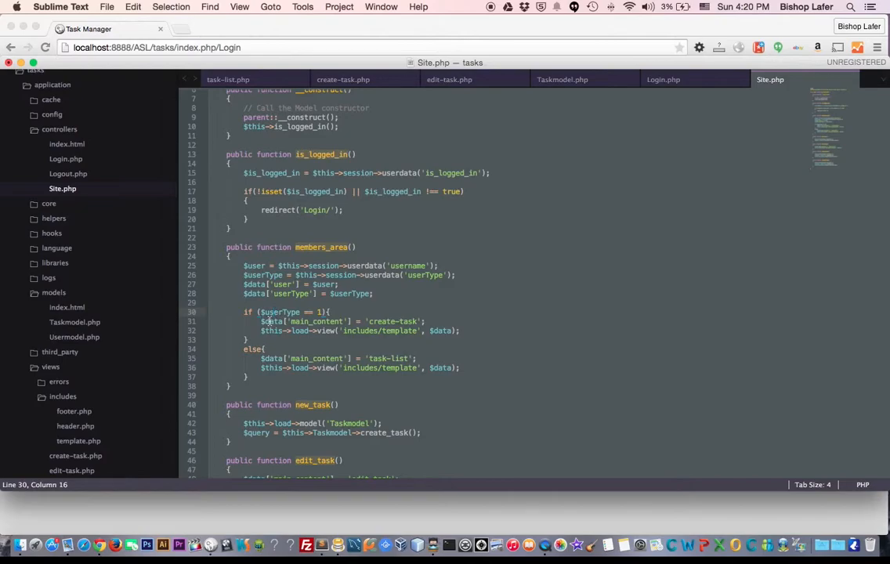
click(423, 321)
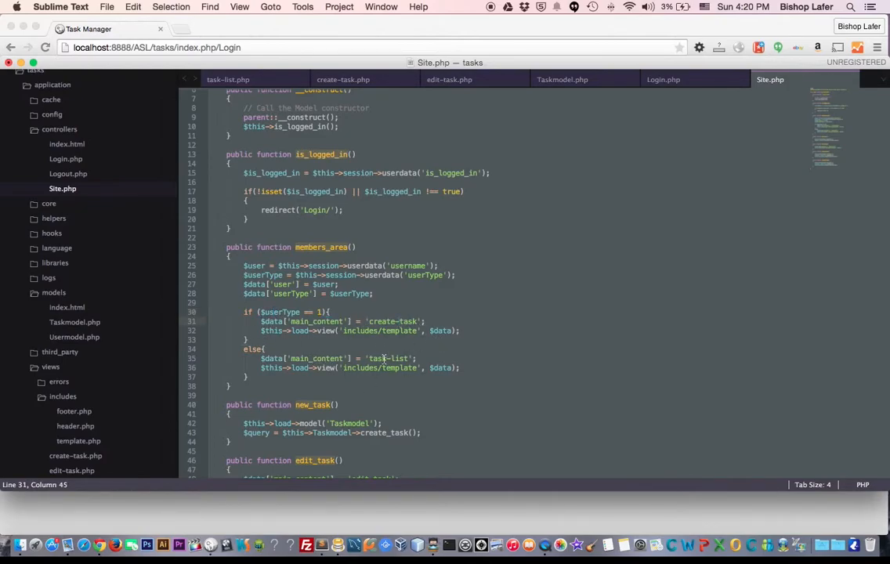
click(380, 358)
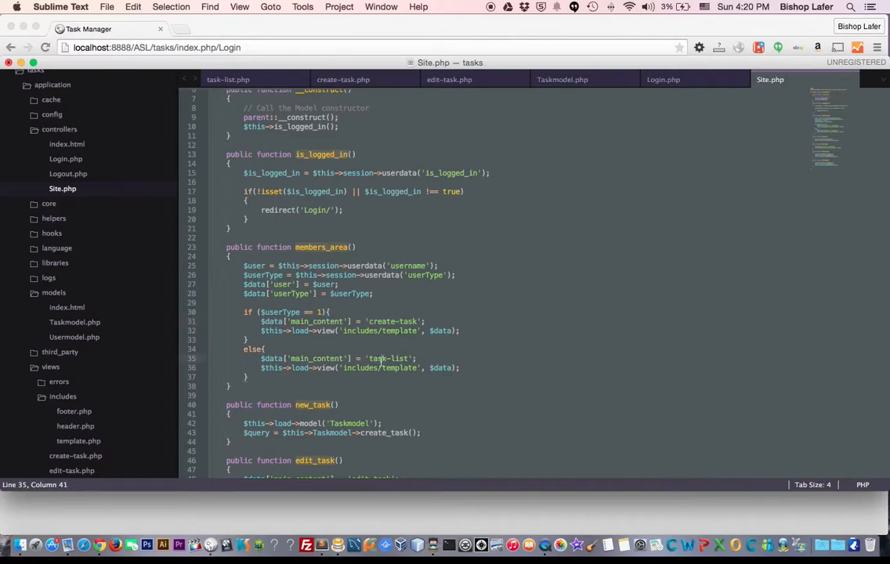
scroll(down, 3)
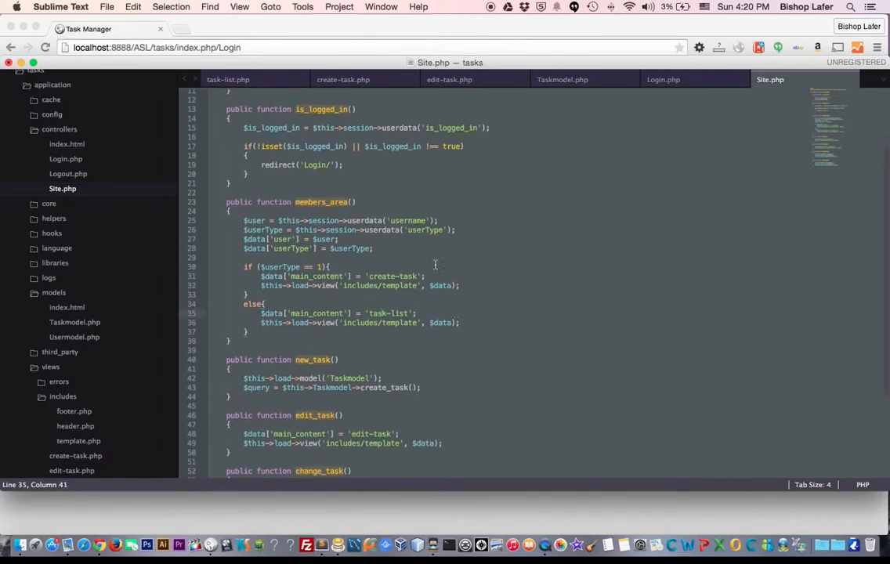
Scroll through create-task.php, revisit Site.php, then bring up Taskmodel.php's create_task function.
click(342, 79)
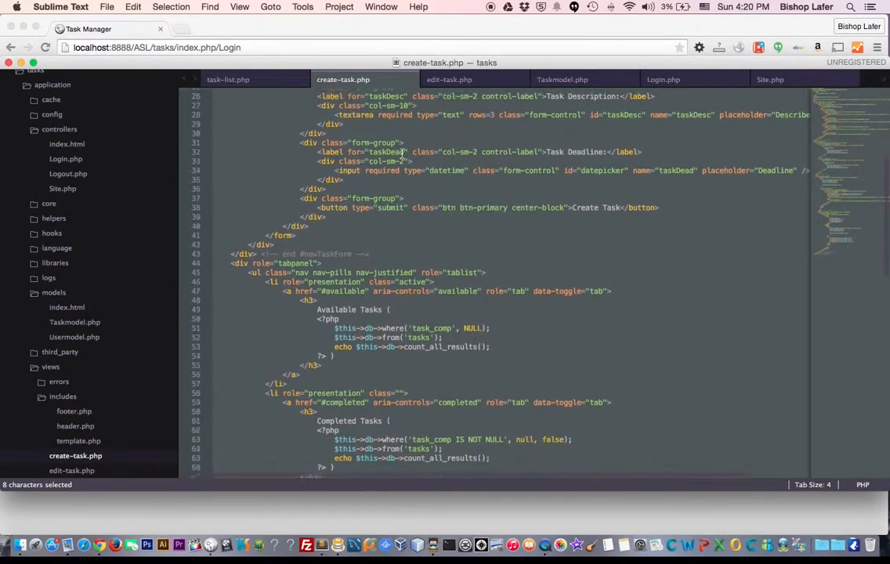
scroll(down, 3)
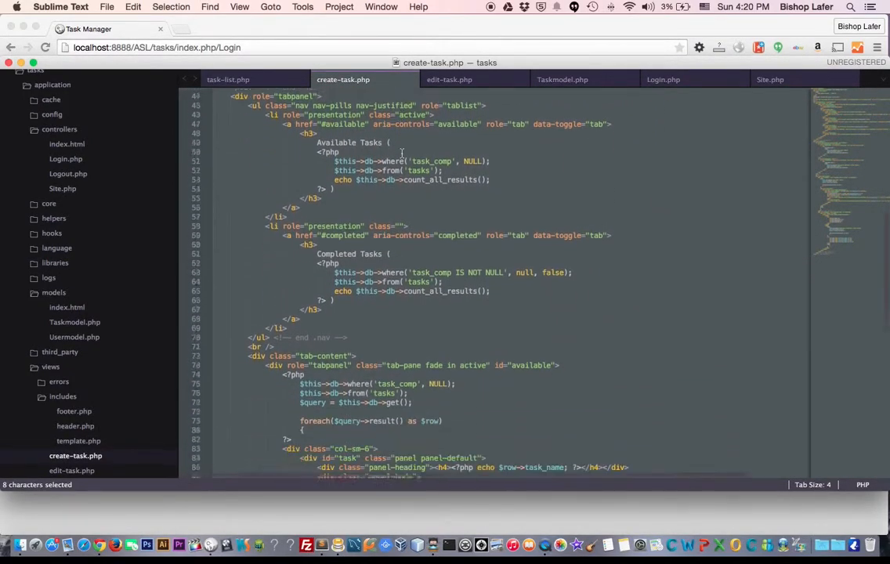
scroll(down, 3)
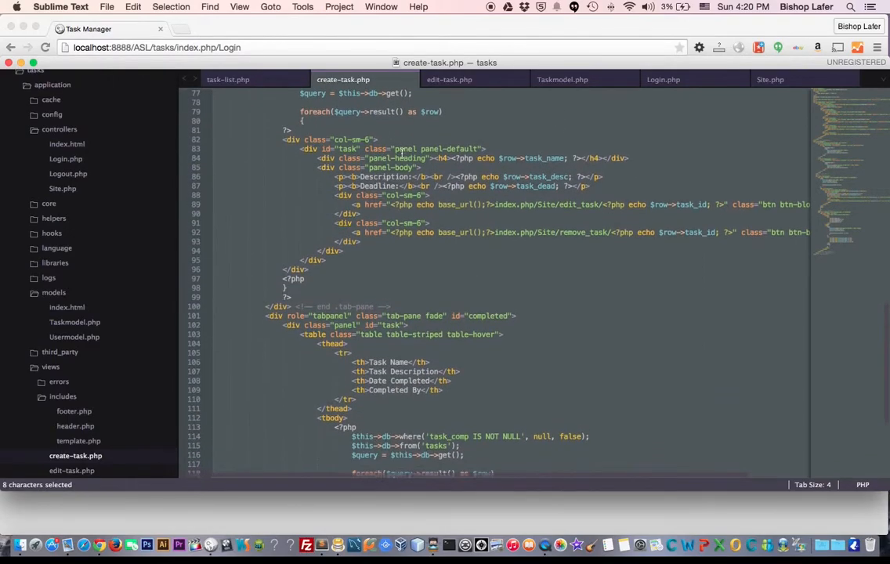
scroll(down, 3)
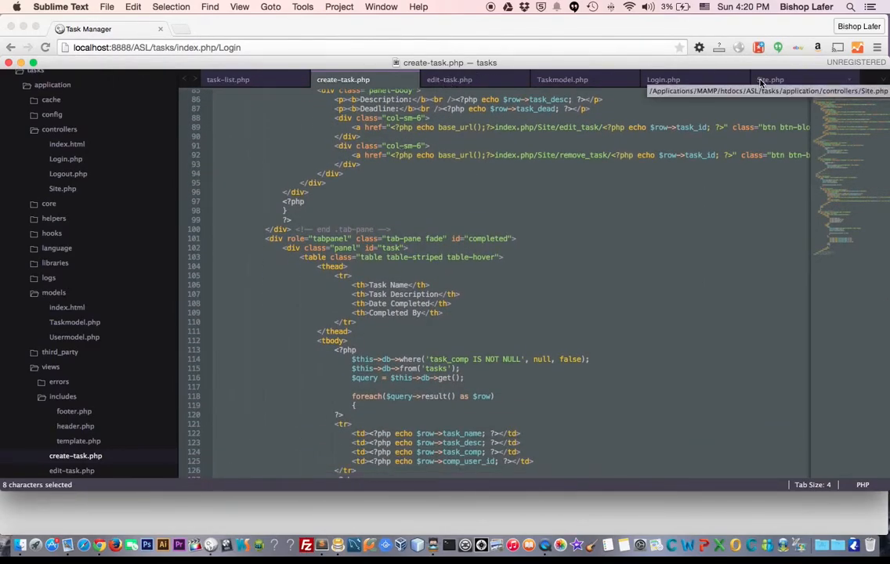
click(770, 79)
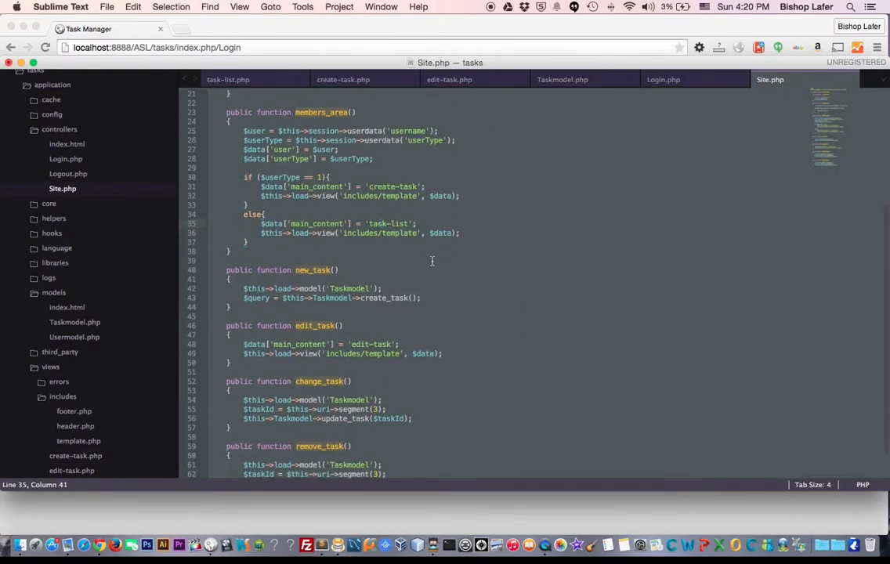
scroll(down, 3)
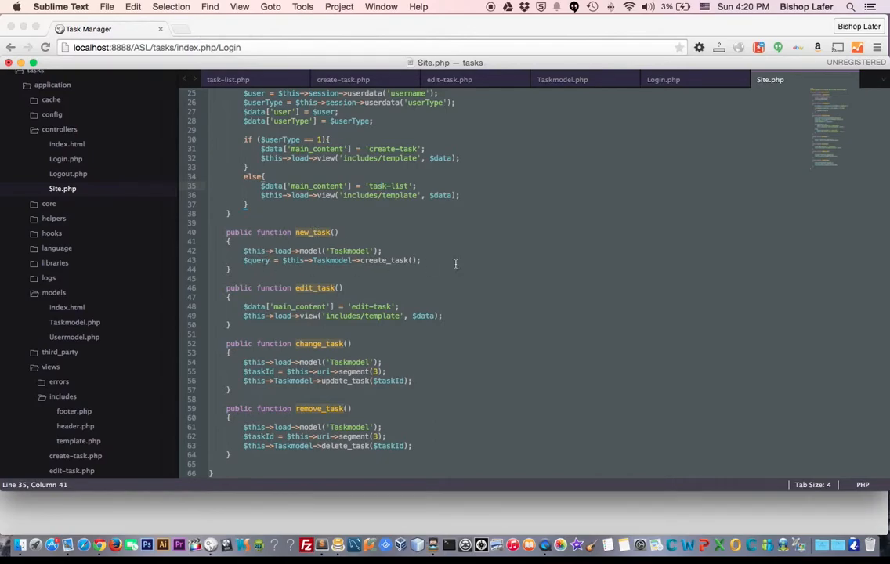
click(561, 79)
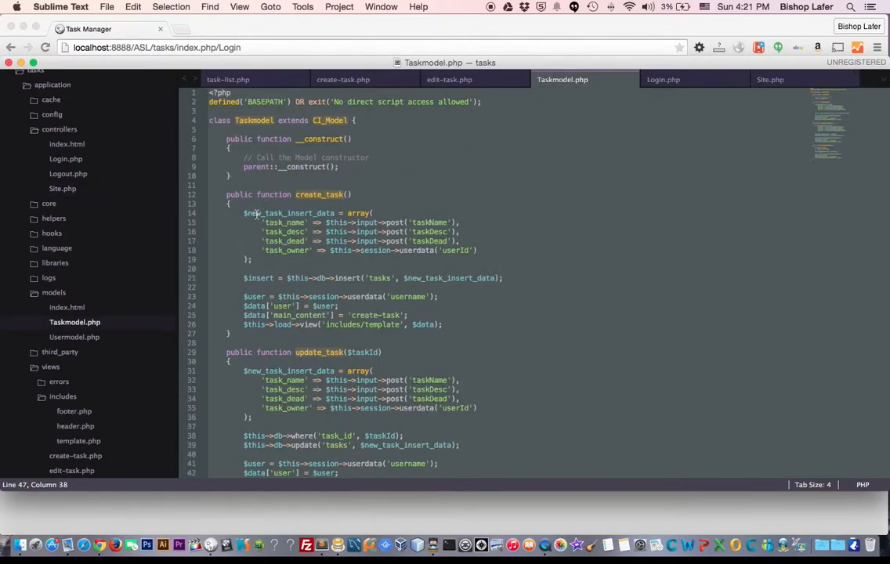
double_click(290, 213)
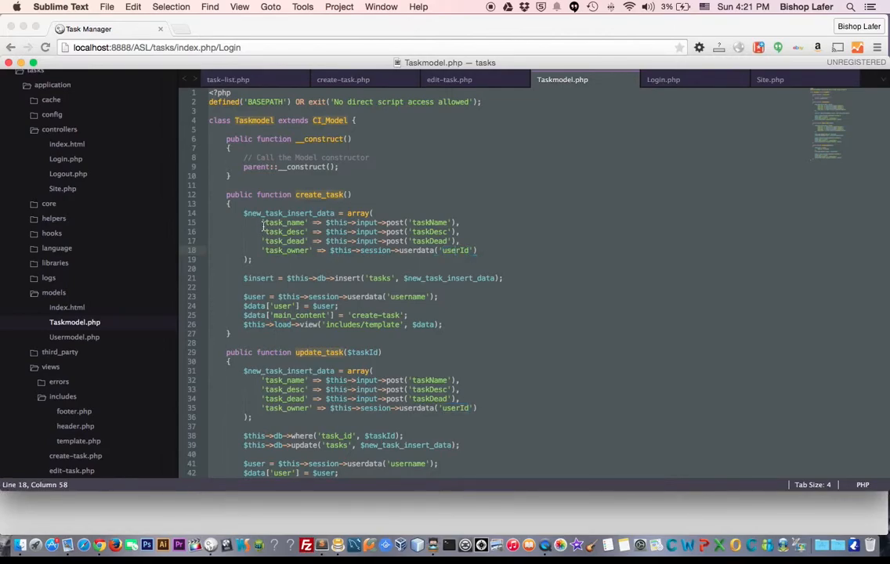
drag(263, 223, 462, 241)
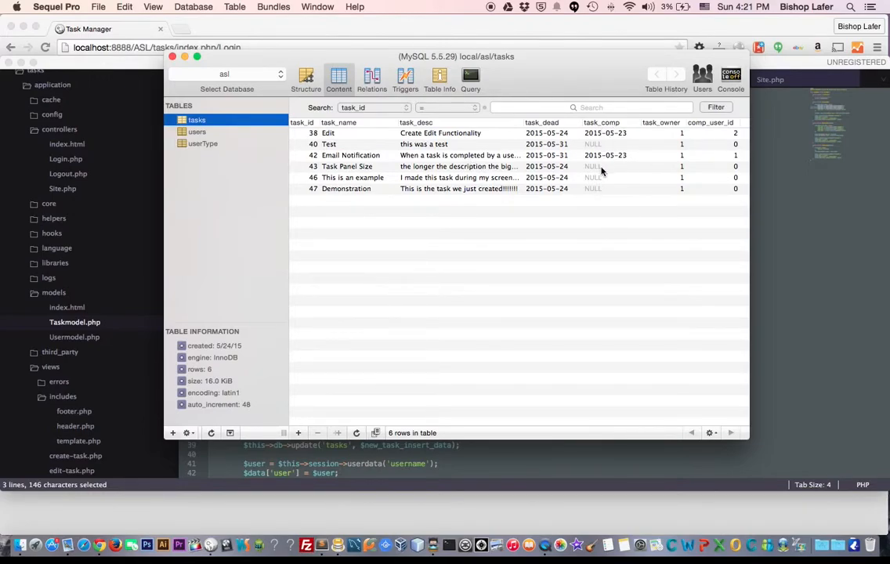
mouse_move(610, 155)
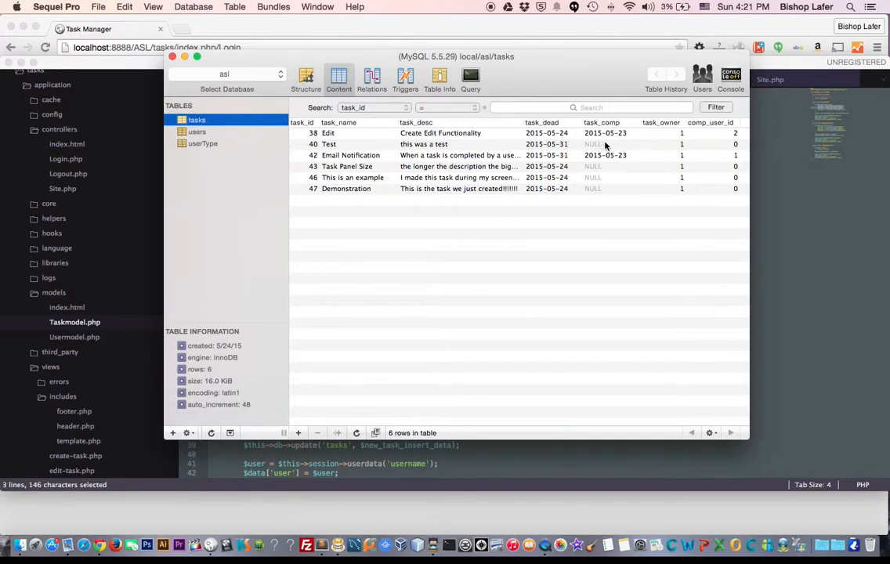
mouse_move(602, 148)
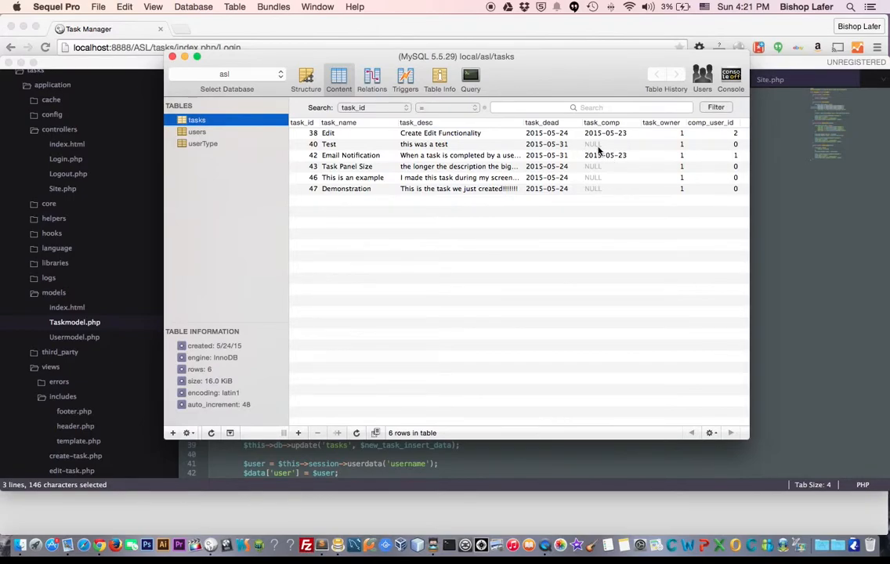
Enable Allow Null on the tasks table's comp_user_id column.
click(607, 166)
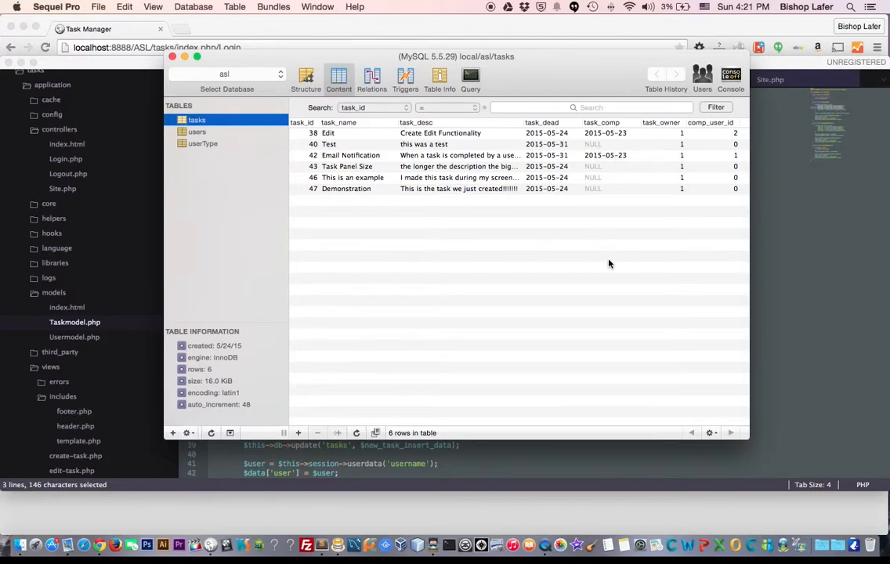
mouse_move(772, 315)
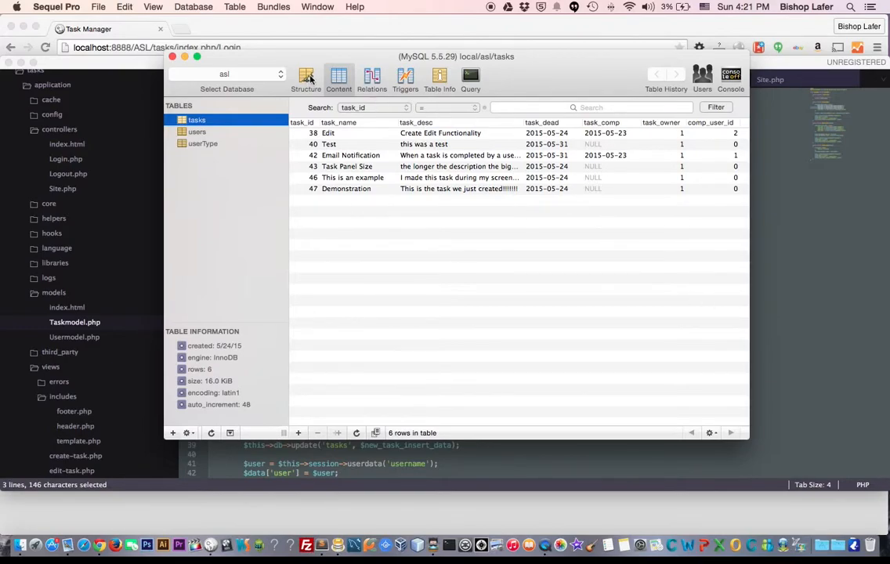
click(305, 78)
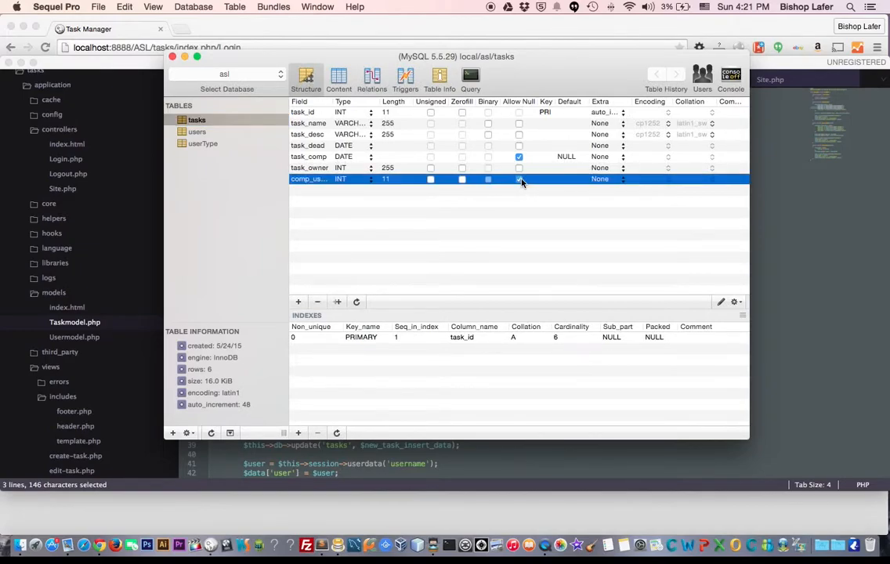
click(519, 179)
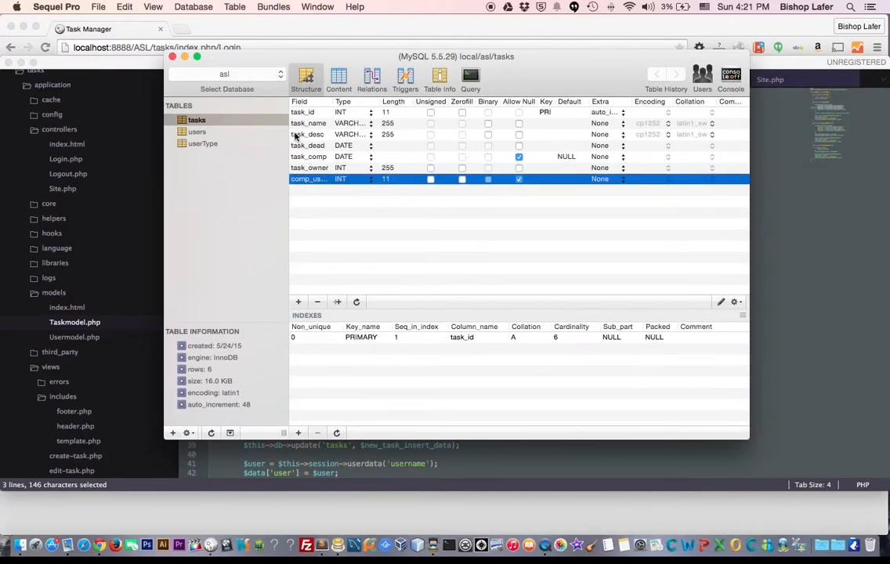
Set comp_user_id to NULL for uncompleted tasks, including task 46.
click(338, 78)
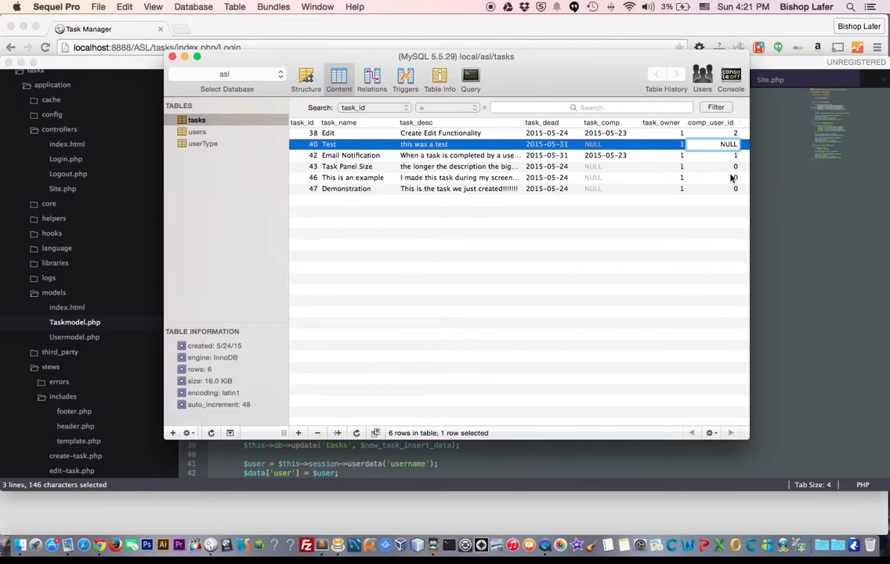
click(732, 166)
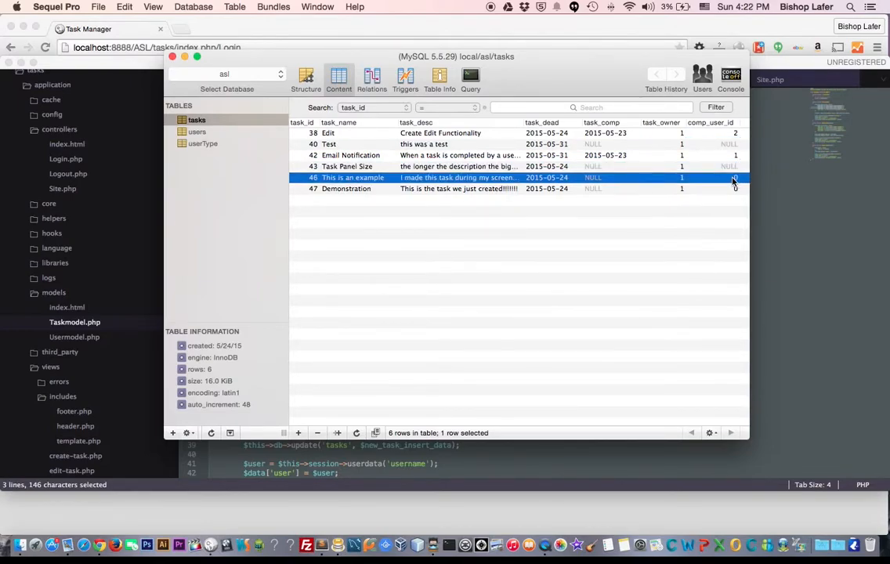
double_click(721, 176)
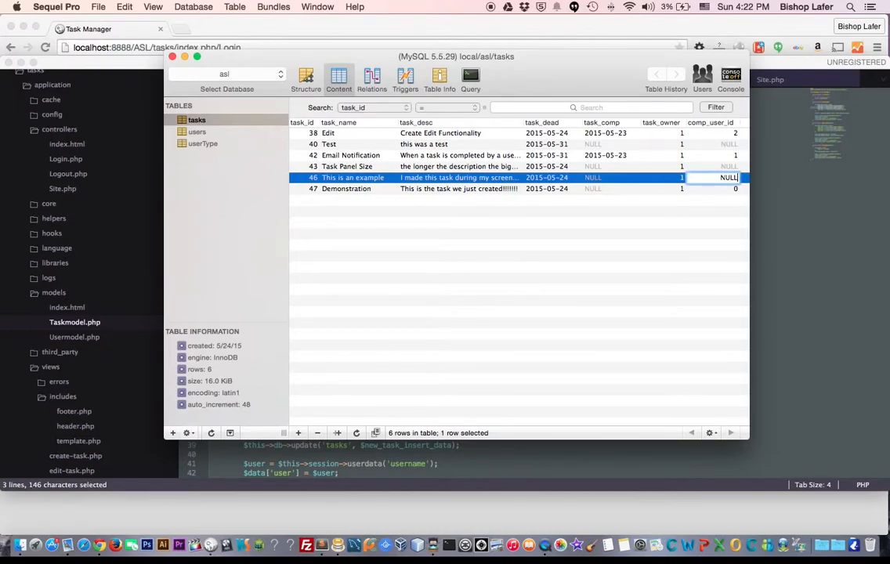
click(721, 188)
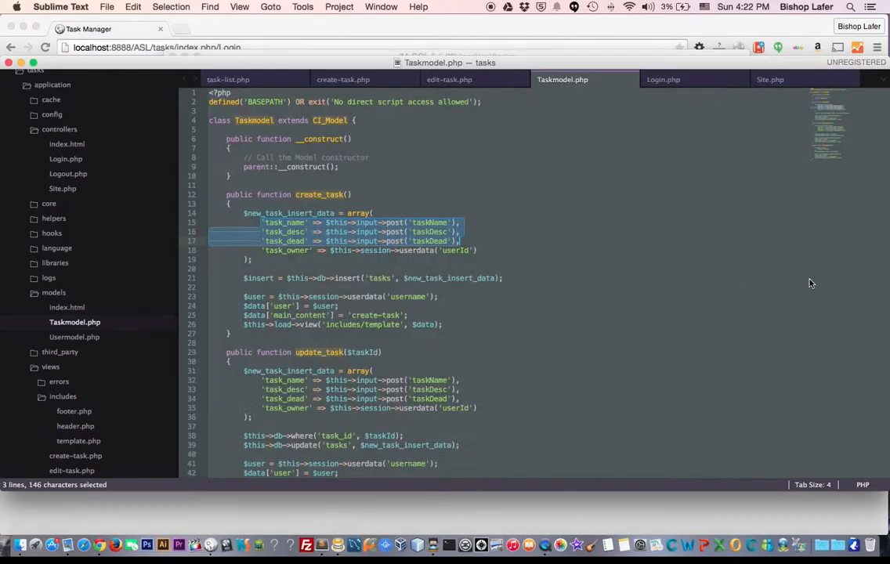
mouse_move(206, 272)
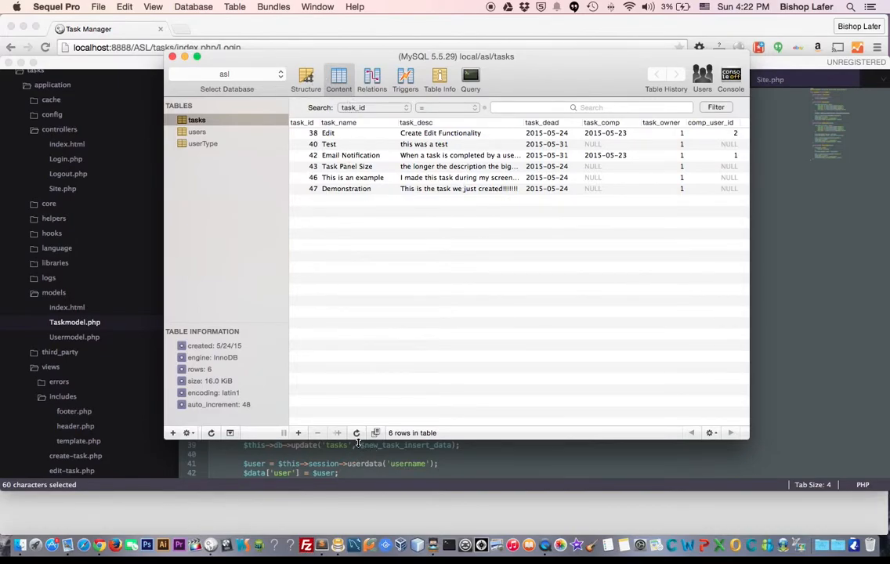
mouse_move(626, 323)
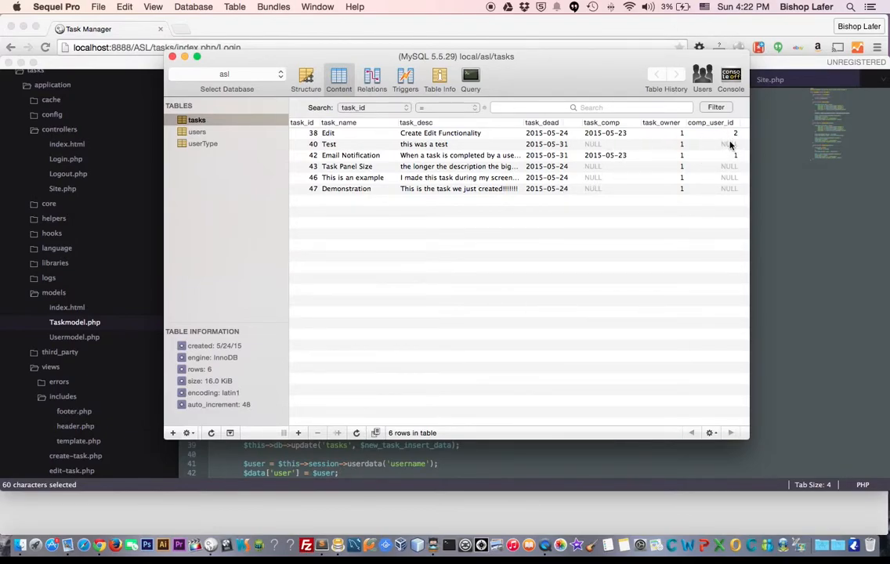
mouse_move(595, 186)
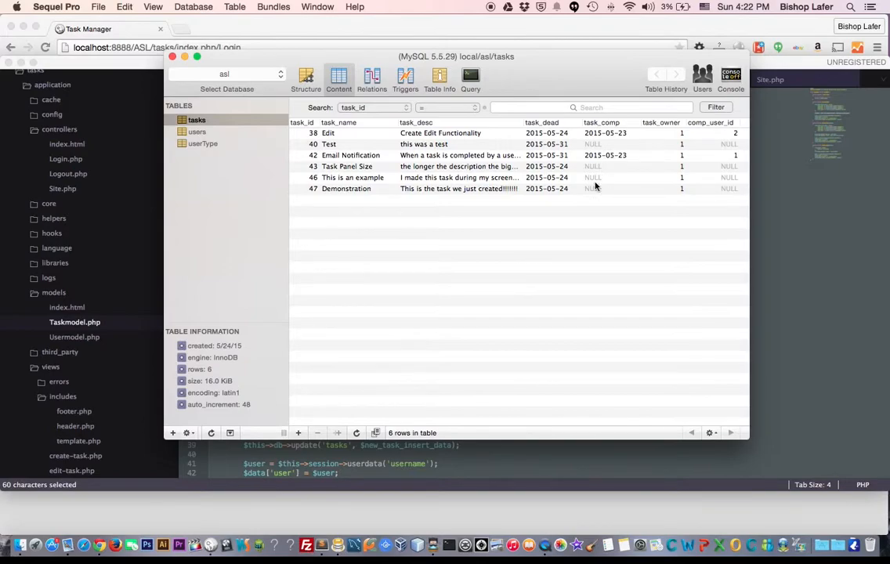
mouse_move(593, 145)
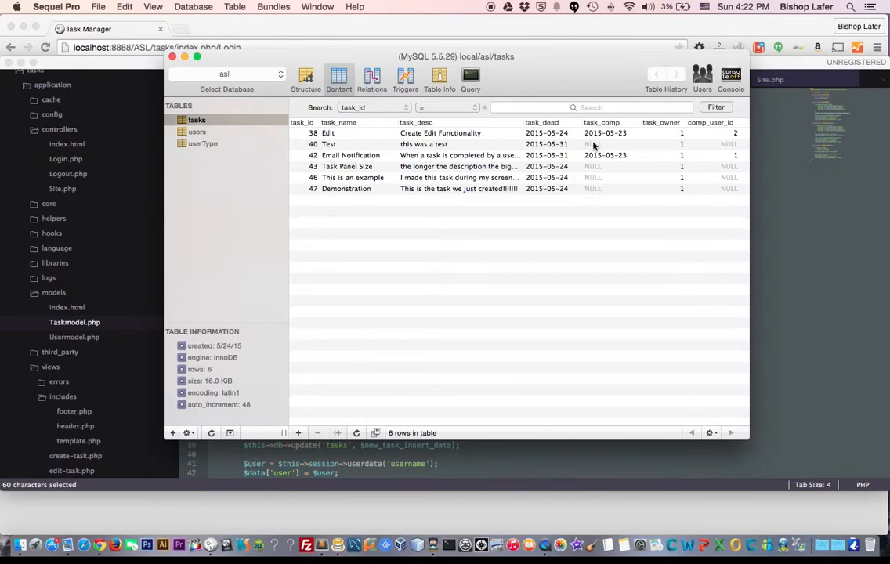
mouse_move(628, 162)
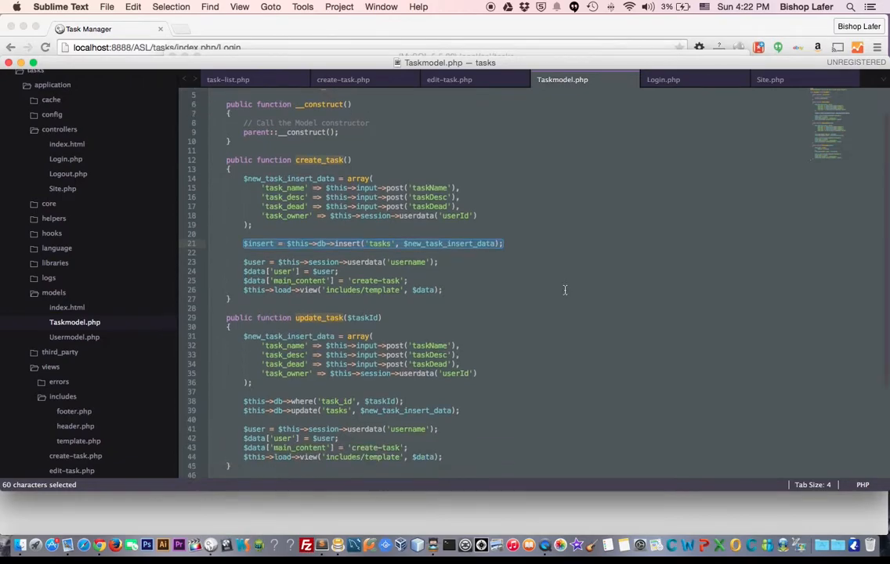
Bring up create-task.php and review its available-tasks query.
scroll(down, 3)
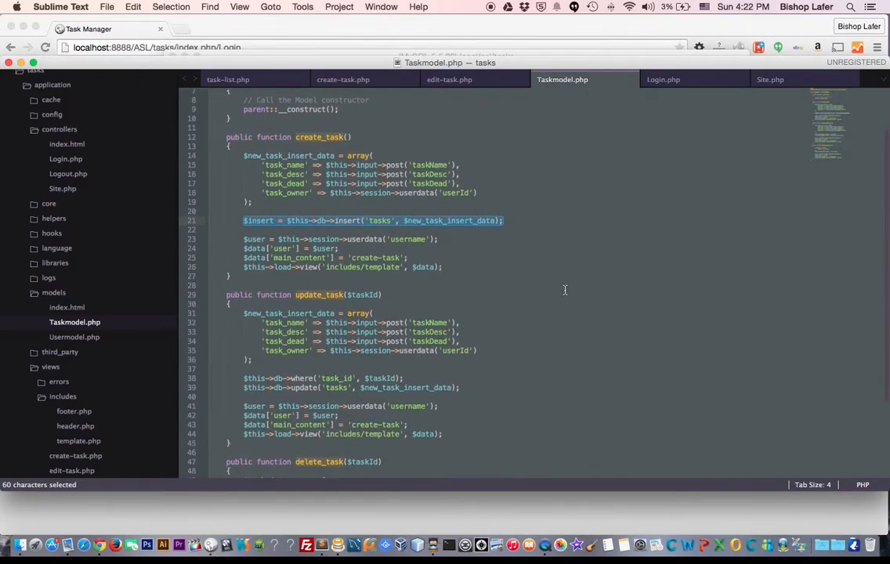
click(342, 79)
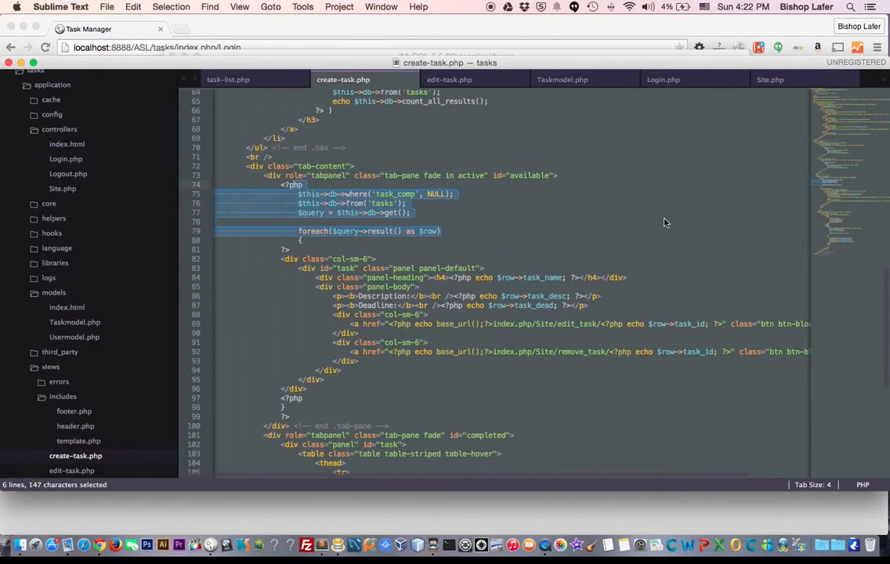
click(391, 193)
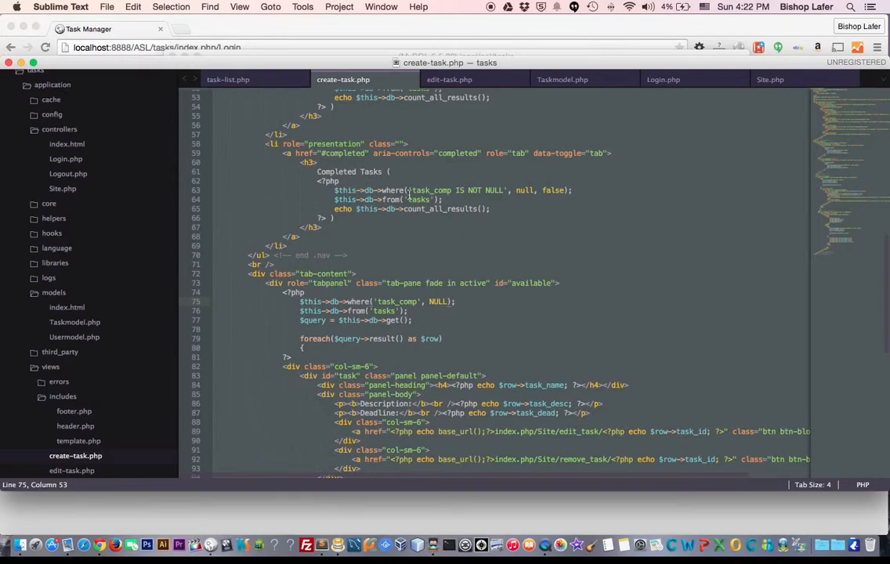
Add 'IS' to the completed-tasks where condition, then show task-list.php.
click(460, 190)
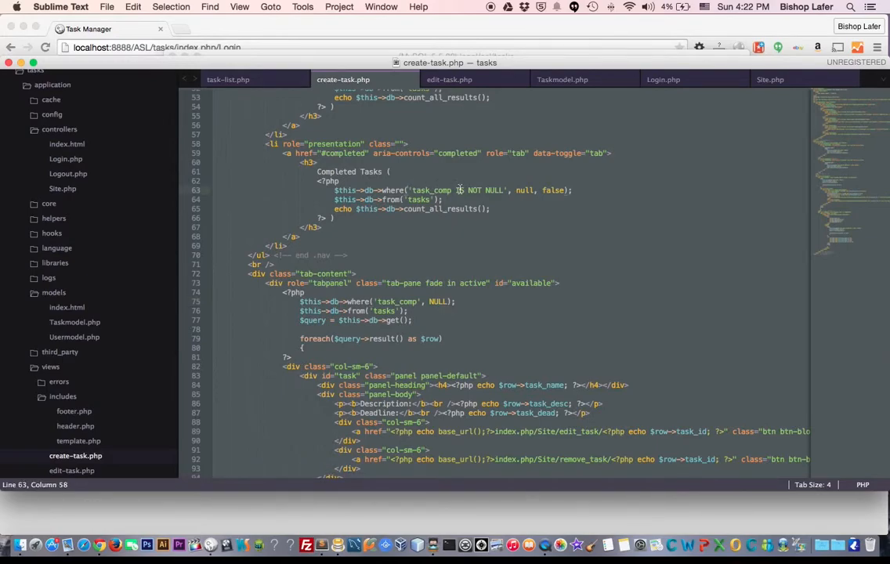
text(IS)
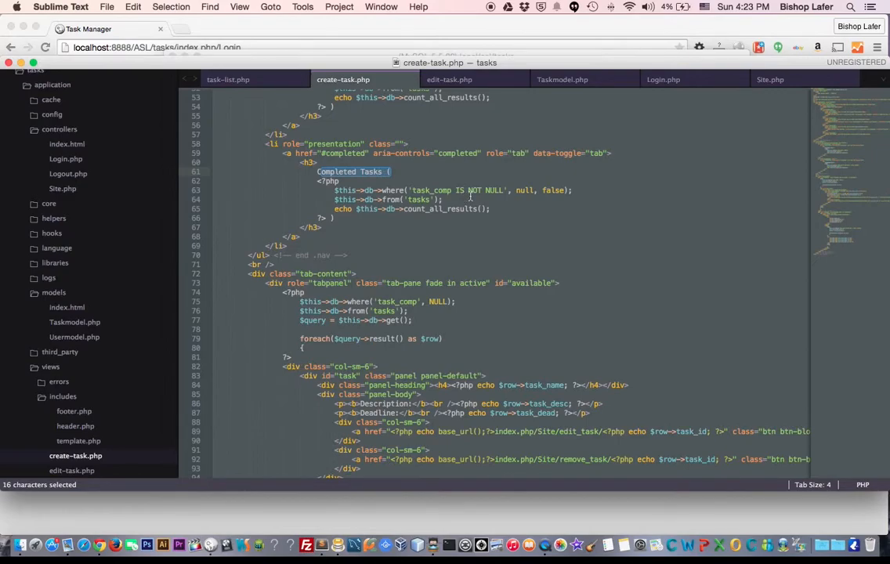
scroll(down, 3)
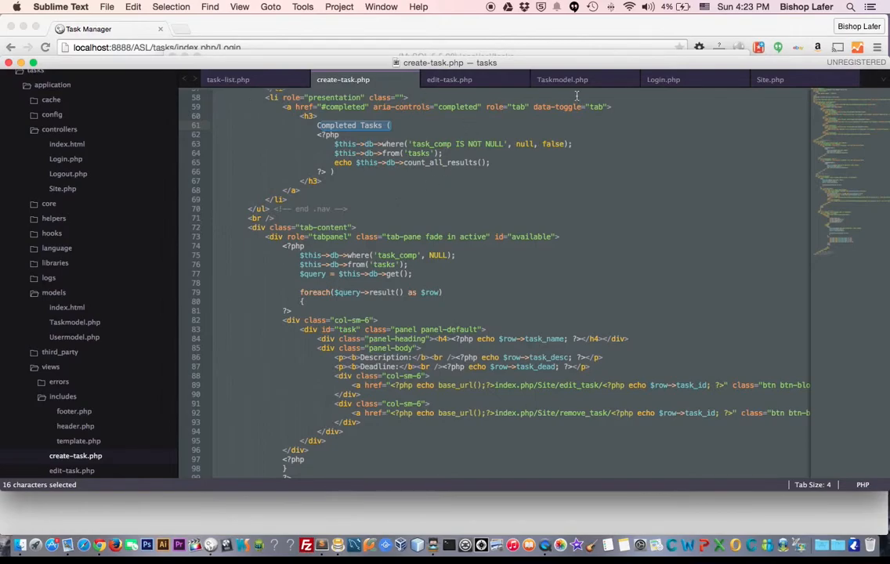
click(228, 79)
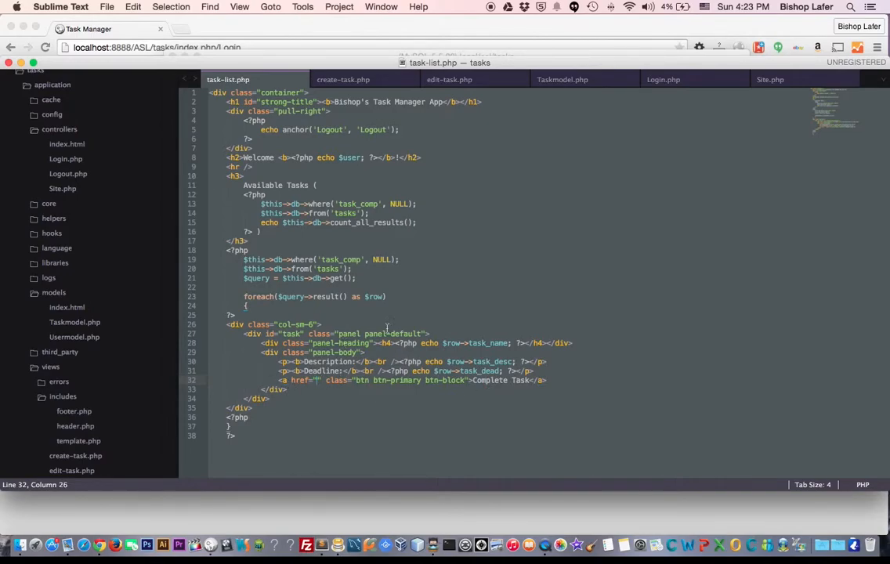
mouse_move(600, 219)
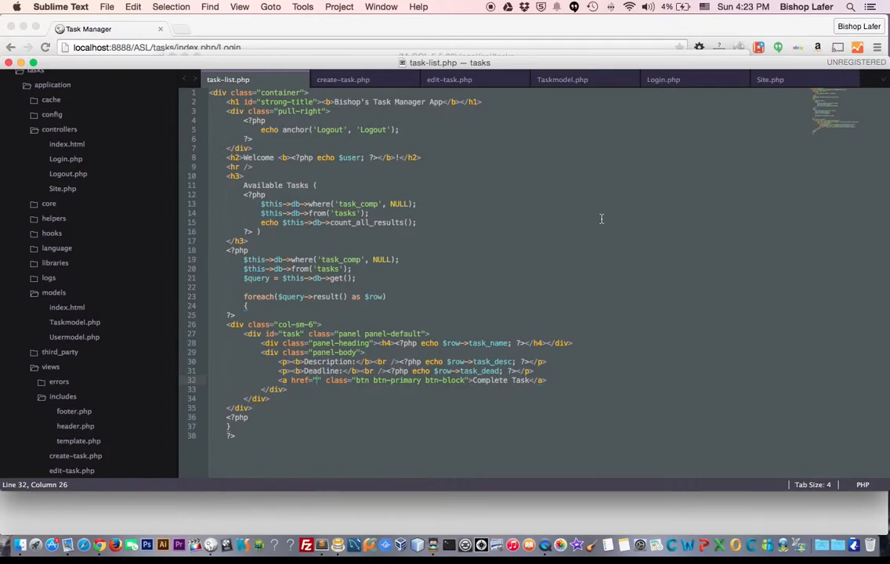
Look over Site.php's edit_task, change_task and remove_task, then bring Sequel Pro's tasks table forward.
click(769, 79)
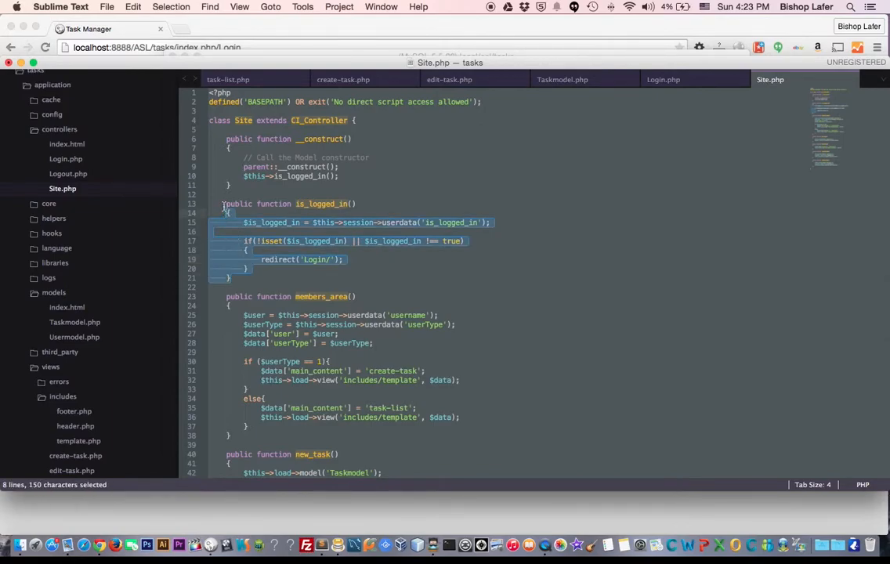
scroll(down, 3)
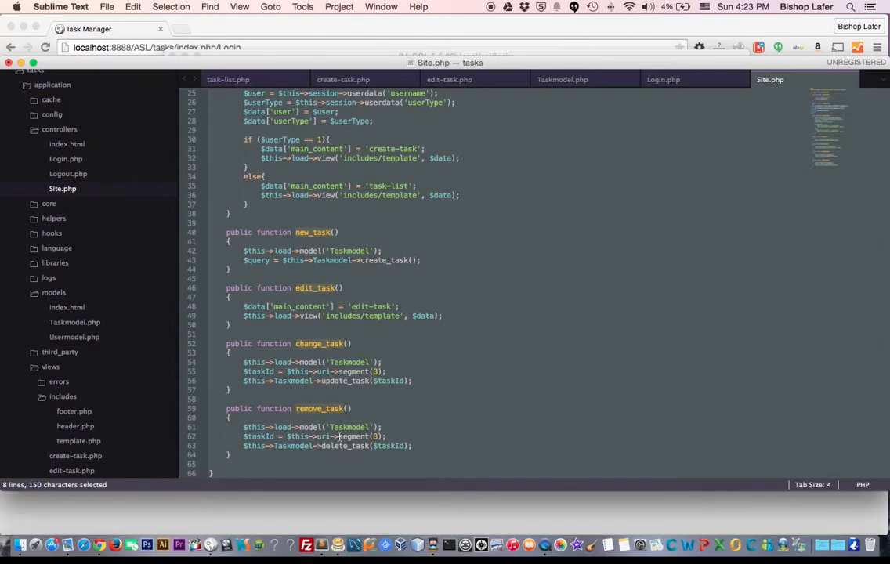
click(346, 463)
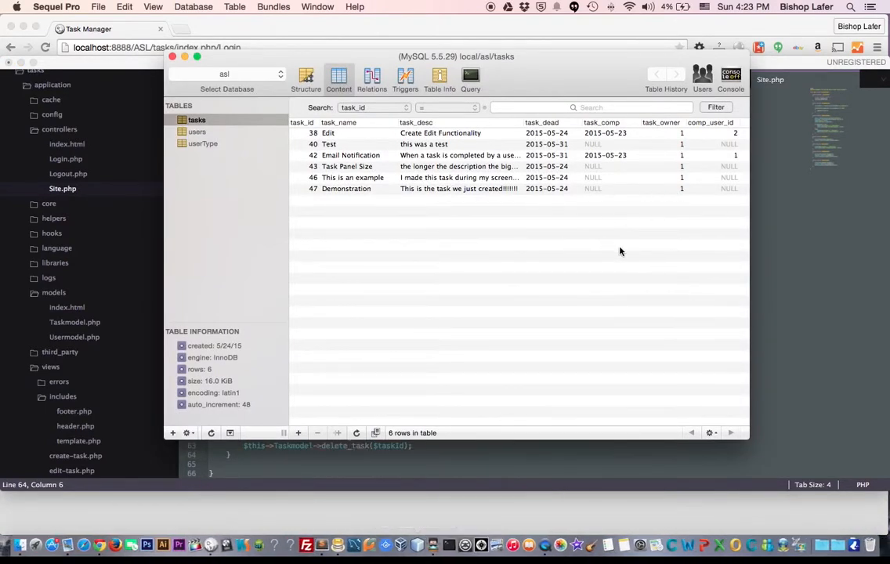
mouse_move(727, 151)
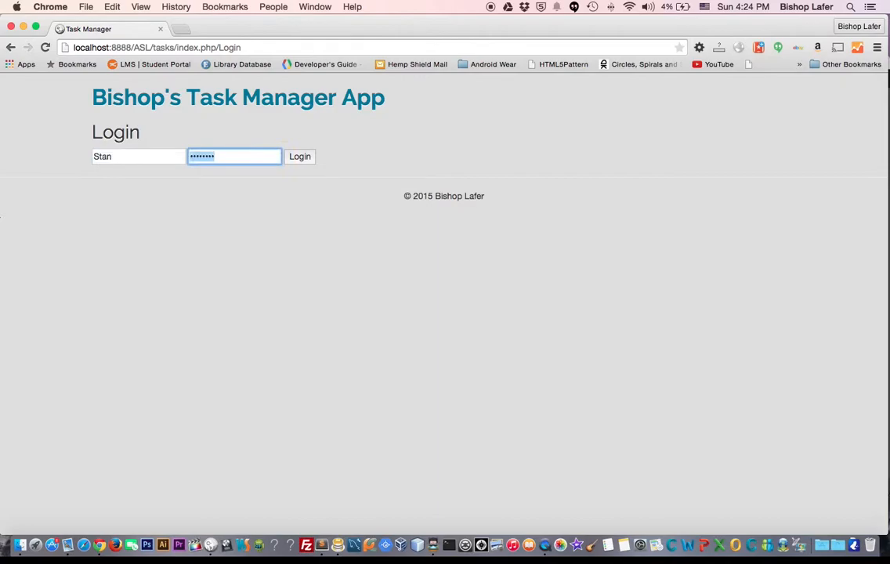
Log in to the task manager as Stan.
key(Backspace)
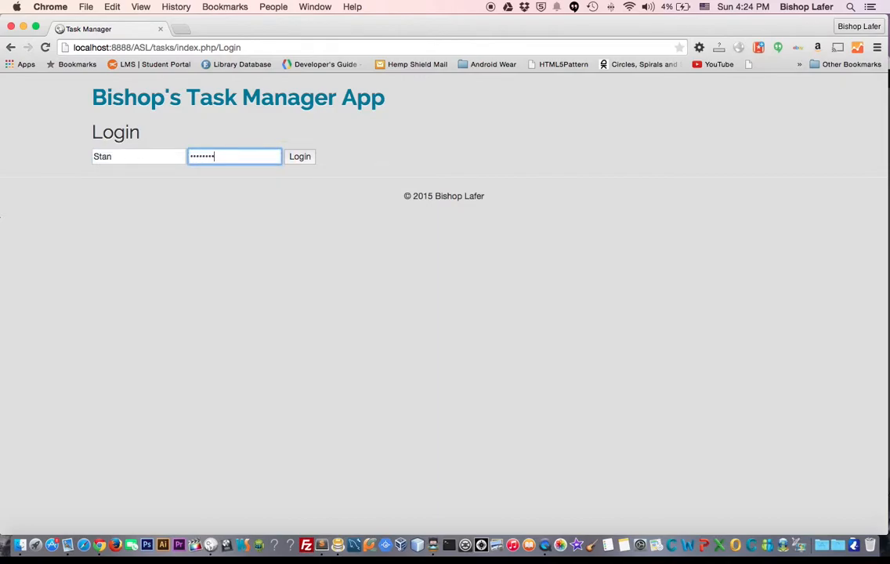
click(299, 156)
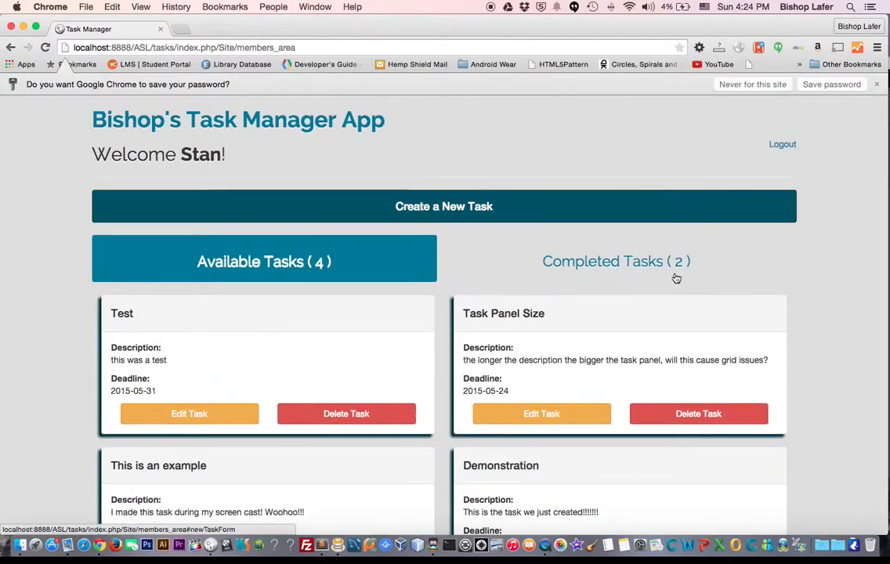
click(616, 261)
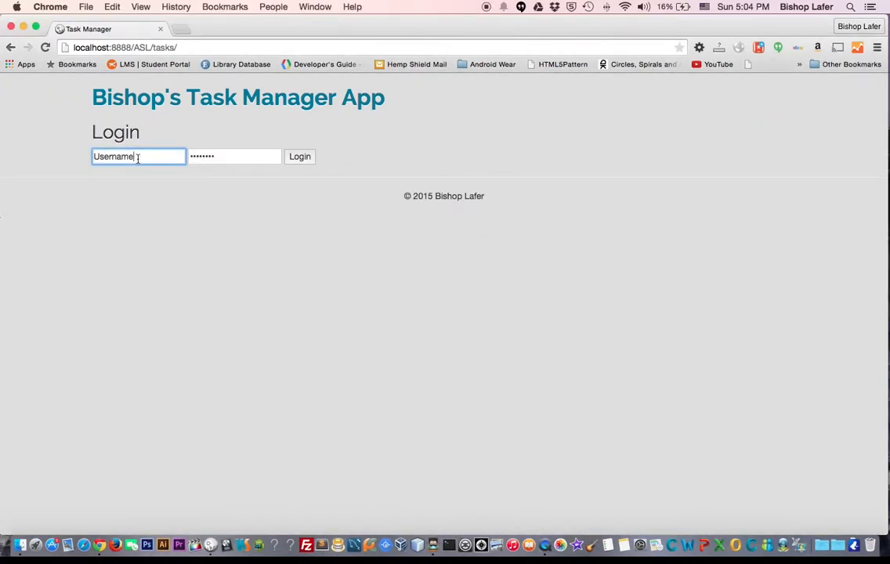
text(Stan)
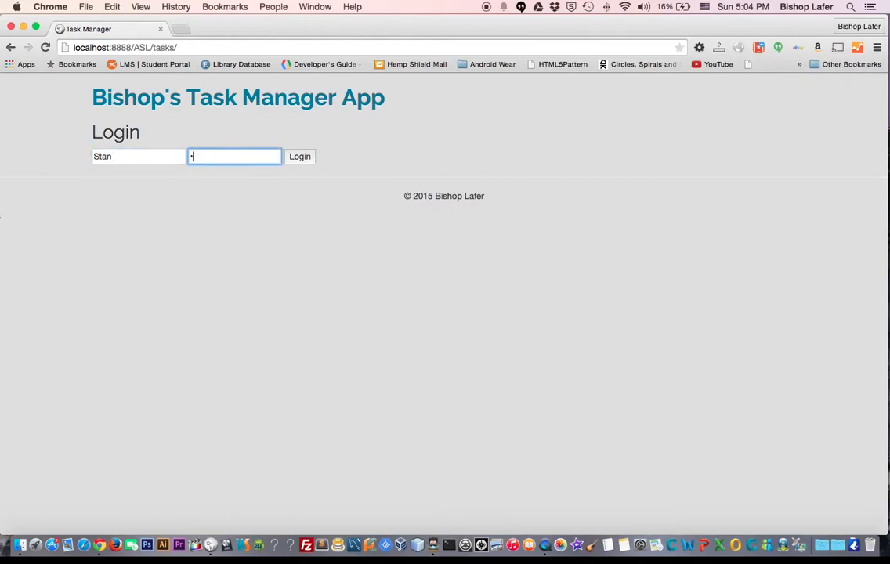
click(299, 156)
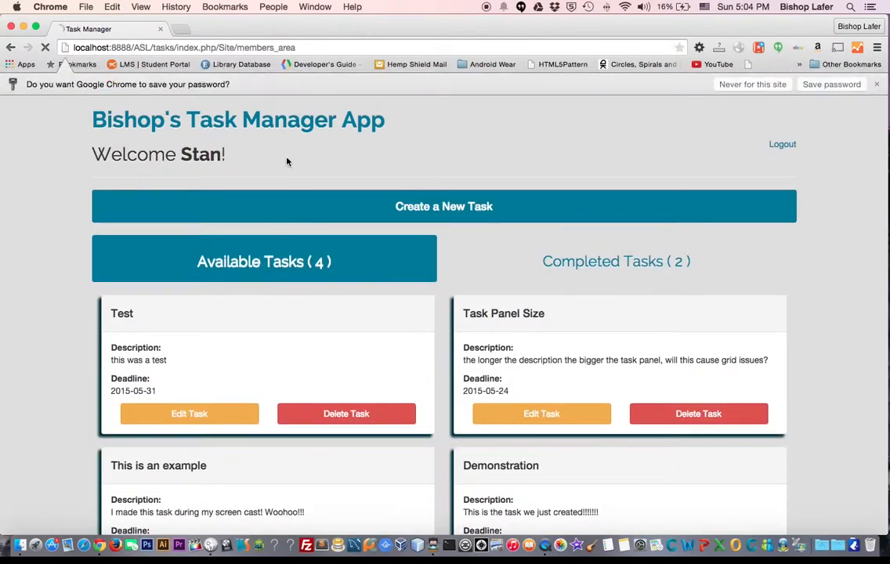
Append 'This Task HAs been edited!' to the Test task's description.
click(189, 413)
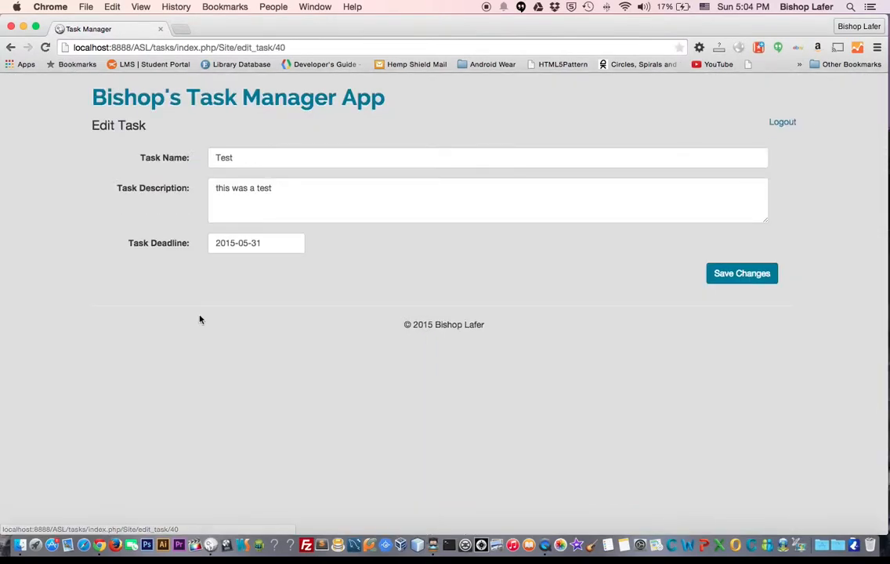
click(326, 198)
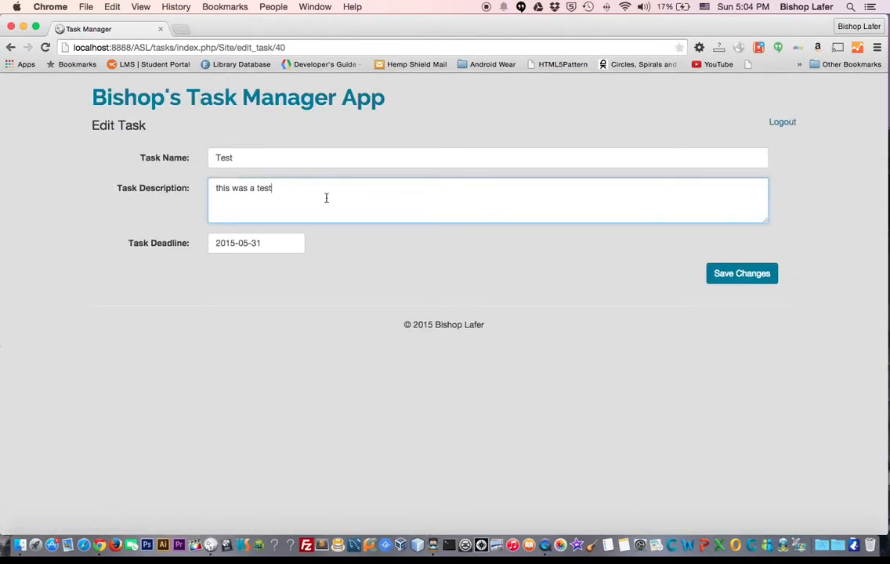
text(This)
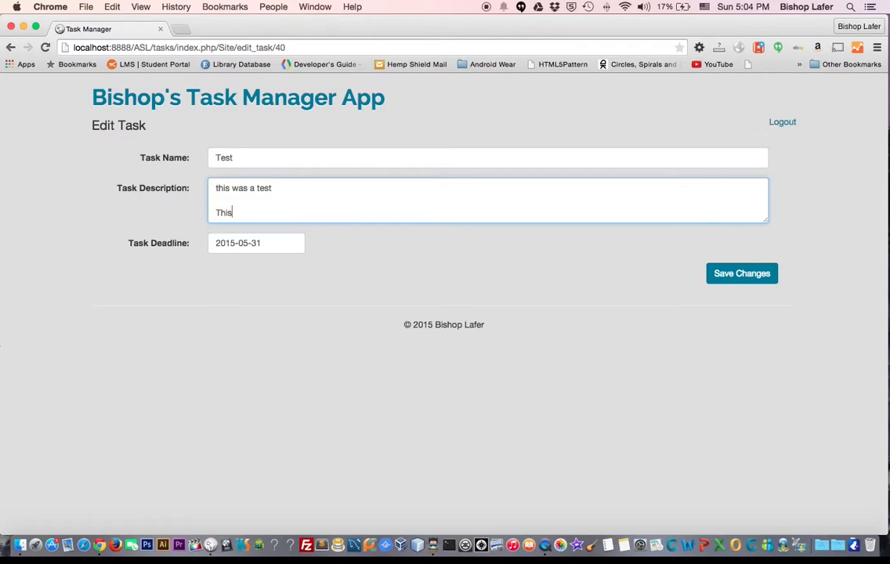
text(Task HAs)
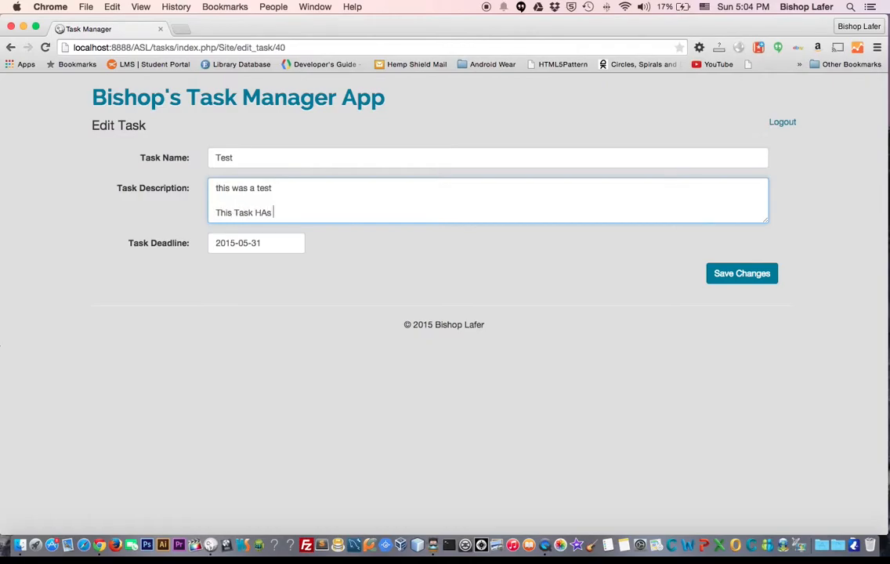
text(been edited!)
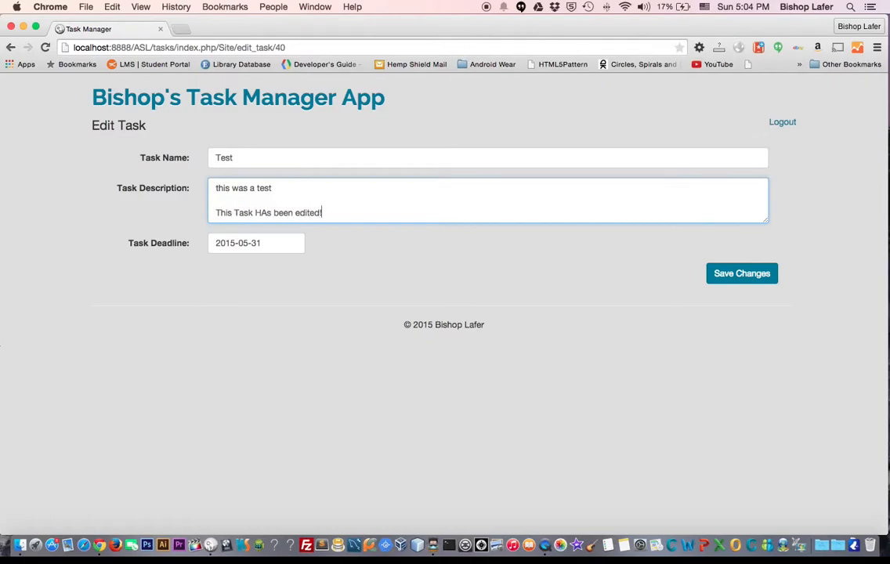
Set the Test task's deadline to 2015-06-30 and save the changes.
click(256, 243)
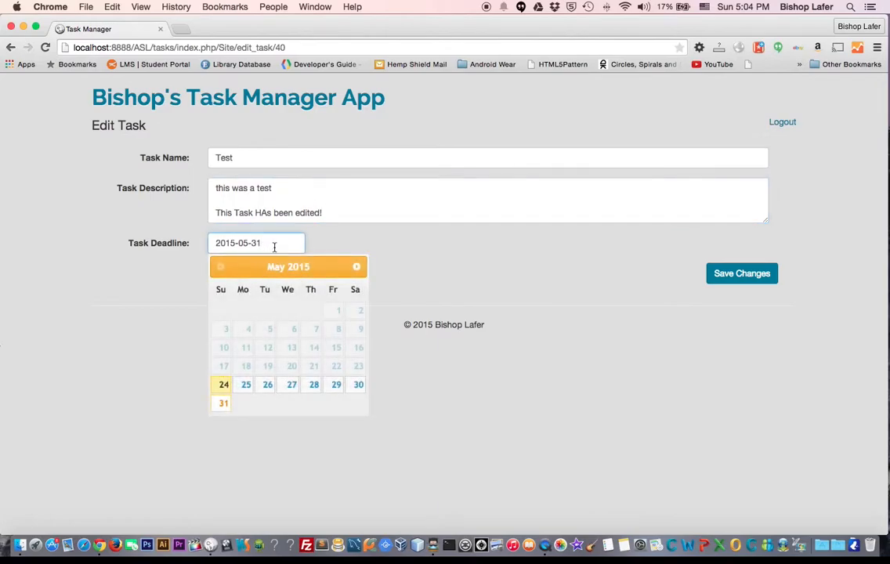
click(356, 266)
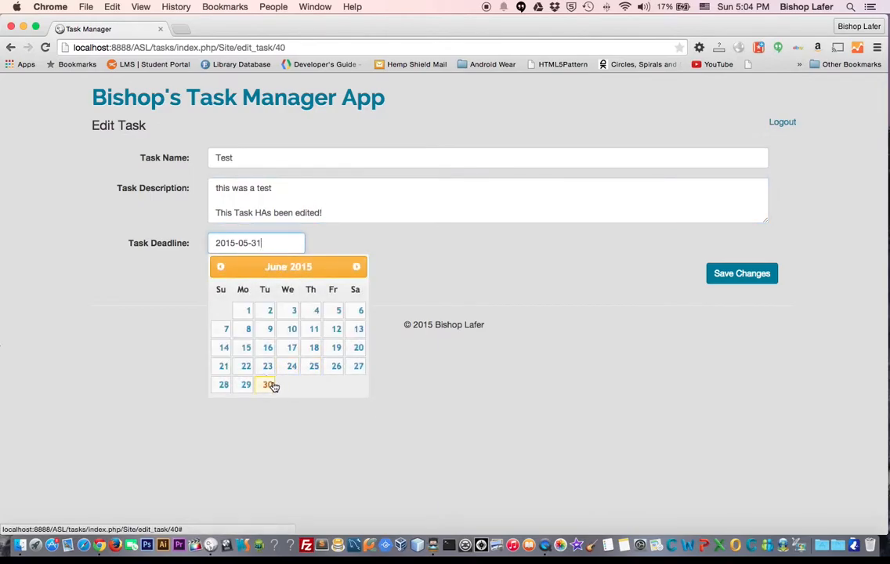
click(267, 384)
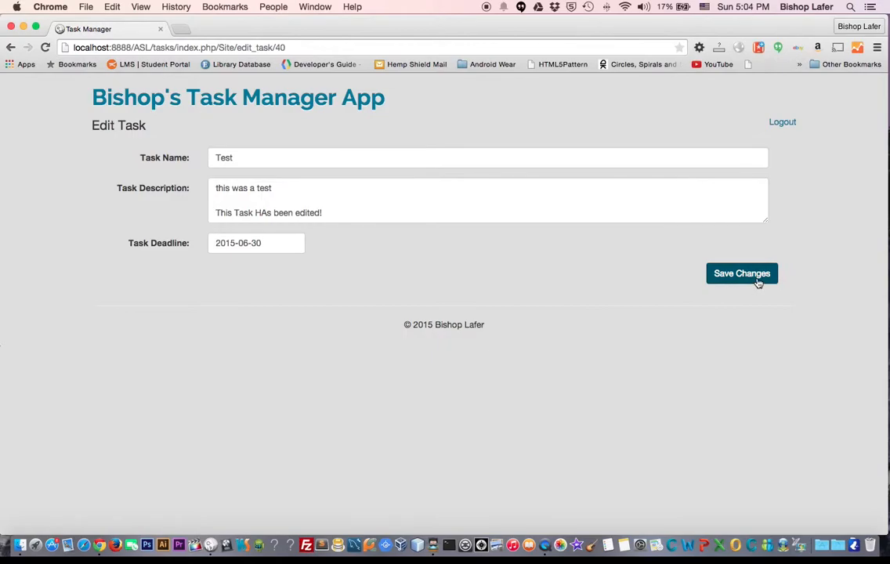
click(741, 273)
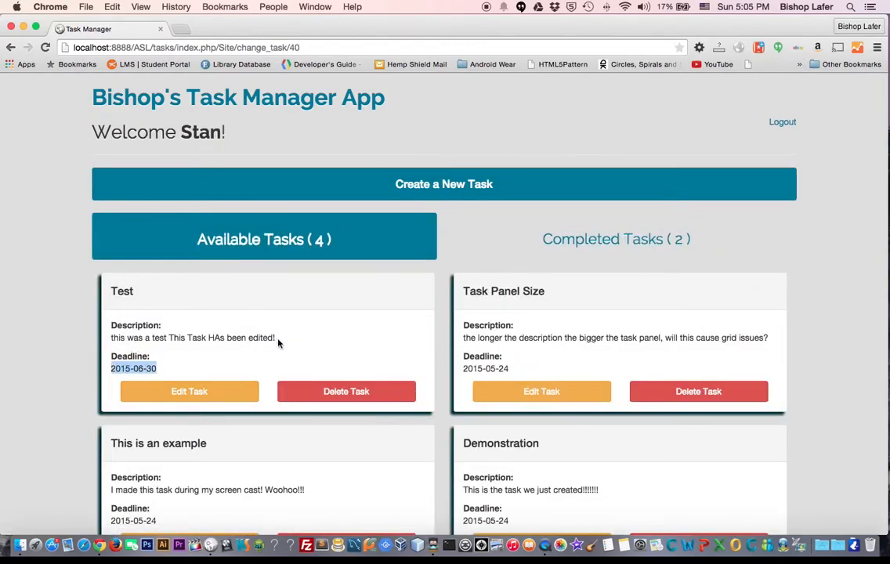
Reopen the Test task's edit page for task 40.
click(189, 391)
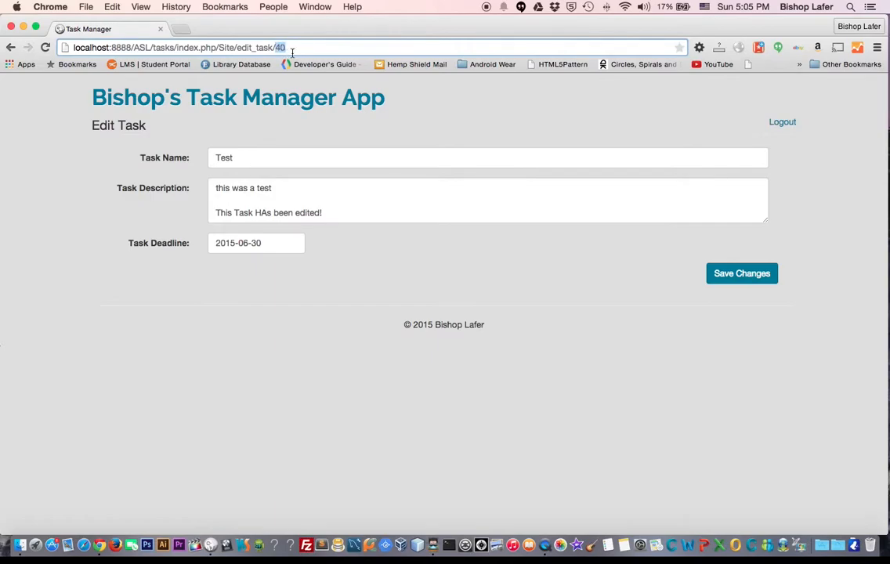
mouse_move(252, 180)
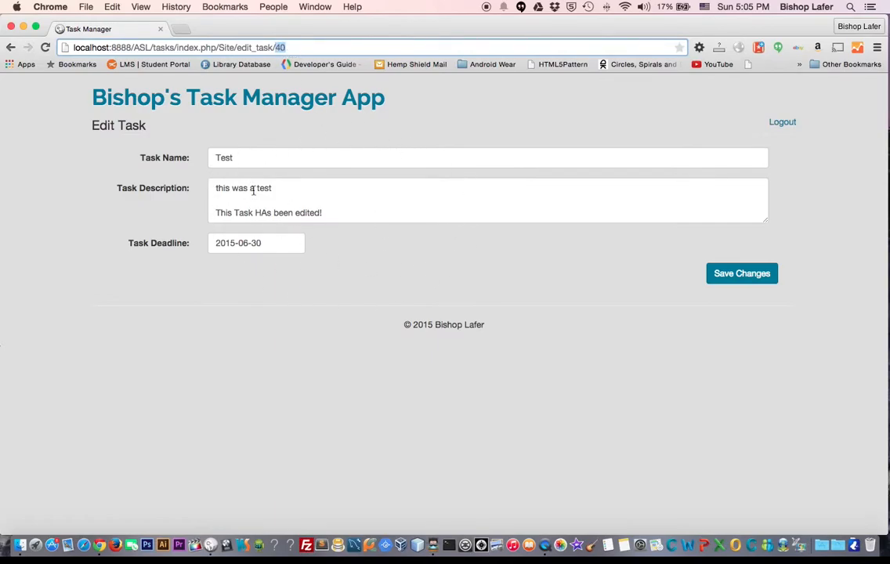
mouse_move(339, 543)
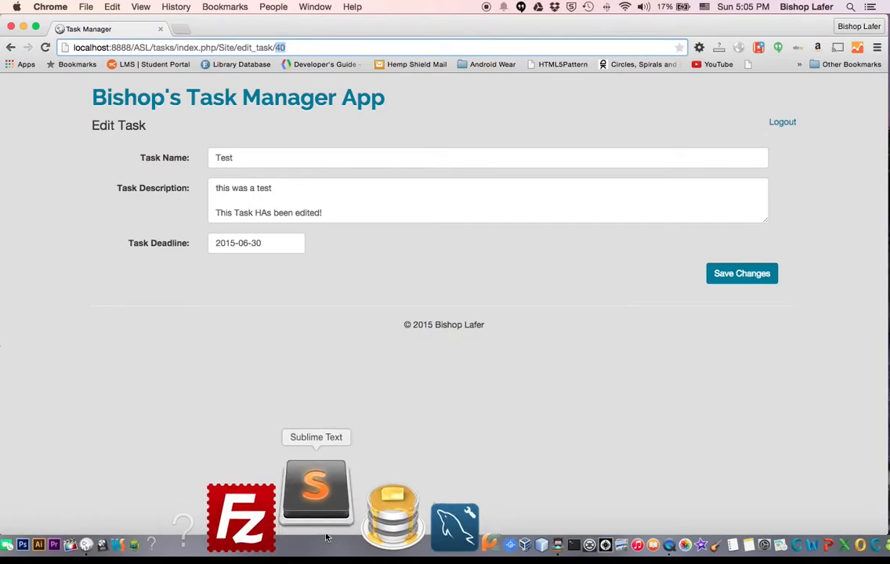
In edit-task.php, highlight the form action's PHP opening and task id echo.
click(315, 489)
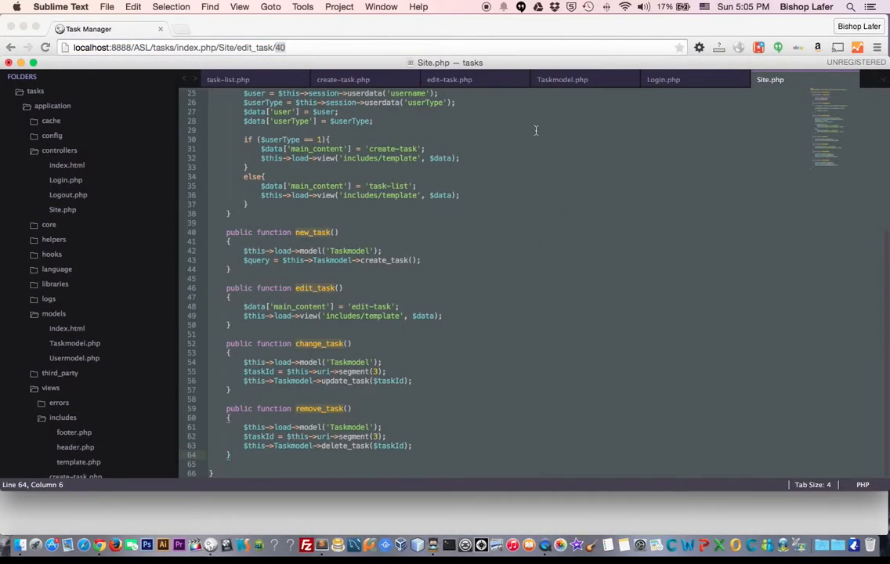
click(449, 79)
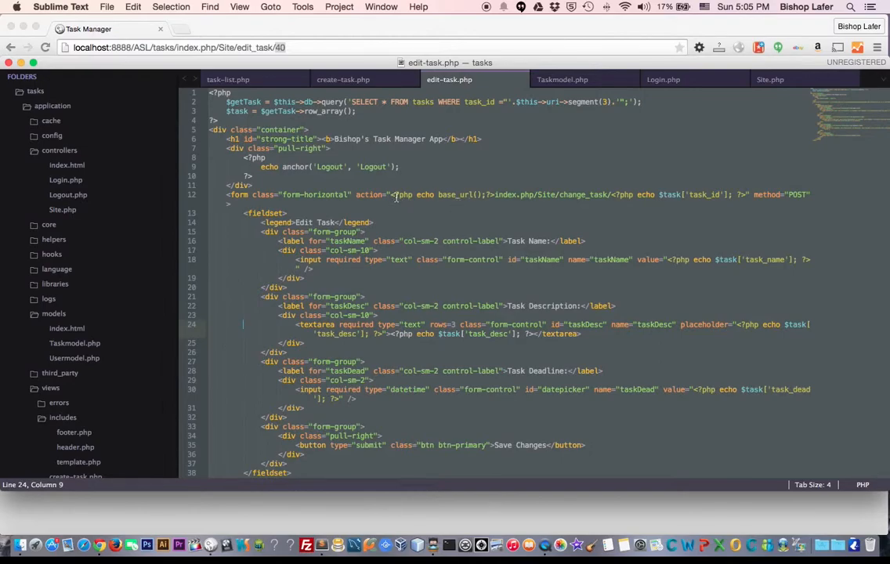
drag(394, 194, 586, 195)
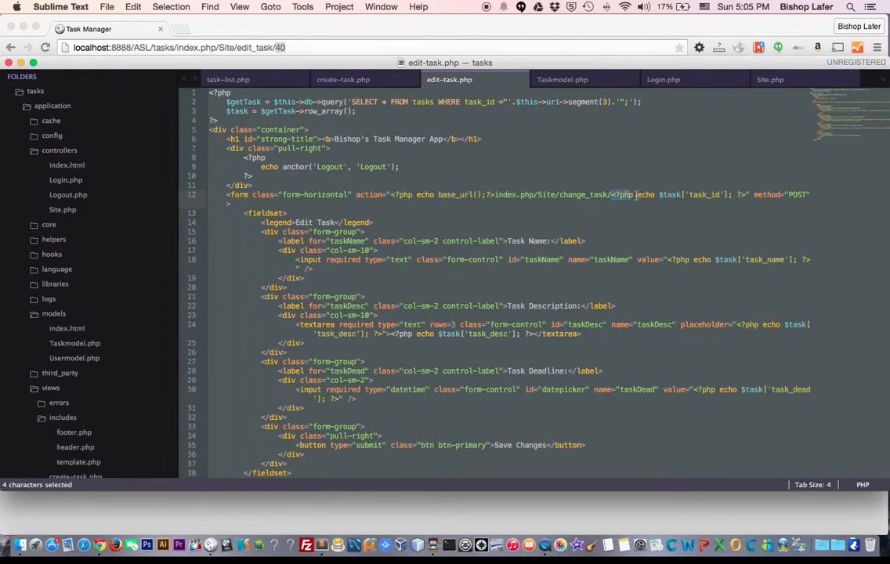
drag(615, 194, 742, 194)
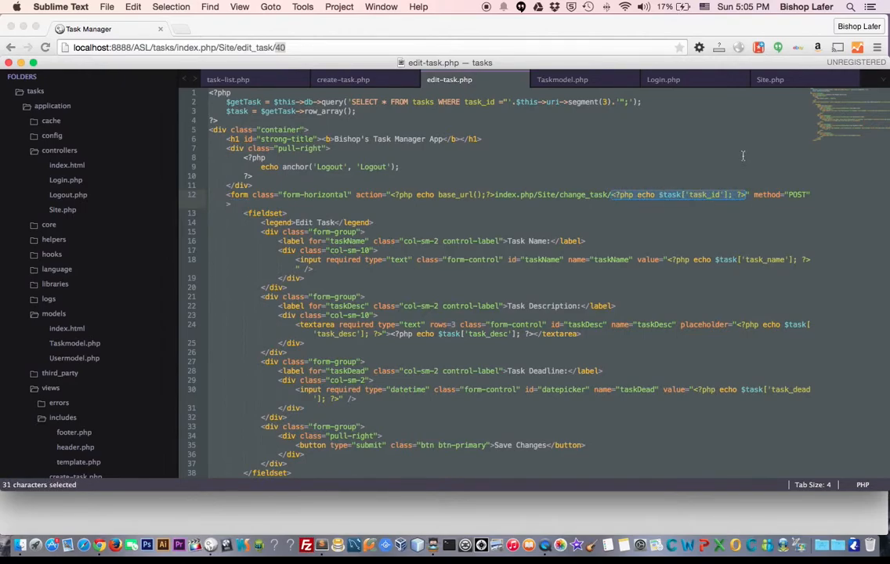
In Site.php, mark edit_task and its main_content line, then mark change_task.
click(769, 79)
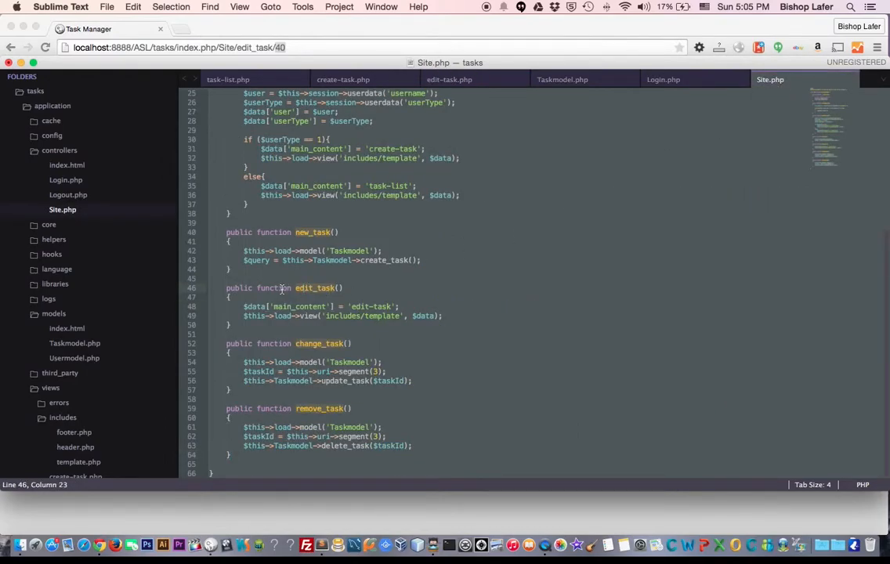
double_click(314, 287)
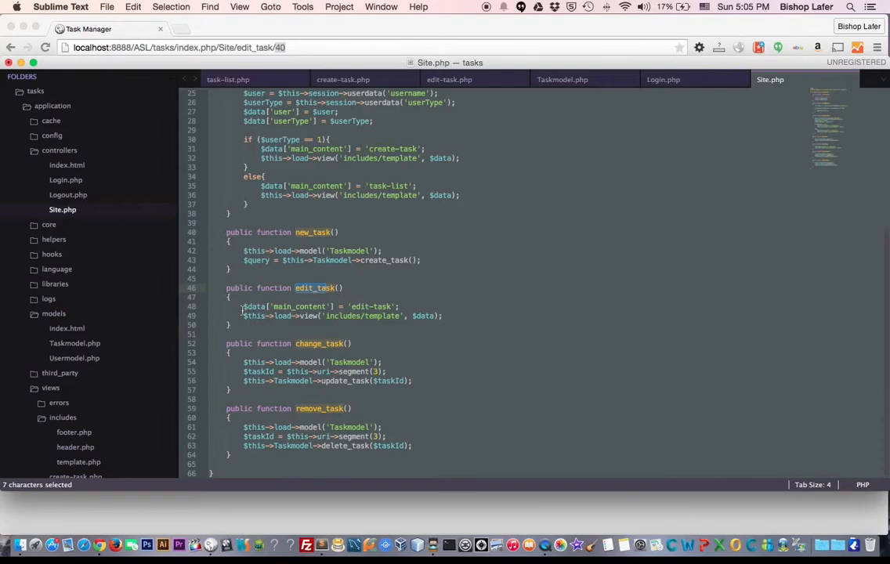
drag(242, 306, 400, 307)
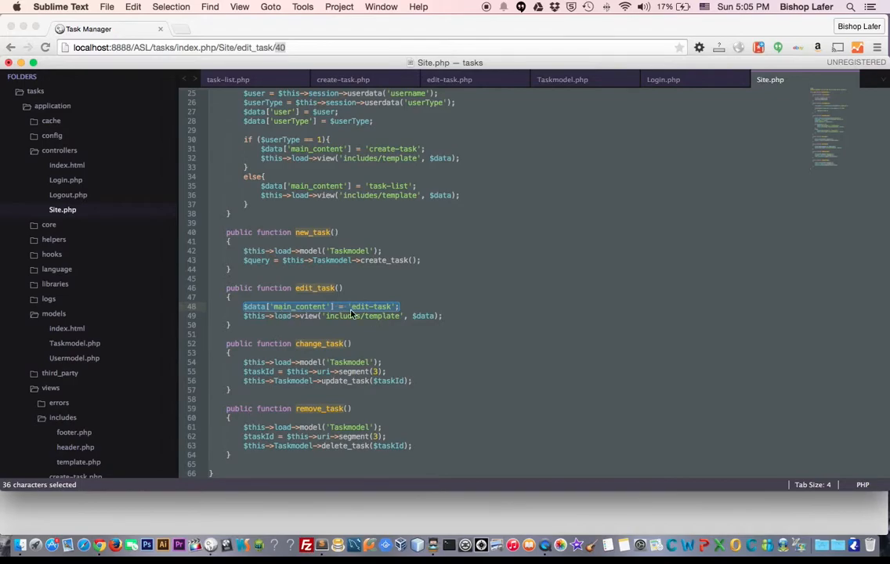
mouse_move(450, 313)
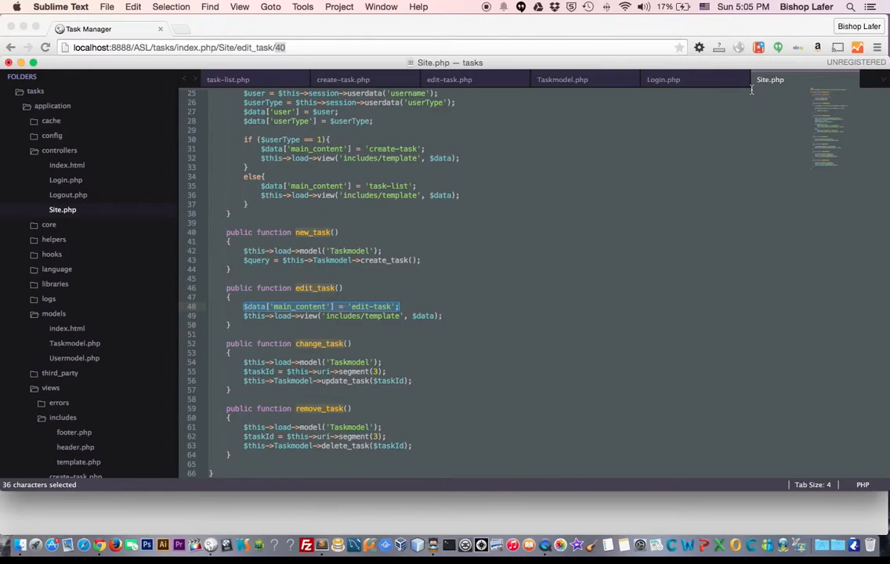
click(448, 79)
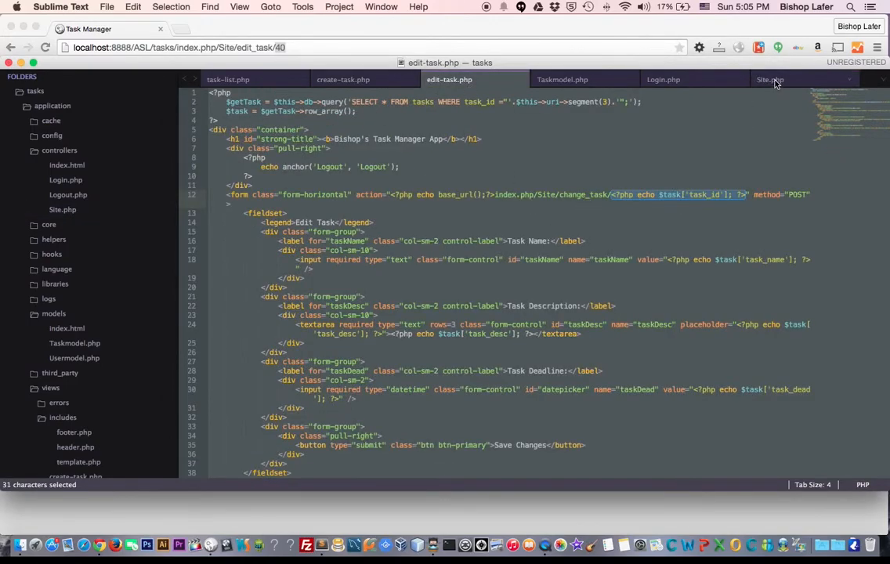
click(769, 79)
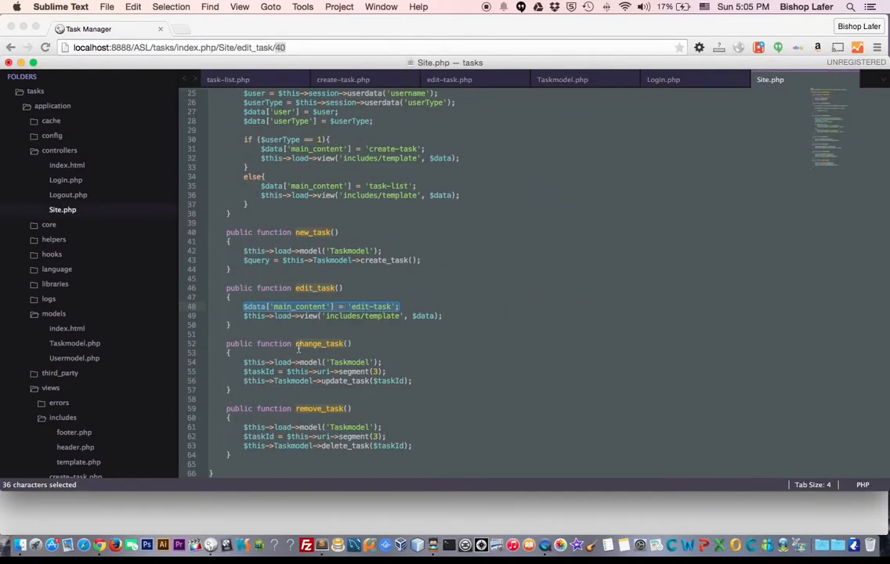
double_click(319, 343)
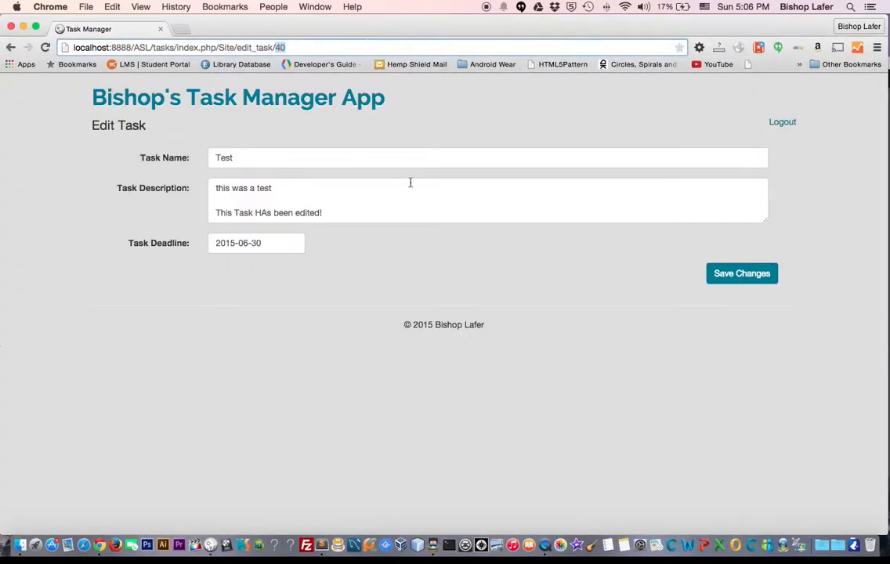
Save the edited Test task, then highlight $taskId passed to update_task in change_task.
click(740, 273)
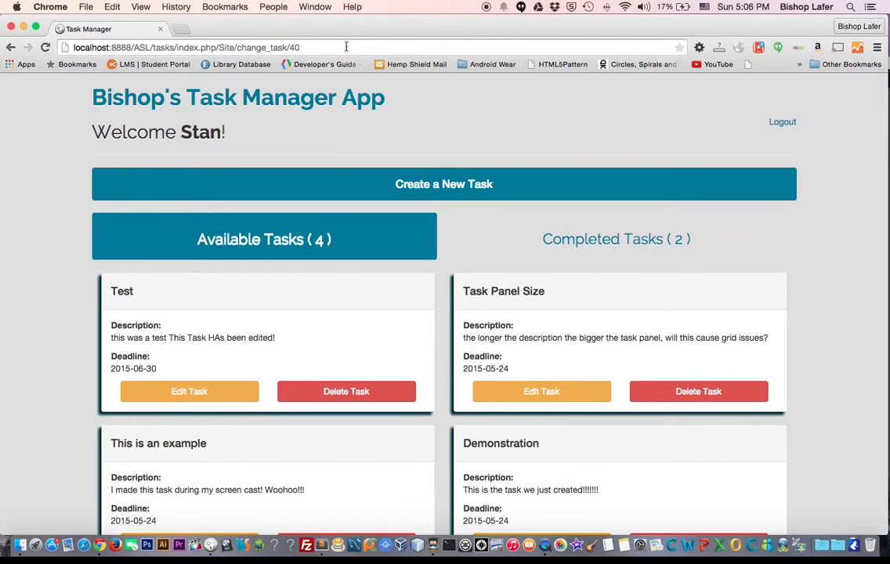
scroll(down, 3)
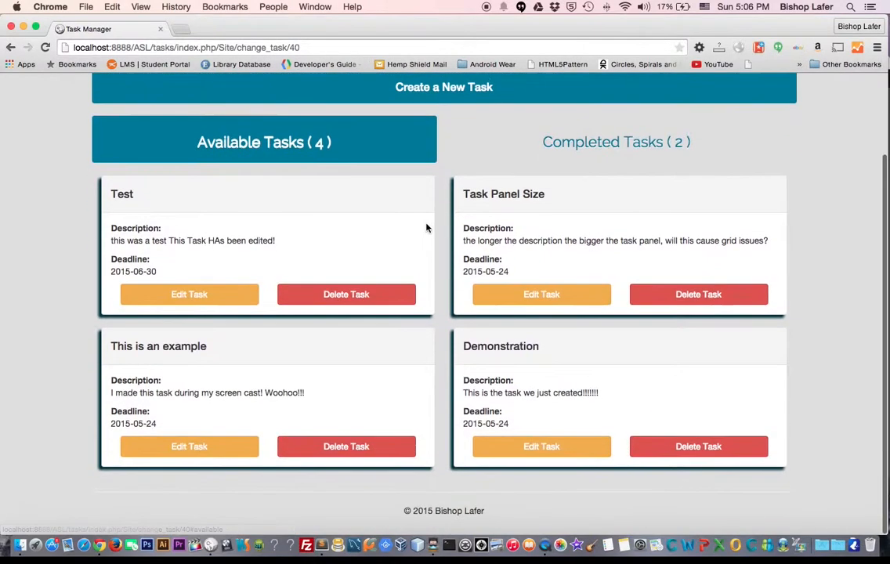
click(337, 513)
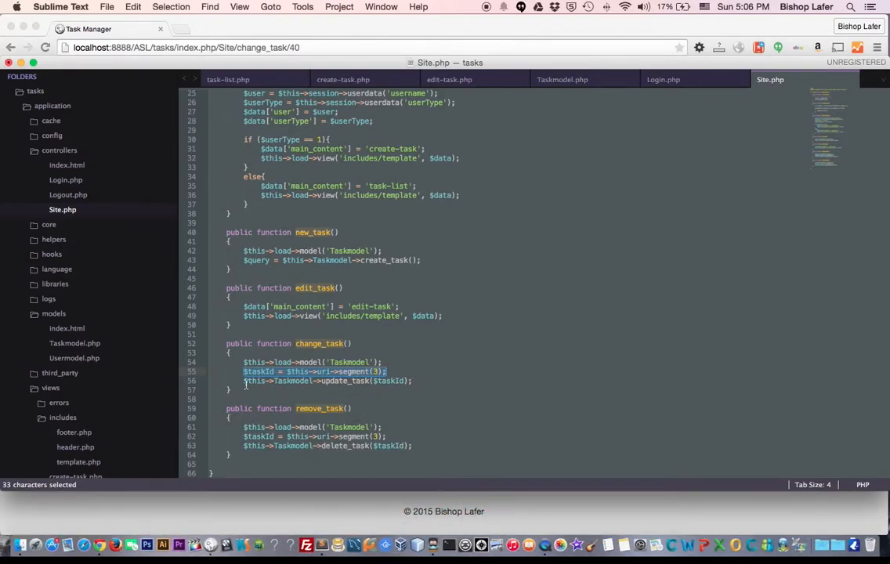
click(324, 381)
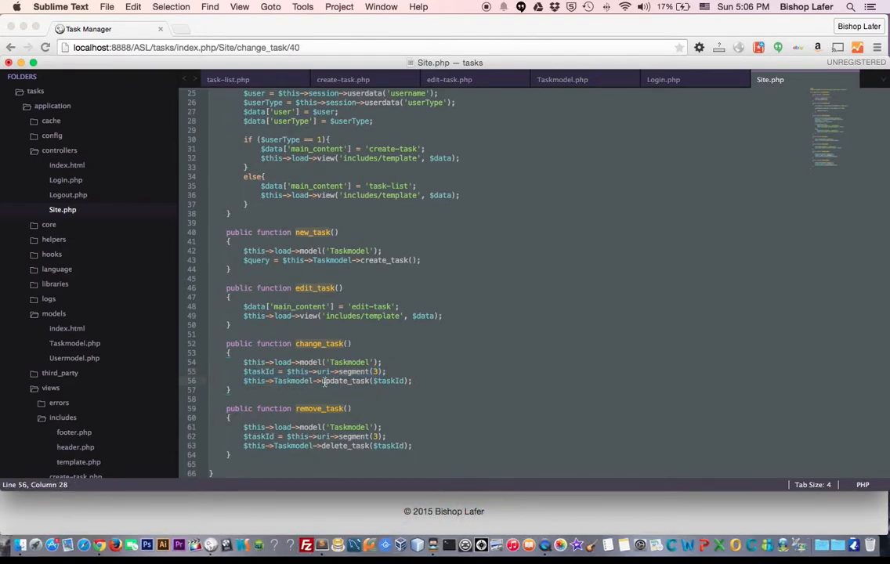
double_click(389, 380)
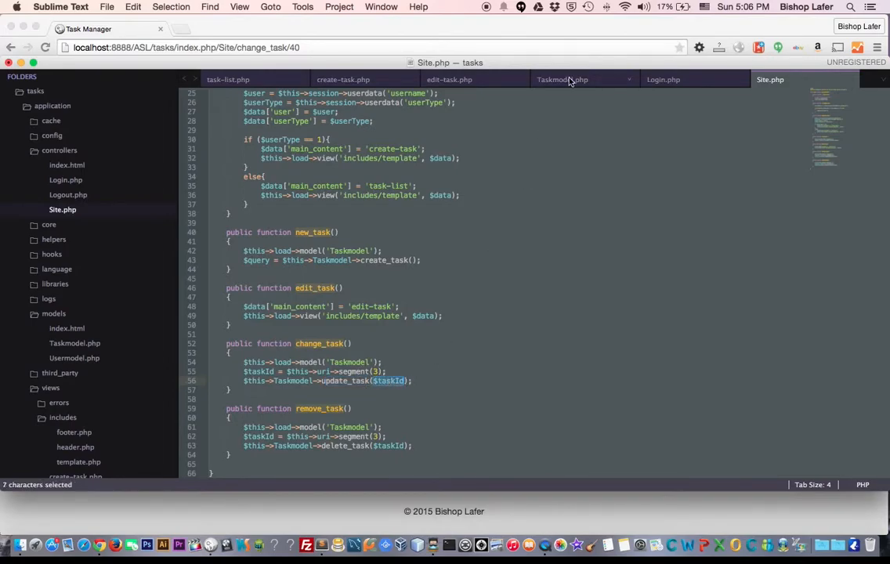
In Taskmodel.php, highlight update_task's taskId where clause, parameter and posted data array.
click(563, 79)
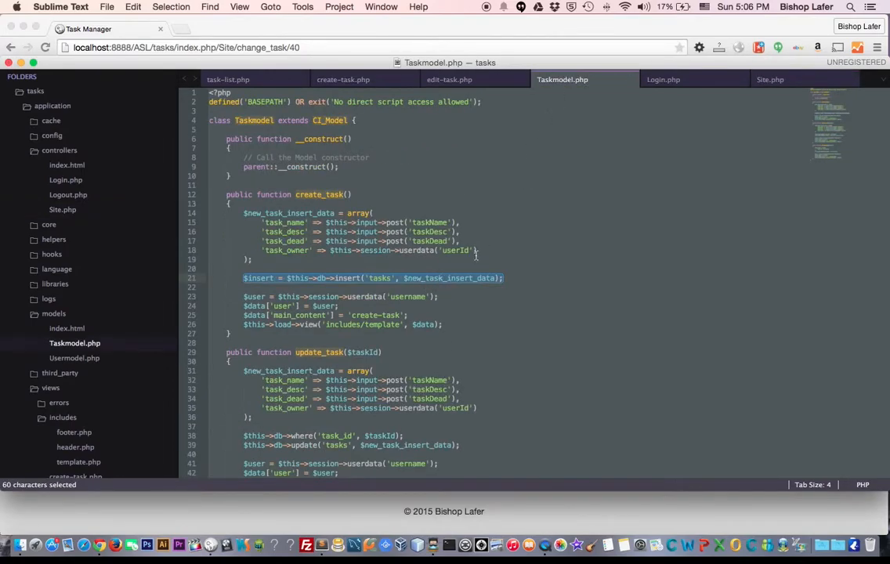
scroll(down, 3)
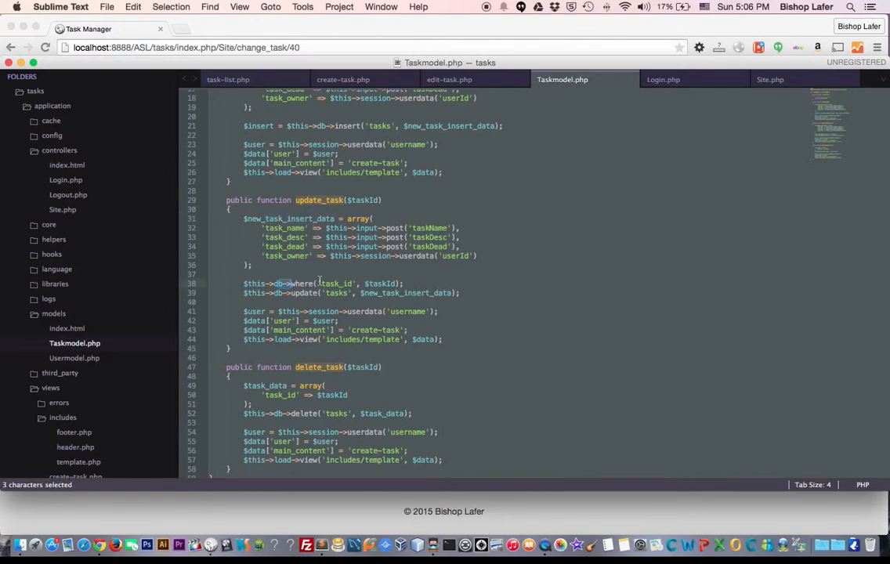
click(370, 283)
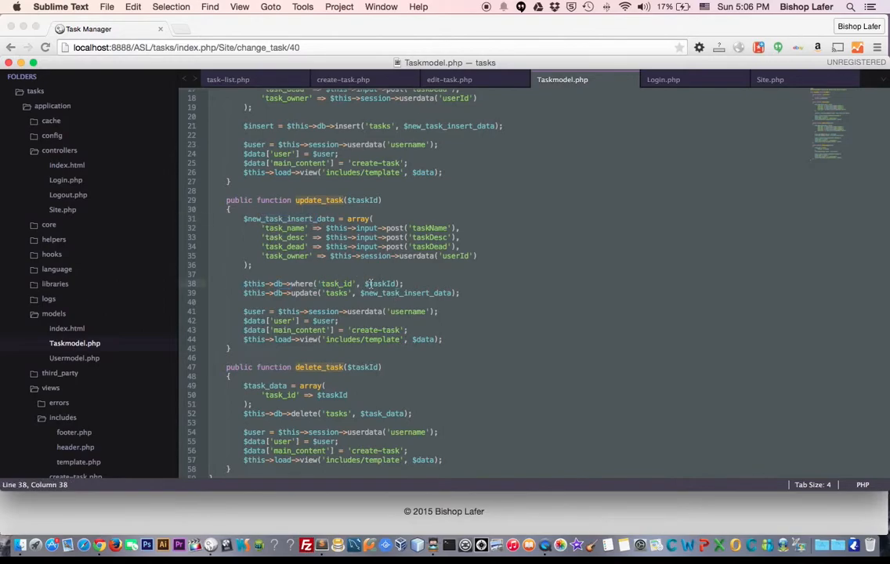
double_click(380, 283)
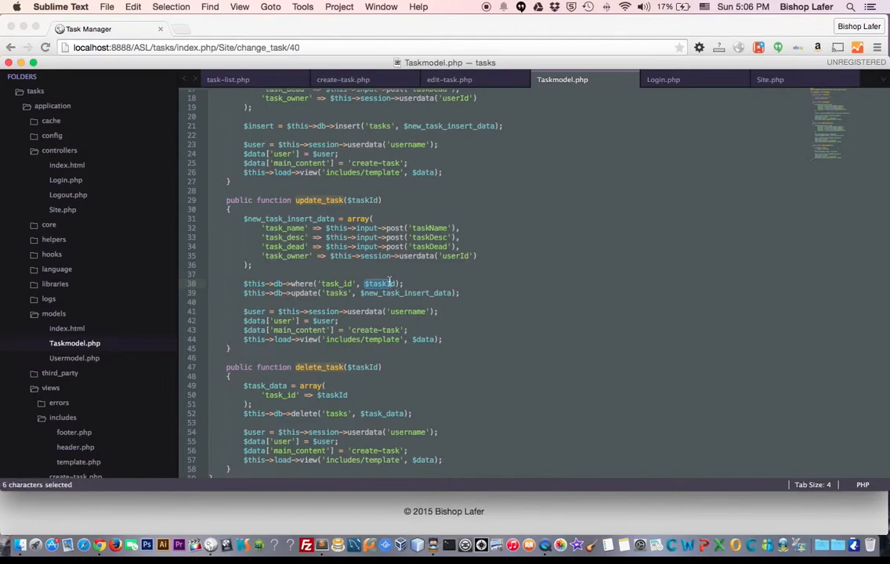
click(361, 200)
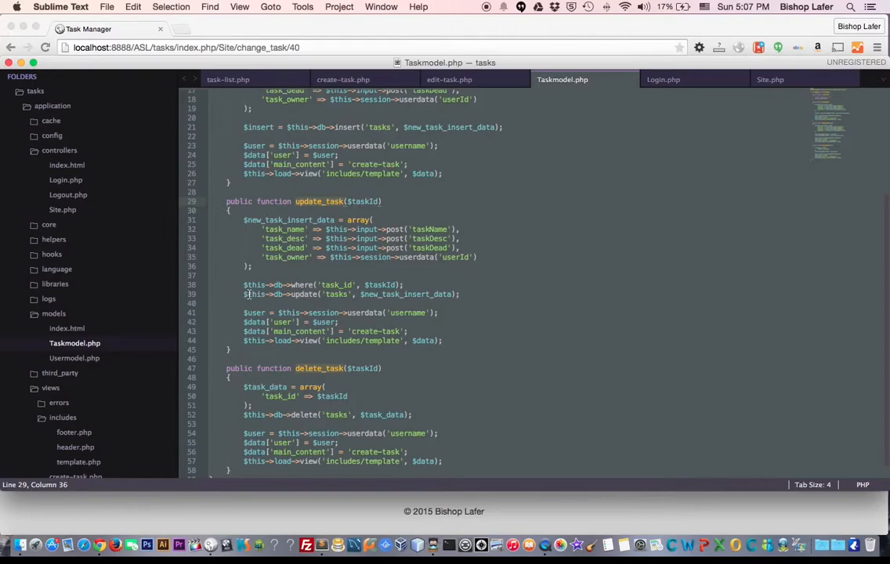
drag(242, 294, 457, 294)
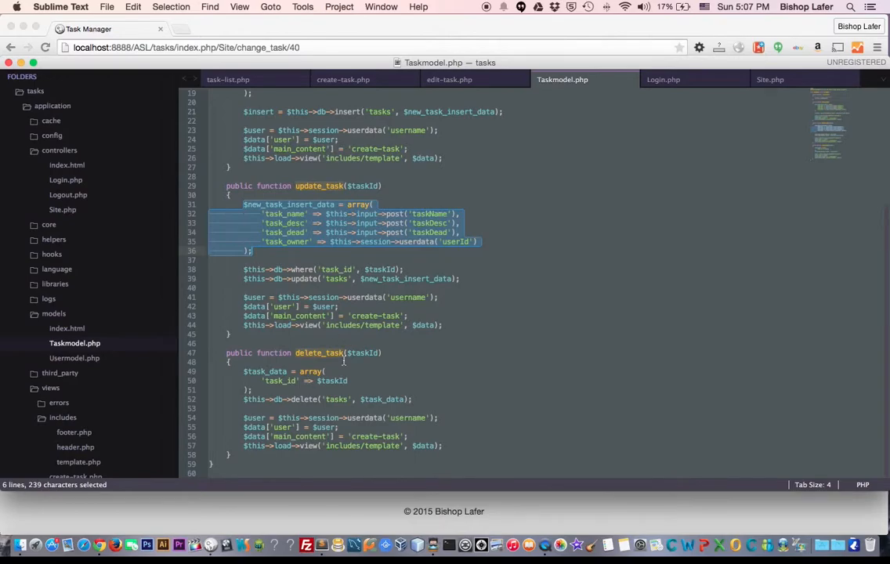
Highlight delete_task's $taskId parameter and the task_data array holding the task id.
click(346, 352)
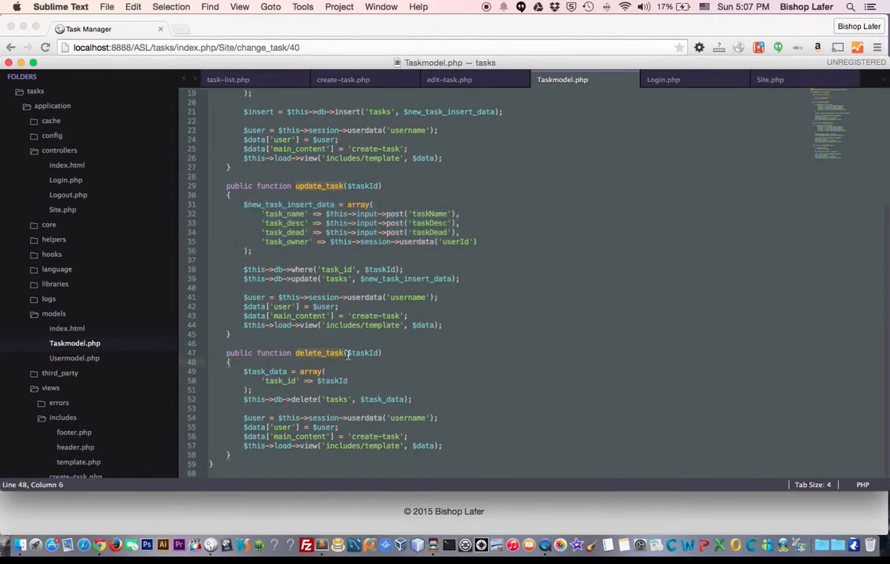
double_click(361, 353)
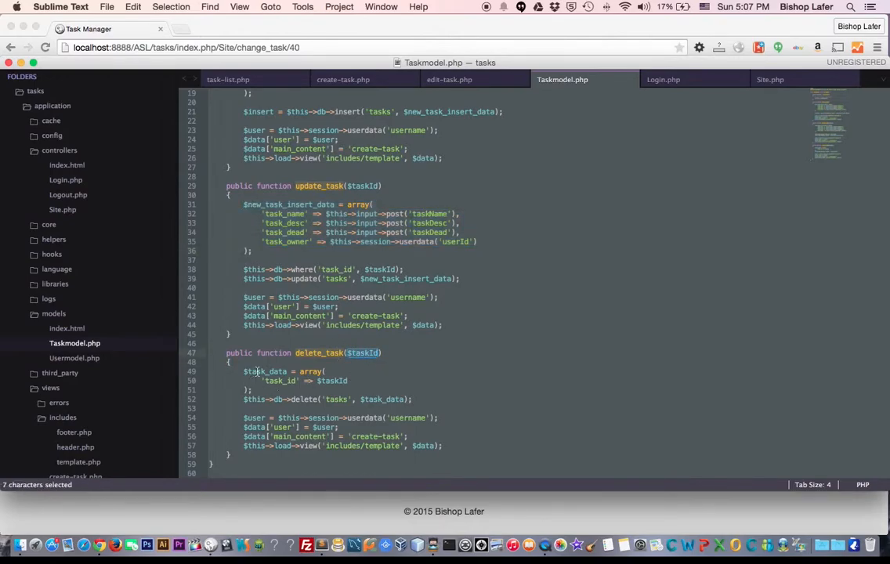
drag(258, 372, 345, 380)
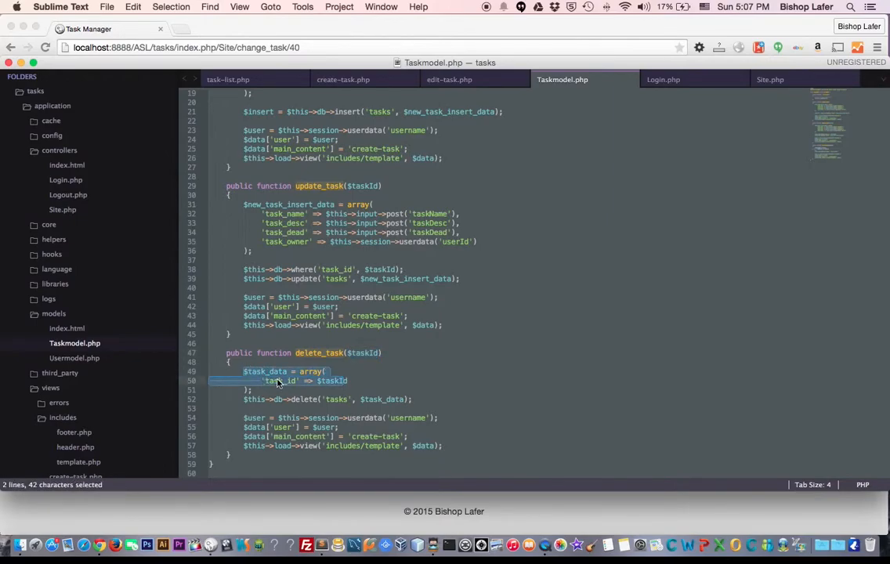
click(287, 381)
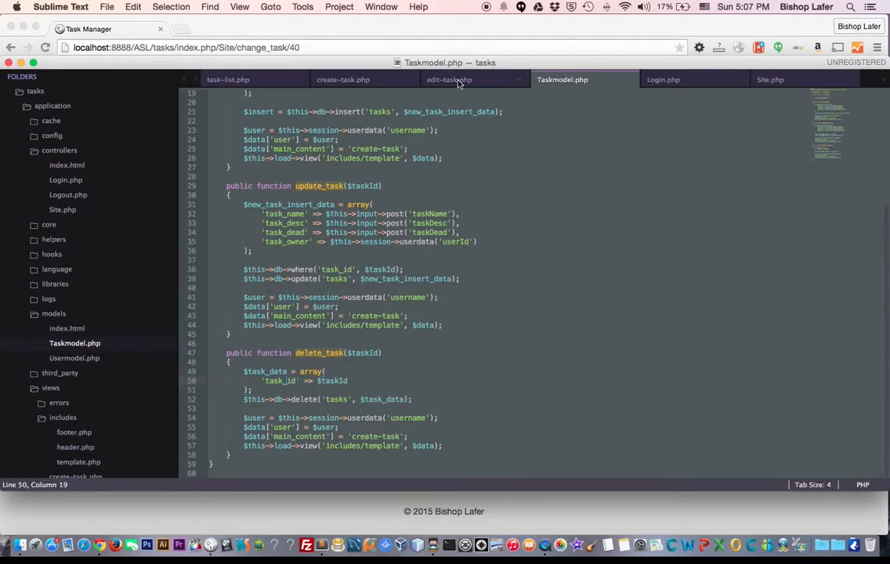
Show create-task.php at the Edit Task and Delete Task anchors passing each task ID.
click(342, 79)
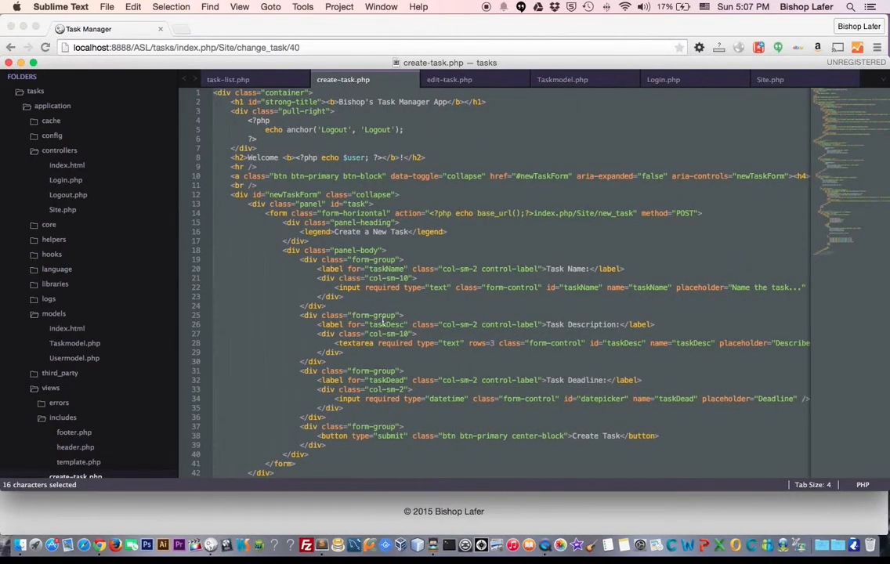
scroll(down, 3)
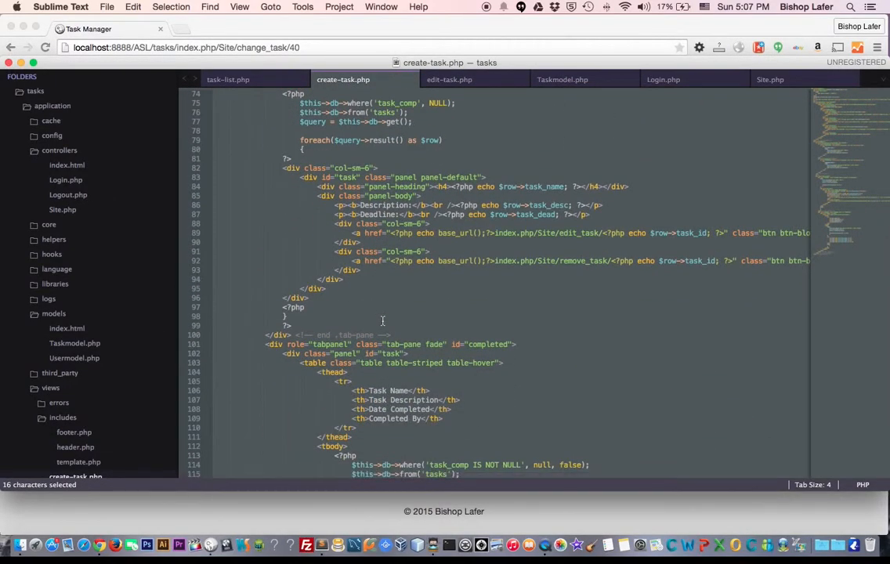
scroll(down, 3)
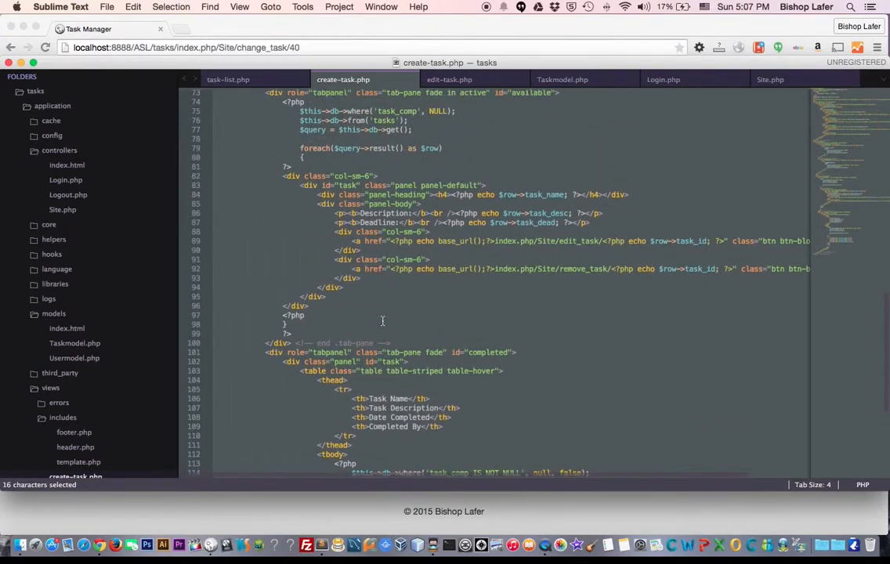
mouse_move(331, 310)
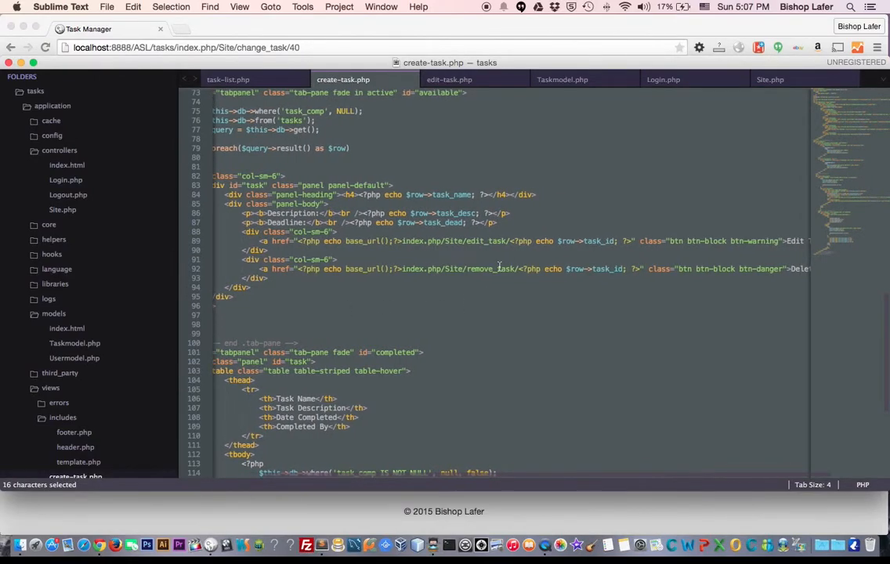
scroll(left, 3)
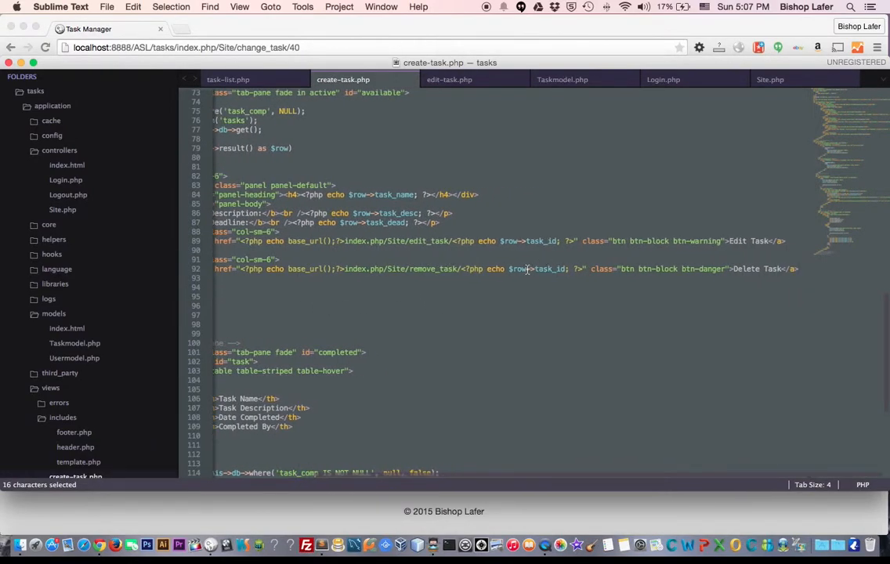